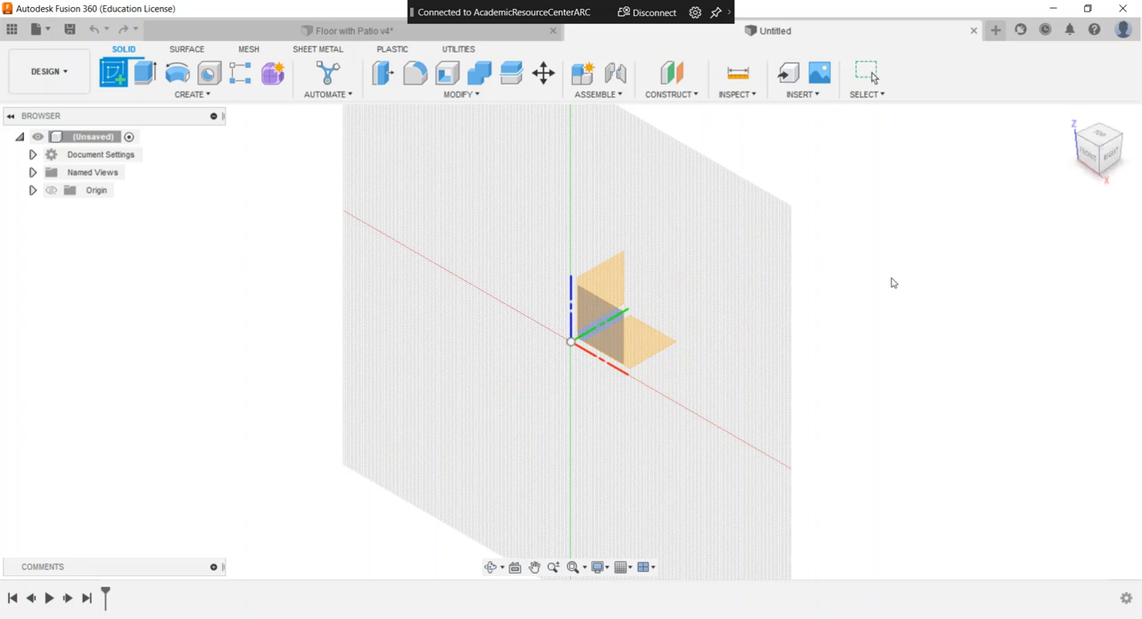
Sketch a 260 x 260 centre rectangle on the ground plane as the floor outline and finish
click(114, 73)
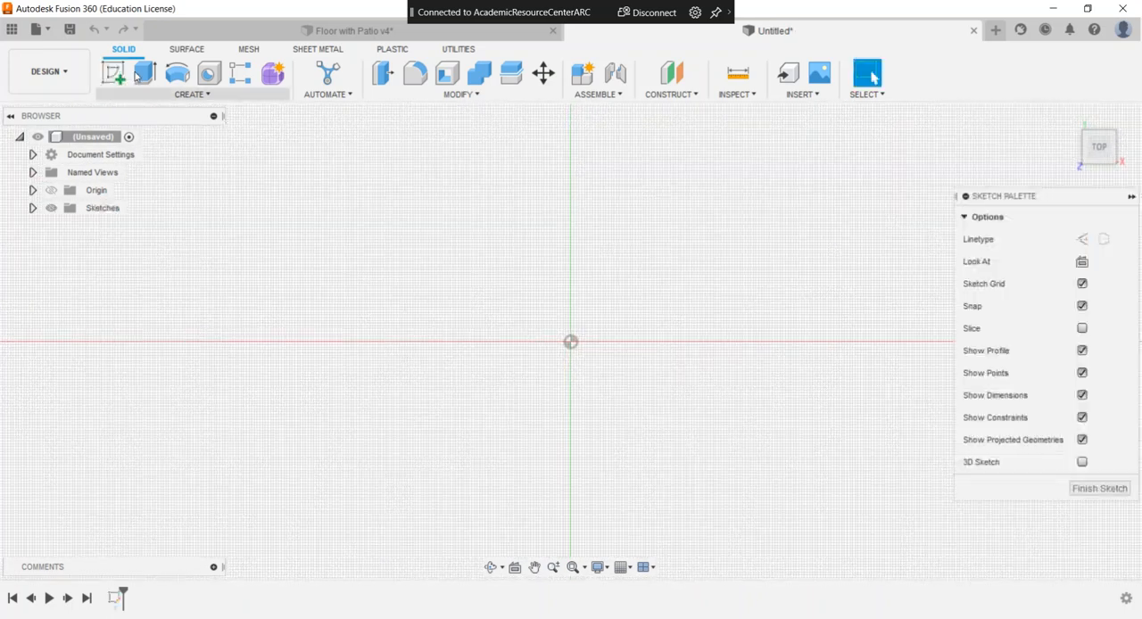
click(114, 73)
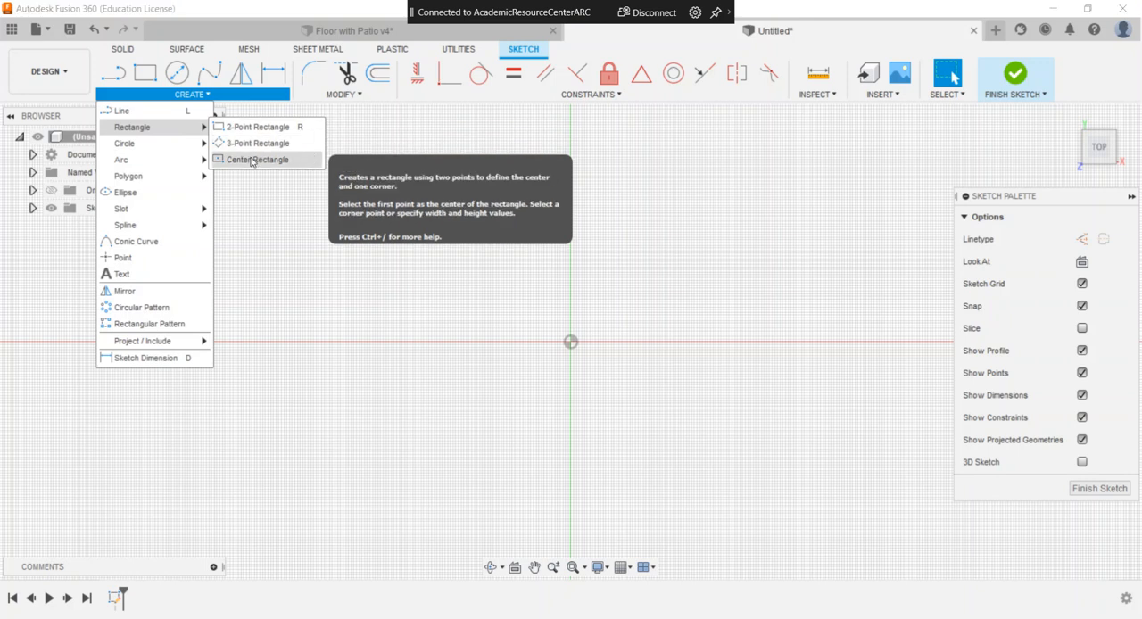
click(257, 159)
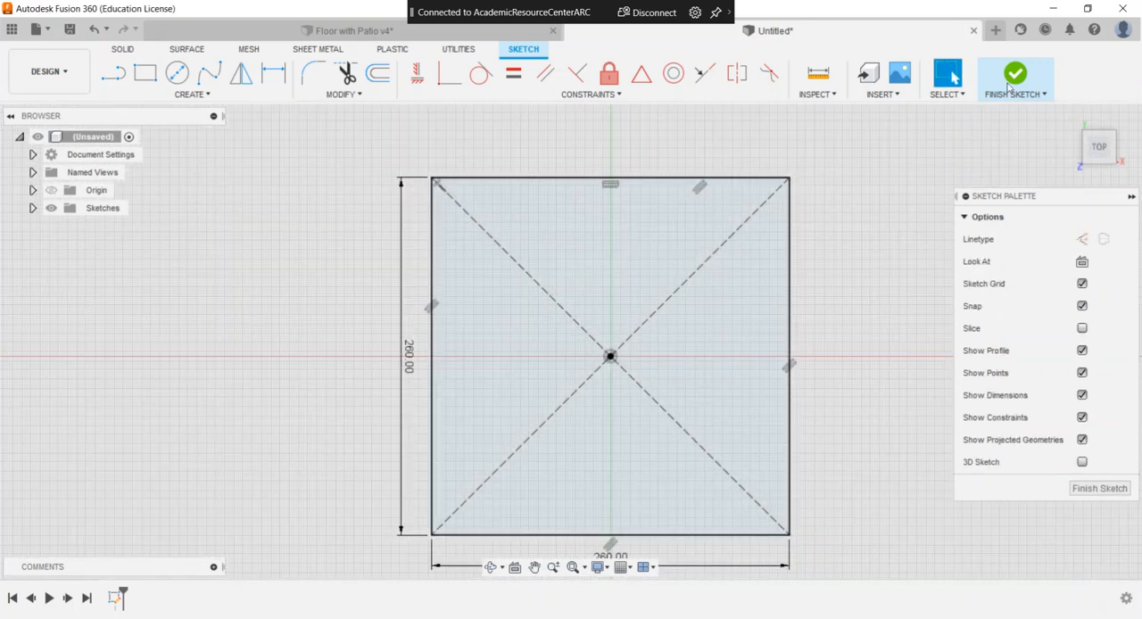
click(1014, 75)
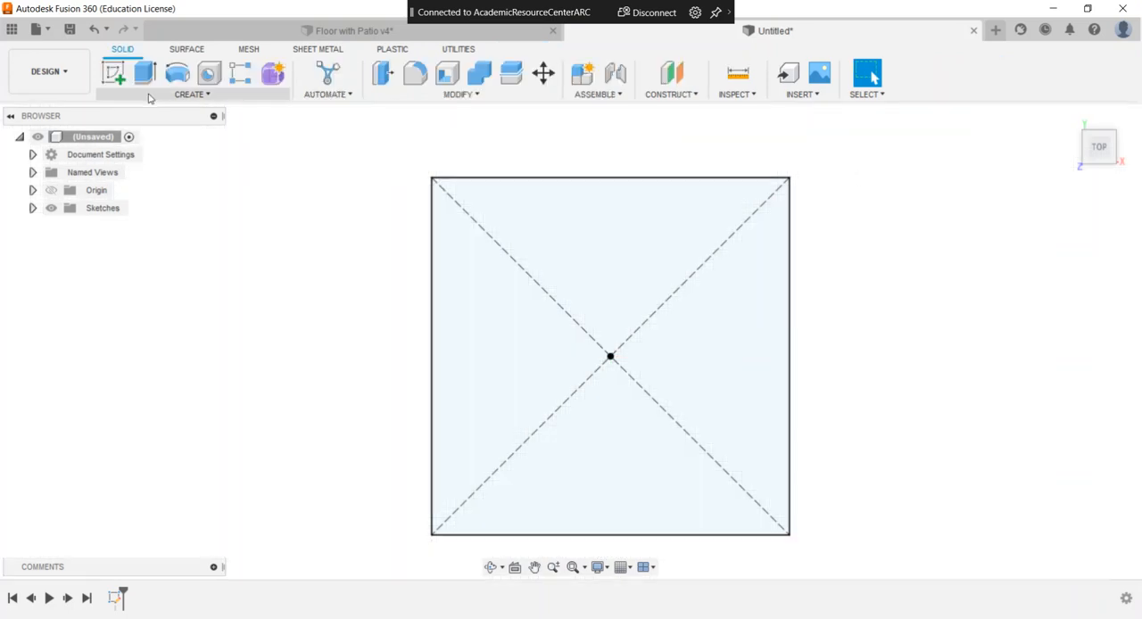
Extrude the square 4 mm into the floor plate body and begin a sketch on its top face
click(145, 73)
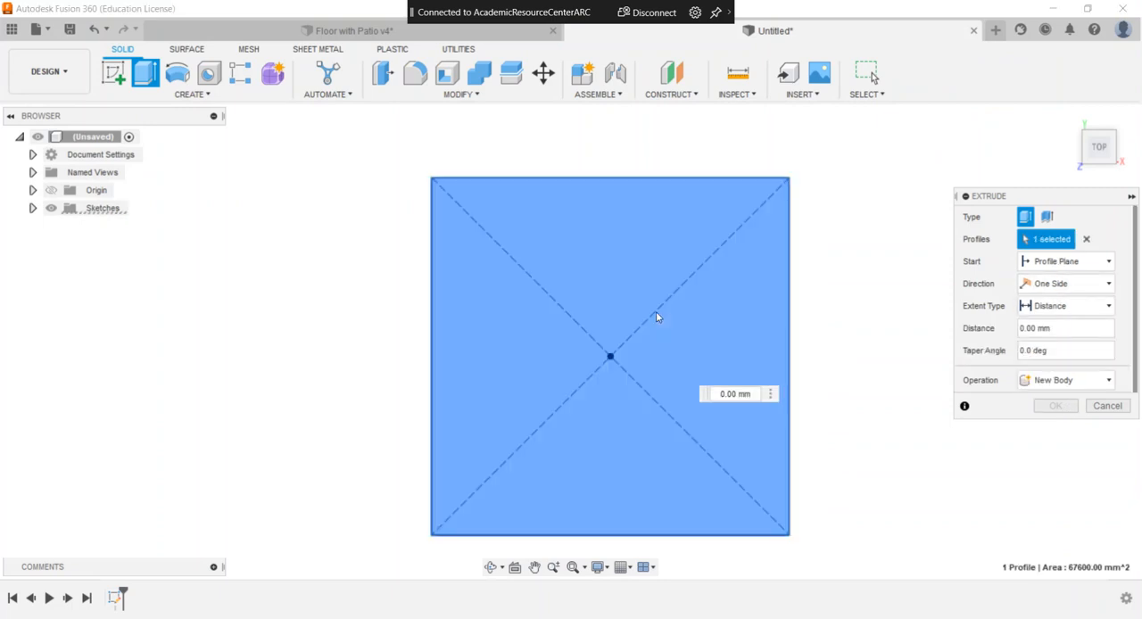
click(1066, 327)
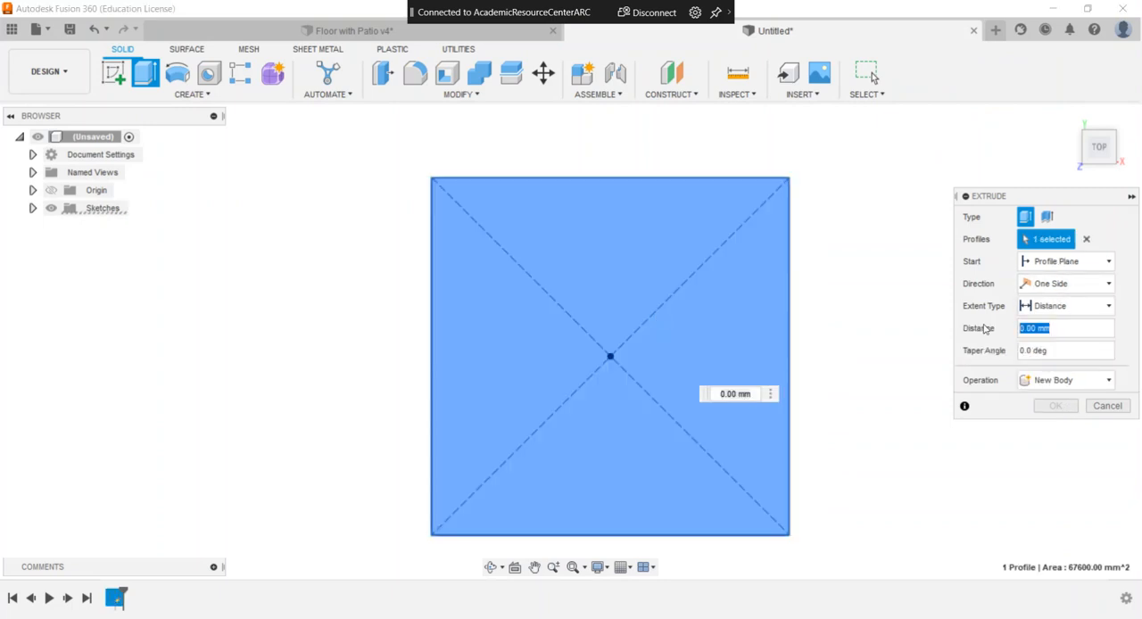
text(4)
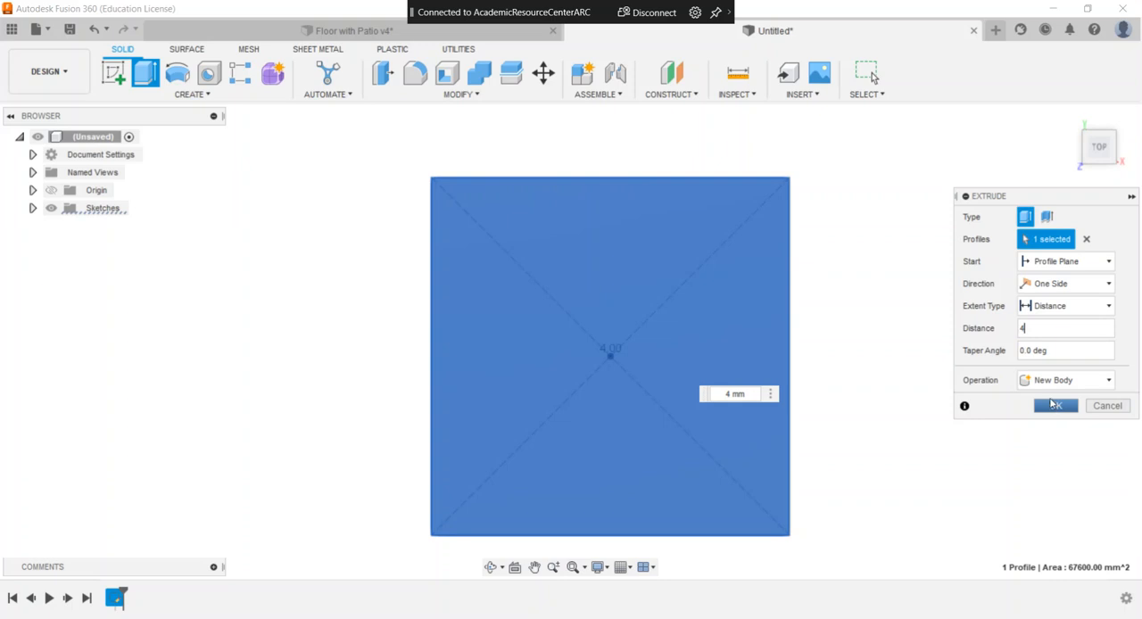
click(1055, 405)
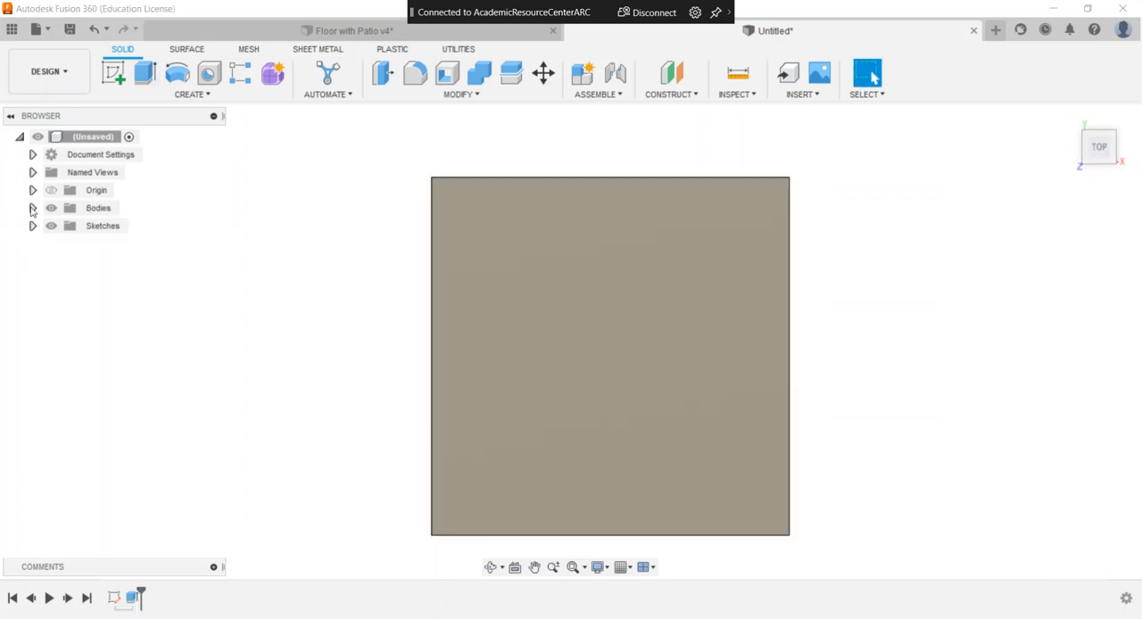
click(32, 207)
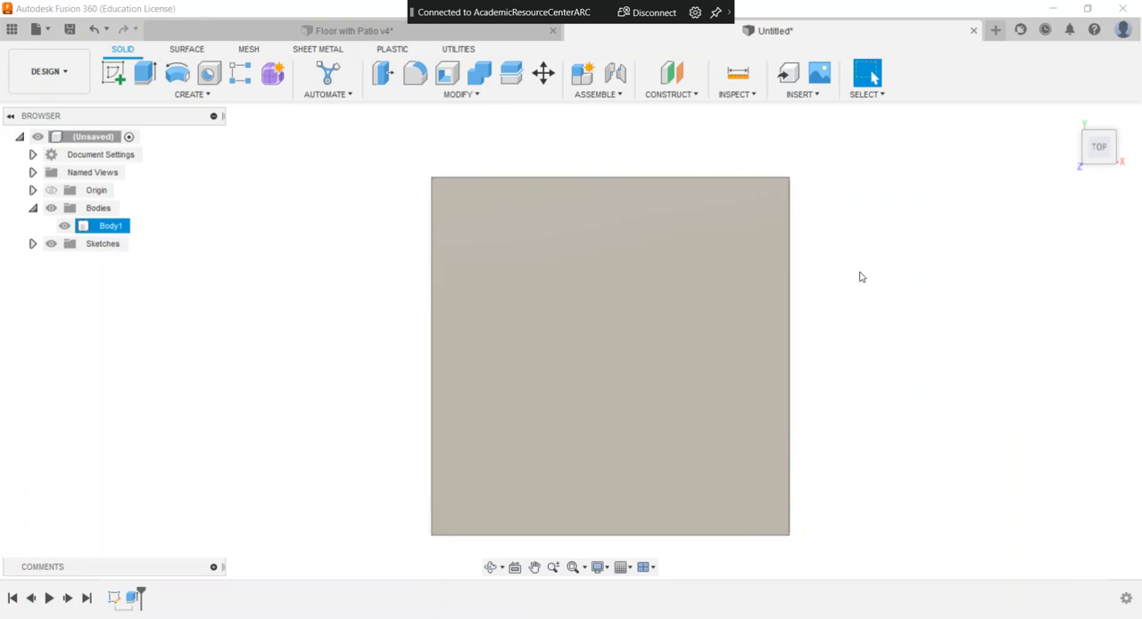
click(314, 414)
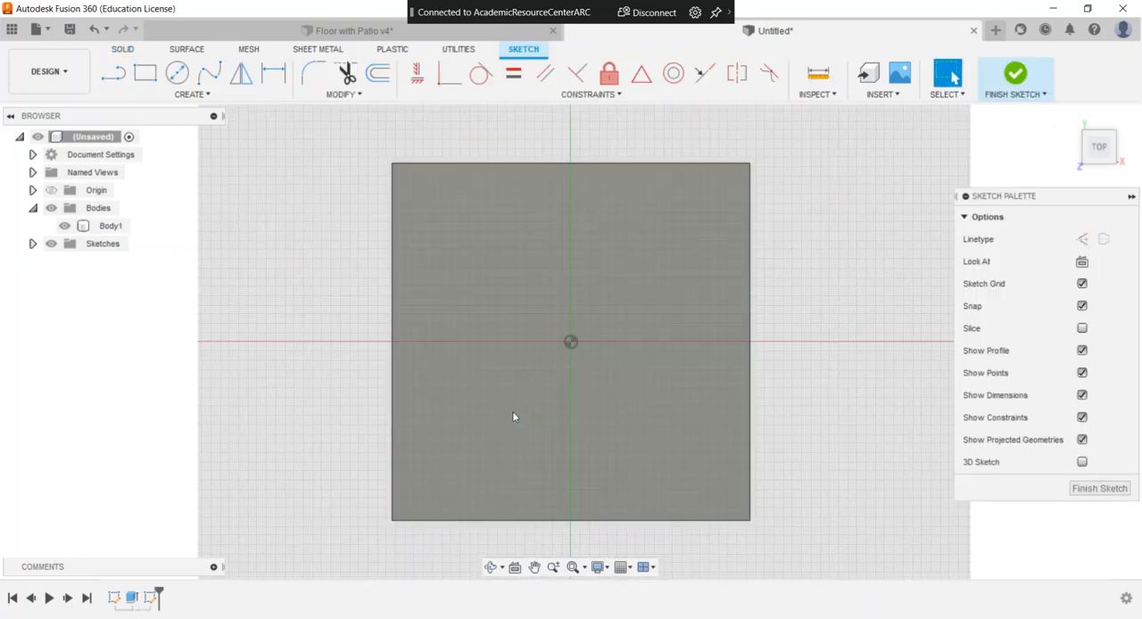
Draw a 52 x 4 mm slot rectangle near the left edge, tying its offset to d6
click(145, 74)
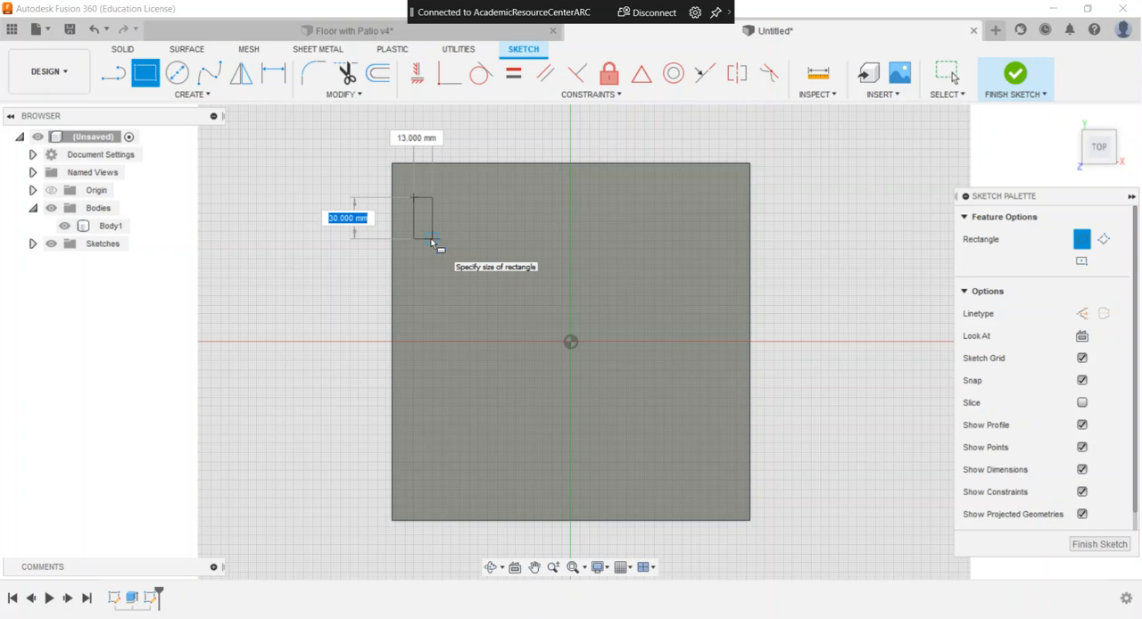
text(52 mm)
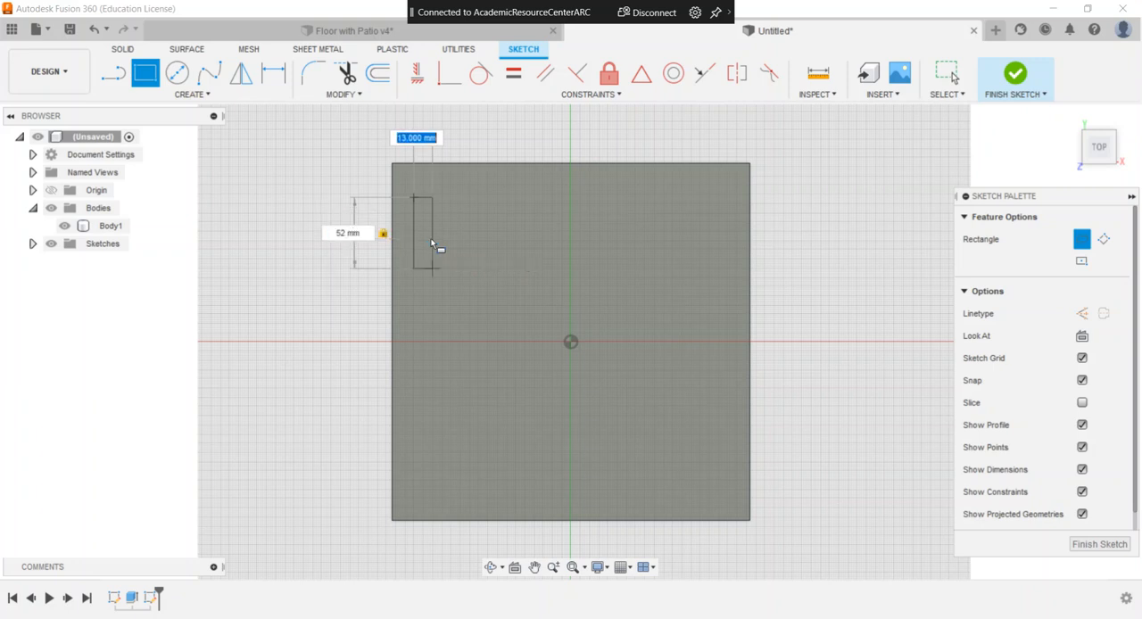
text(4)
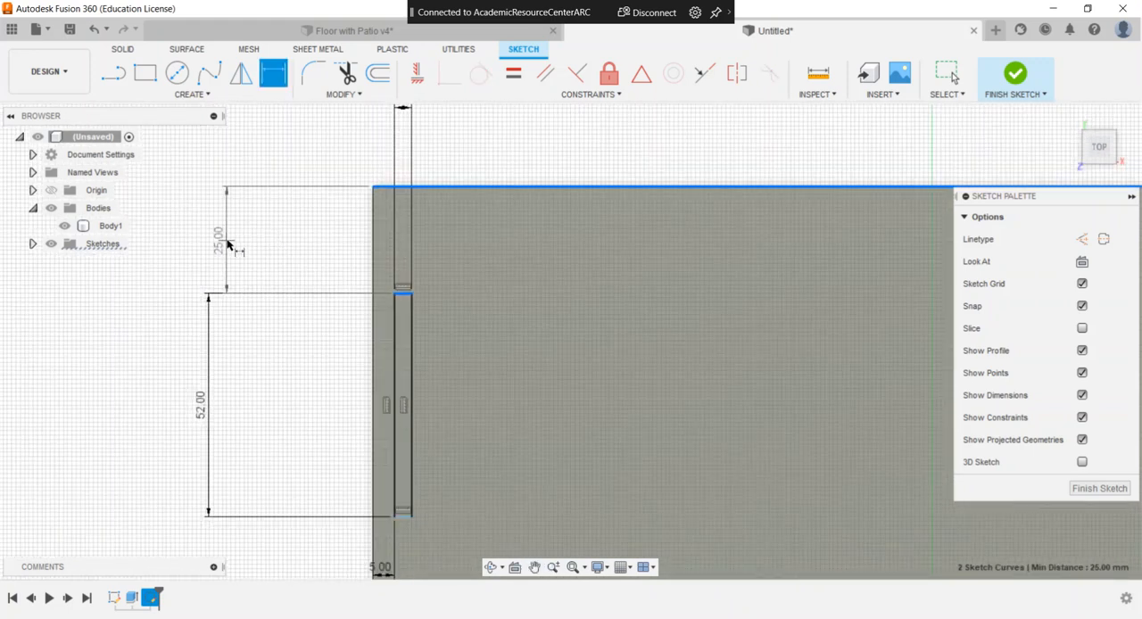
double_click(217, 239)
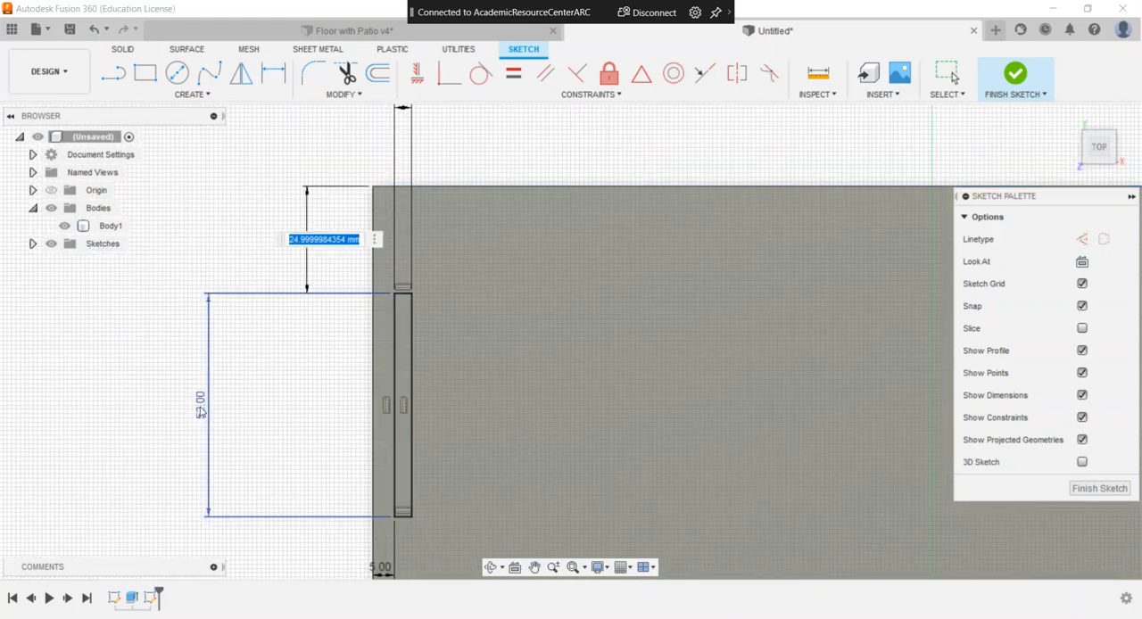
text(d6)
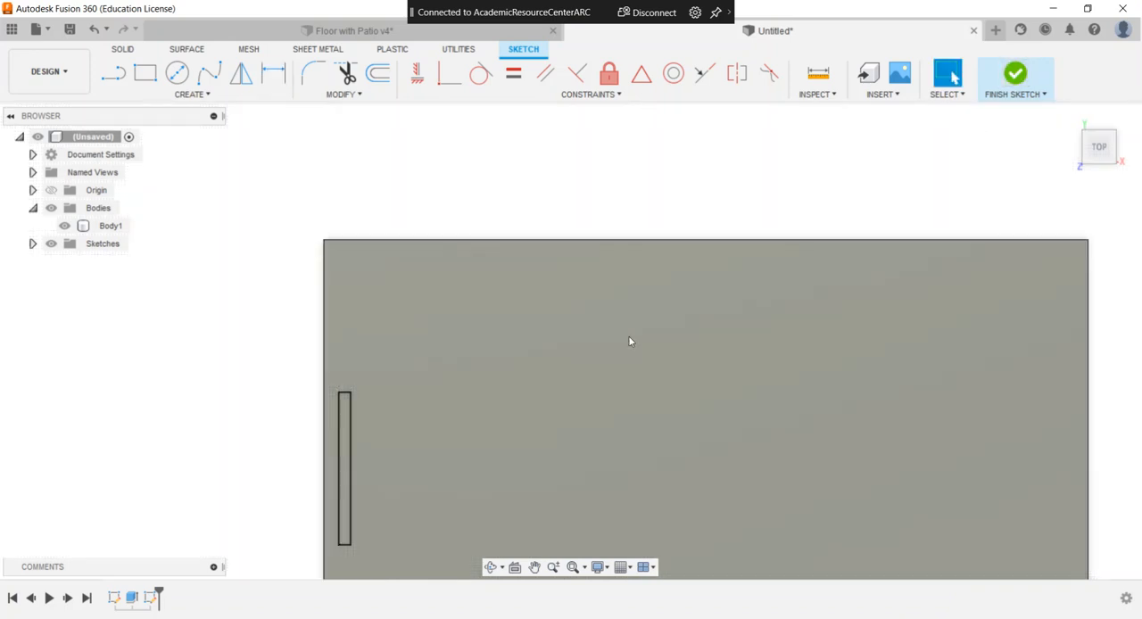
Finish the slot sketch and cut it -4 mm through the floor plate
click(1014, 73)
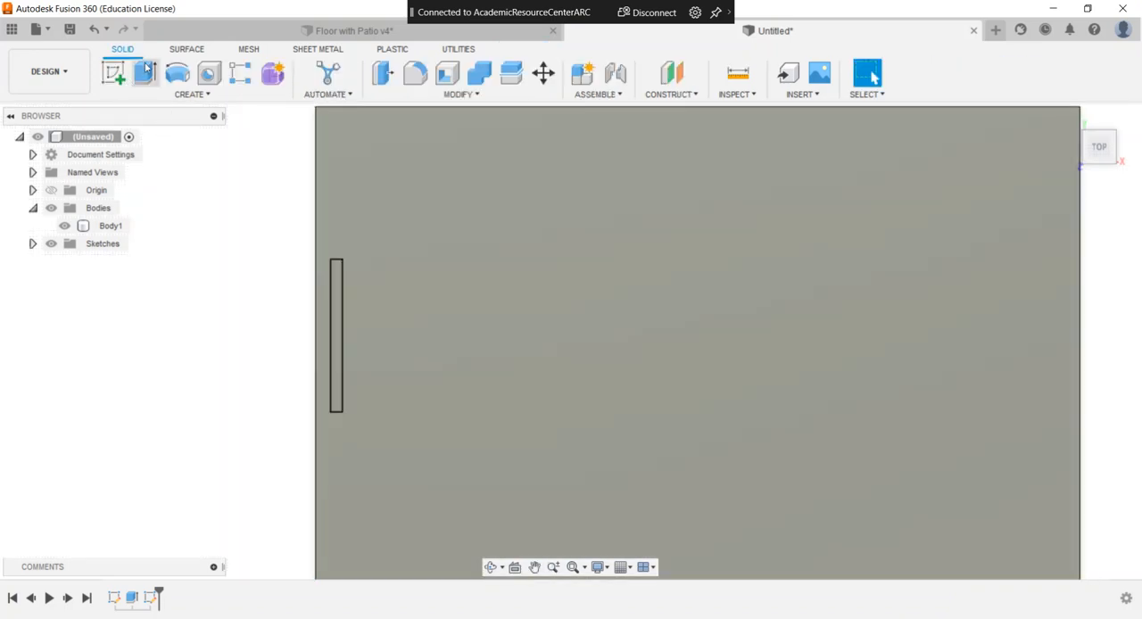
click(146, 73)
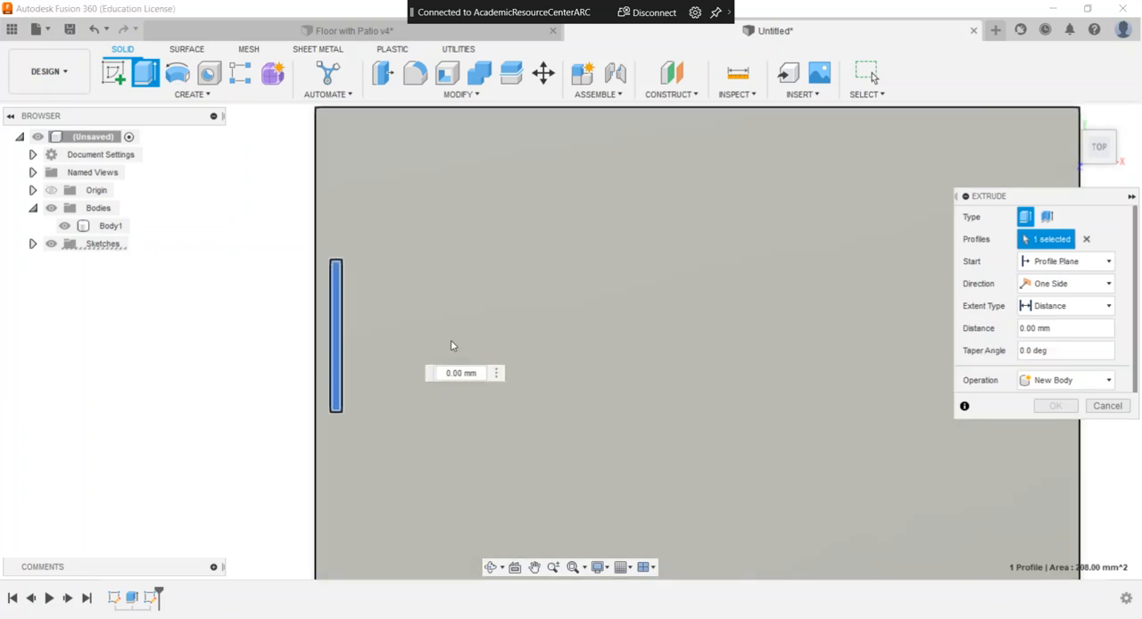
click(1064, 326)
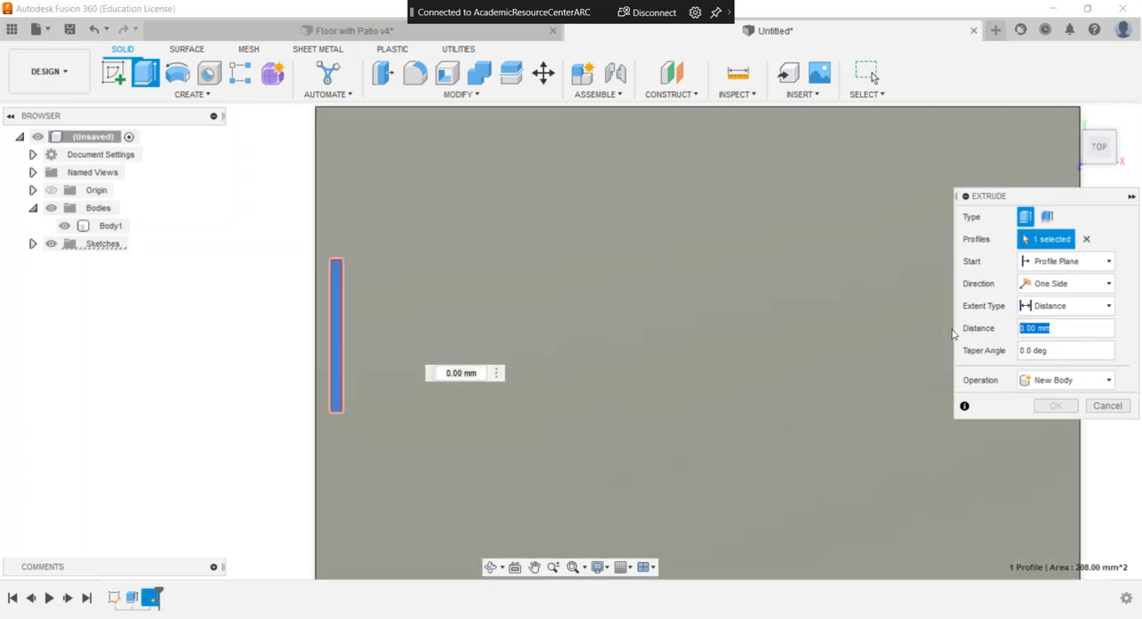
text(-4)
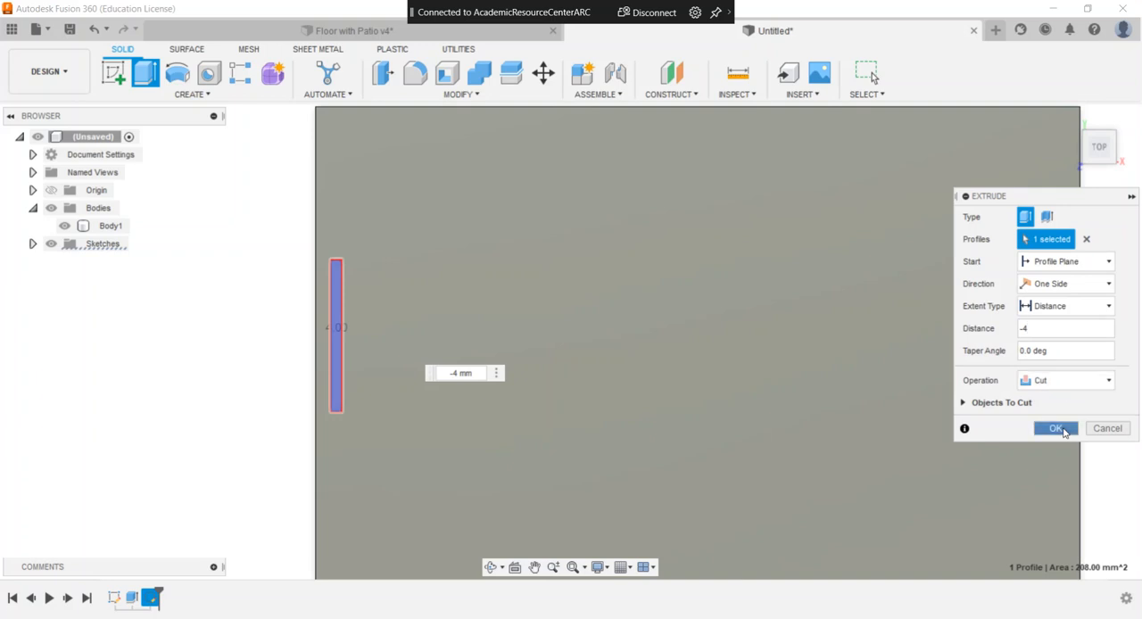
click(1057, 428)
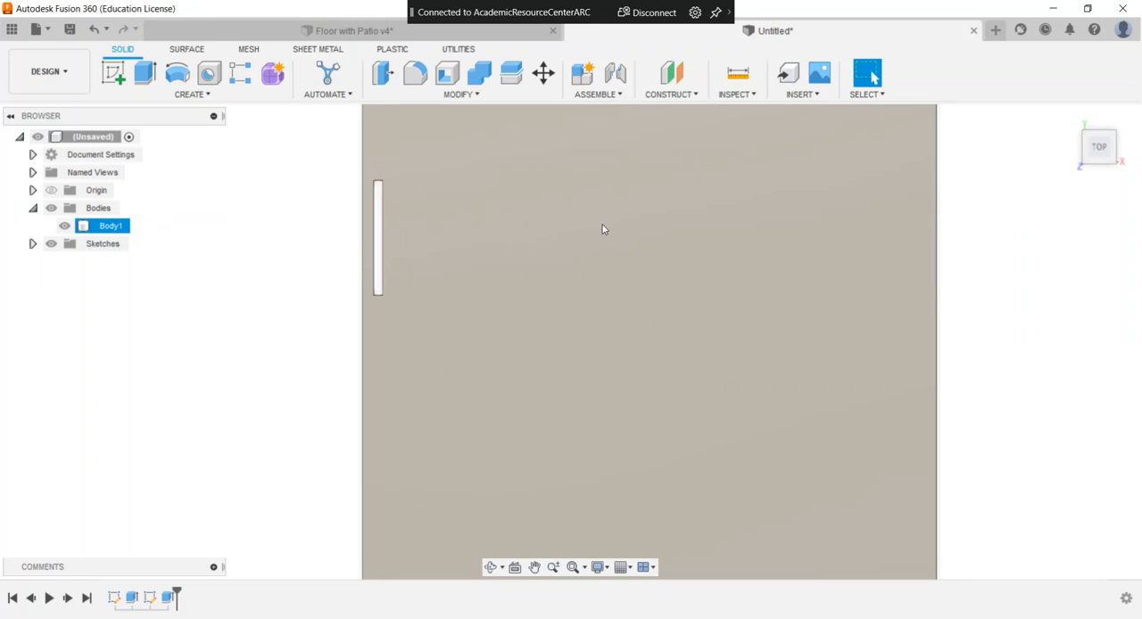
Mirror the slot cut as a feature so the left edge carries two matching slots
click(191, 93)
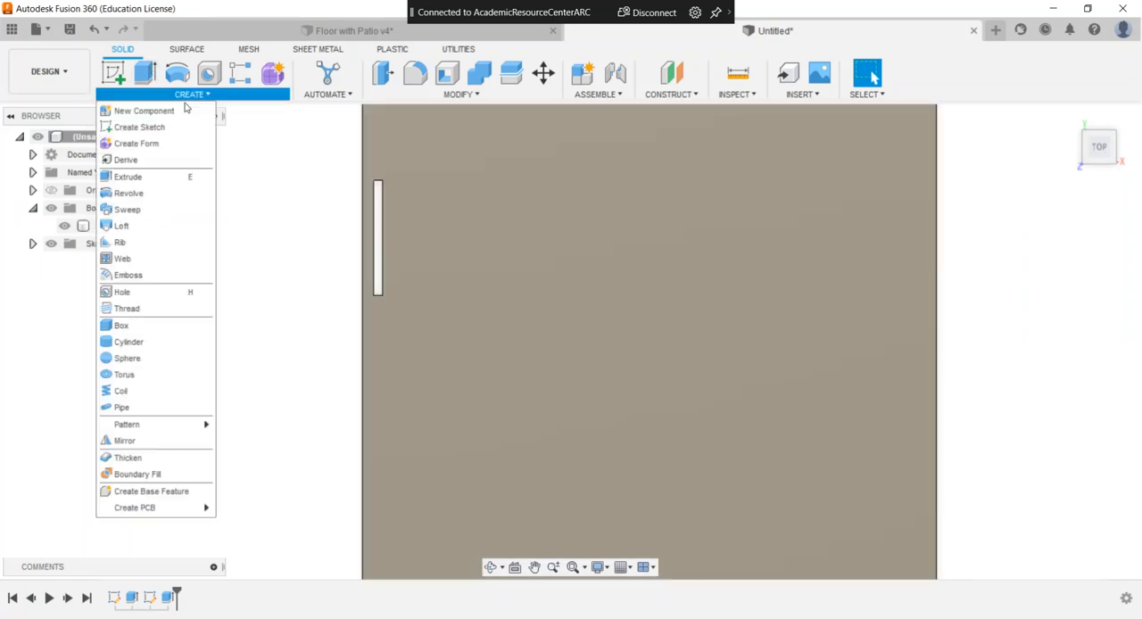
mouse_move(125, 441)
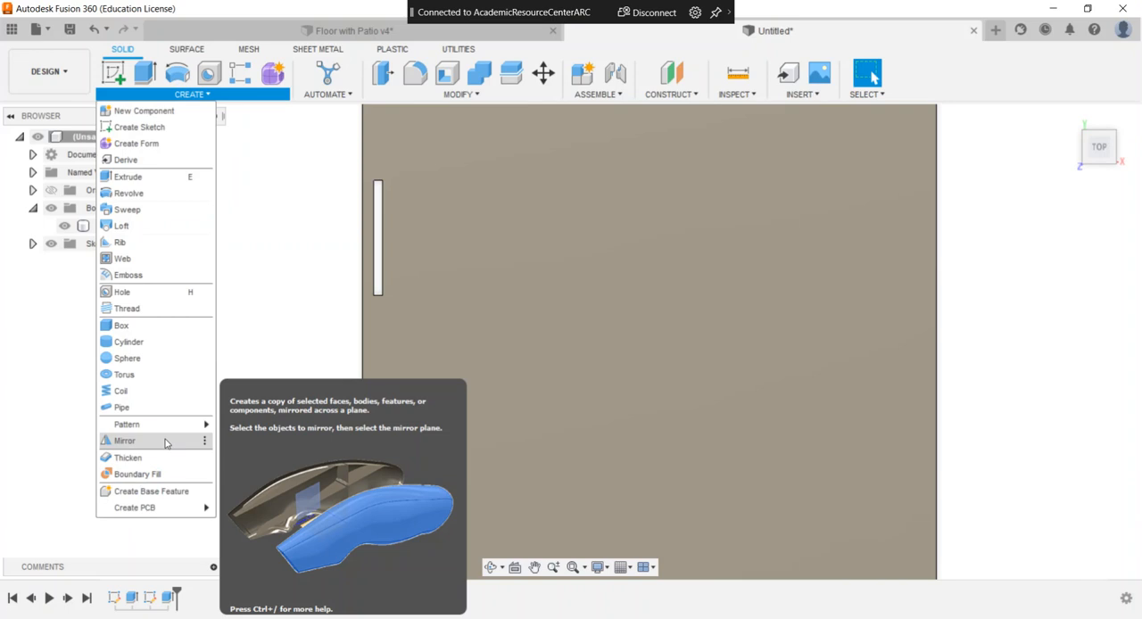
click(125, 441)
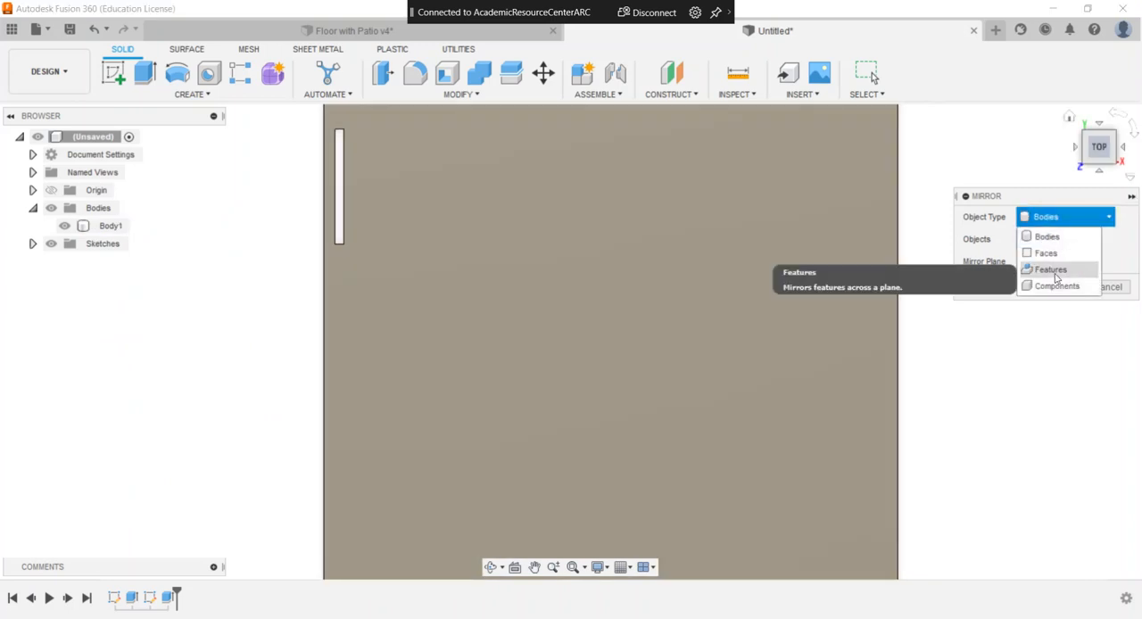
click(1049, 269)
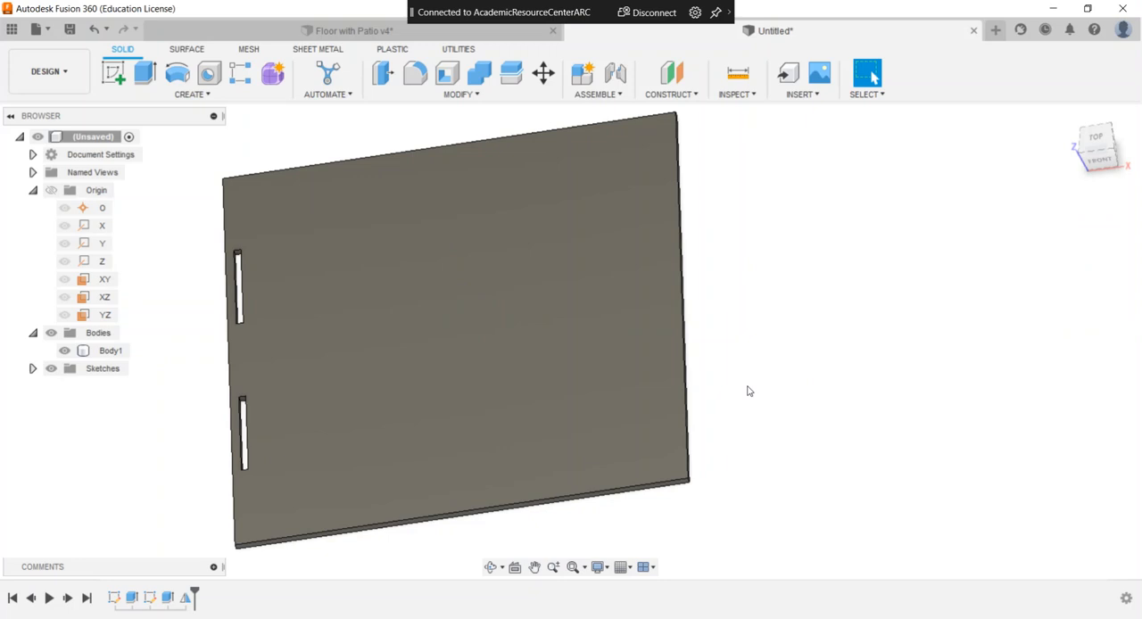
mouse_move(754, 391)
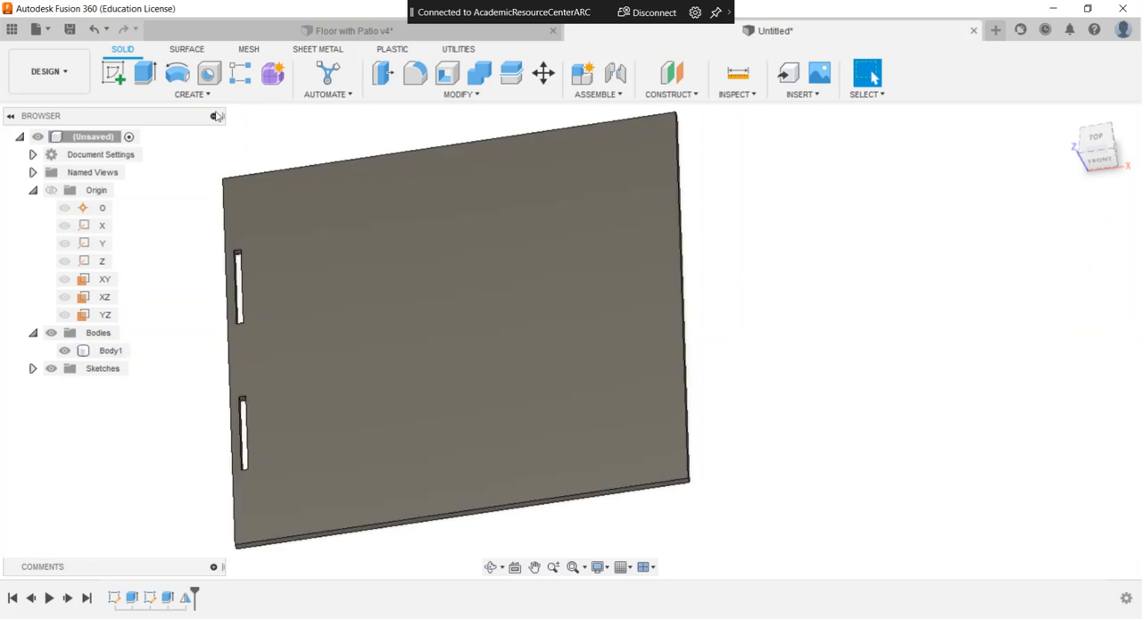
Circular-pattern the two slot features about the Z axis, symmetric, quantity 3
click(191, 92)
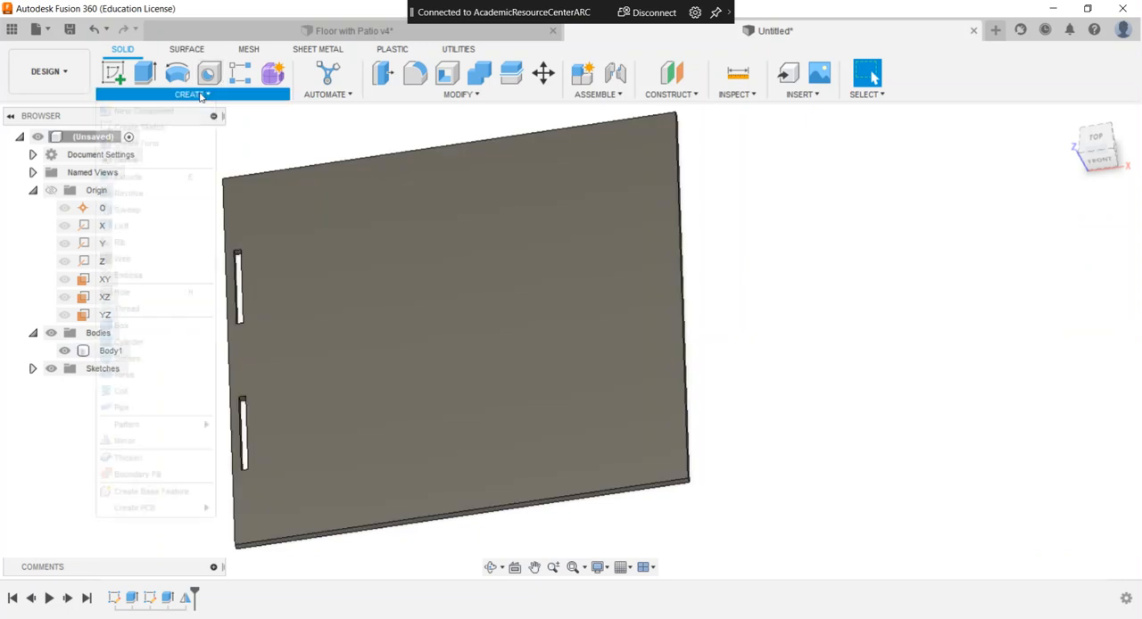
click(192, 93)
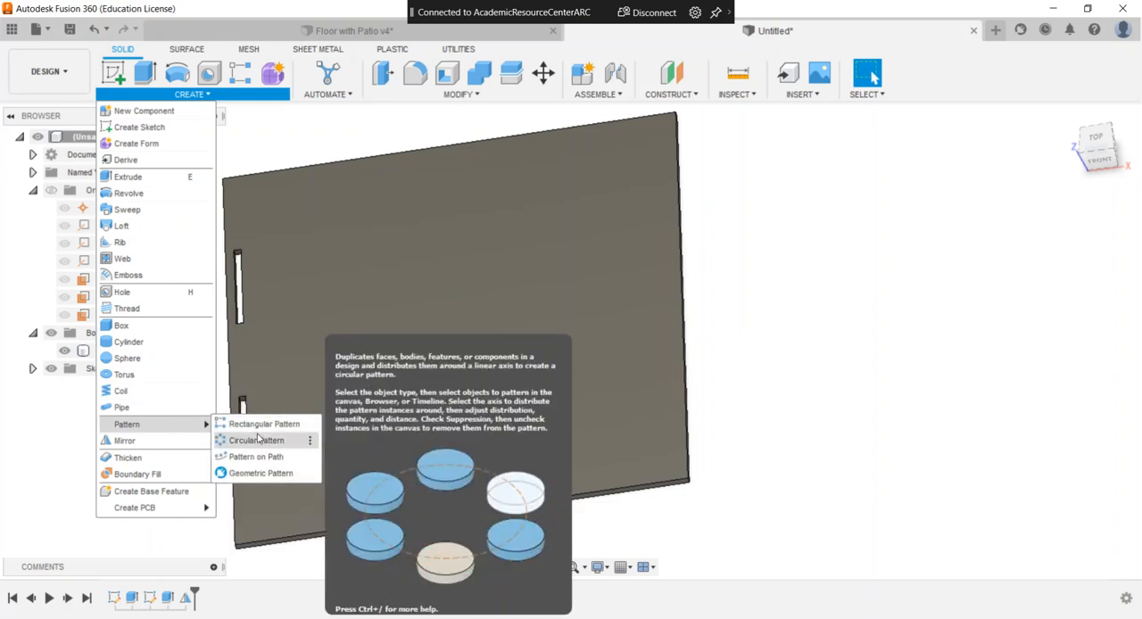
click(257, 439)
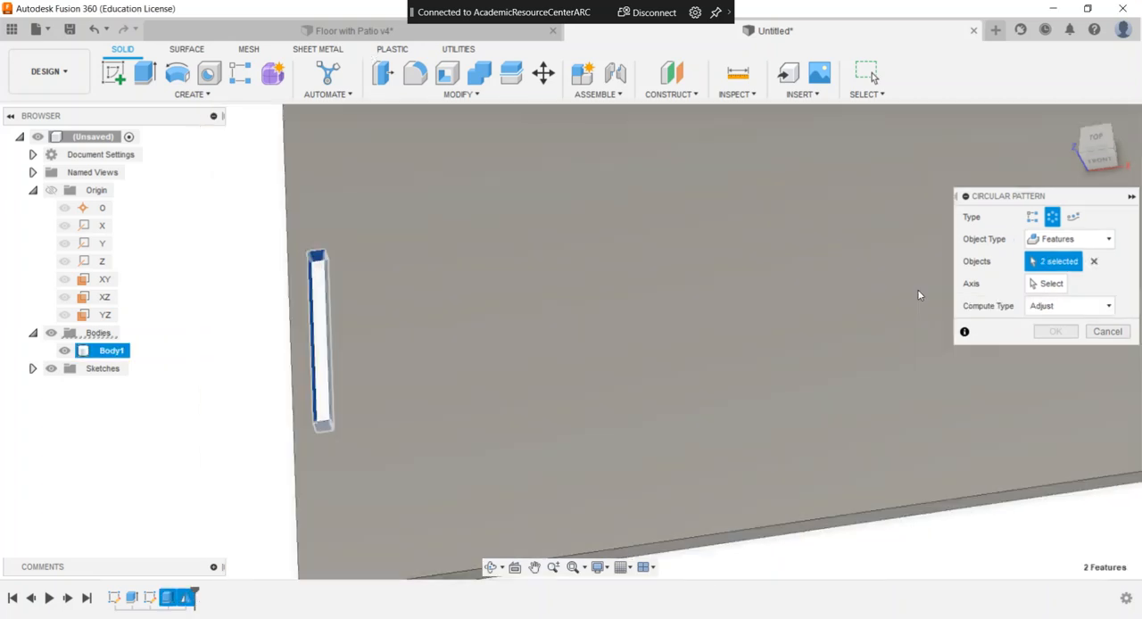
click(1051, 282)
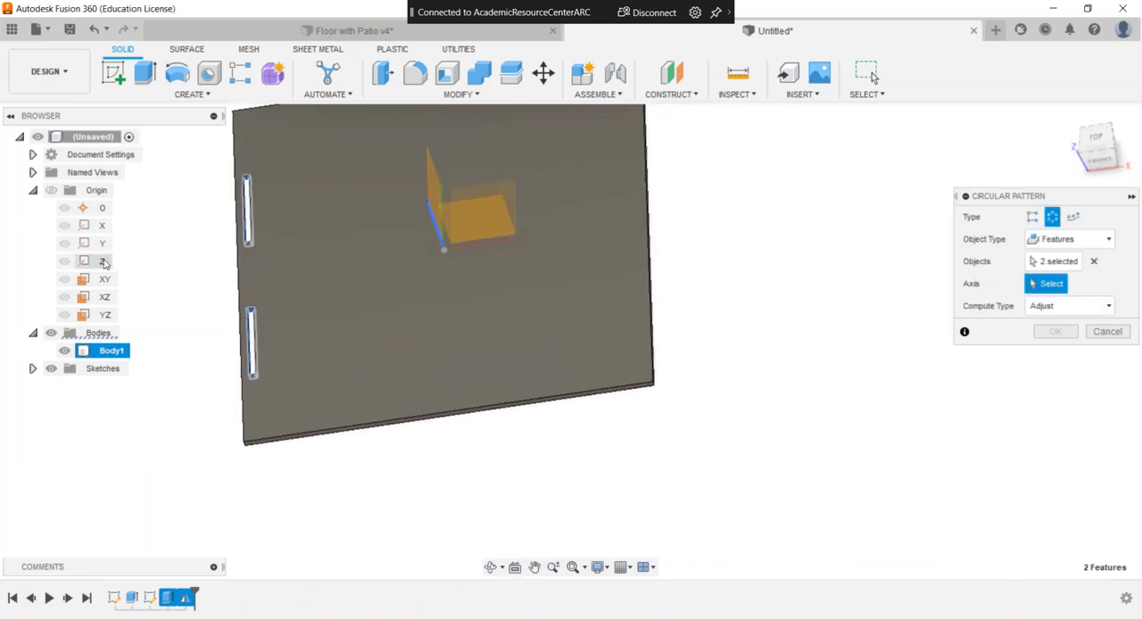
click(103, 261)
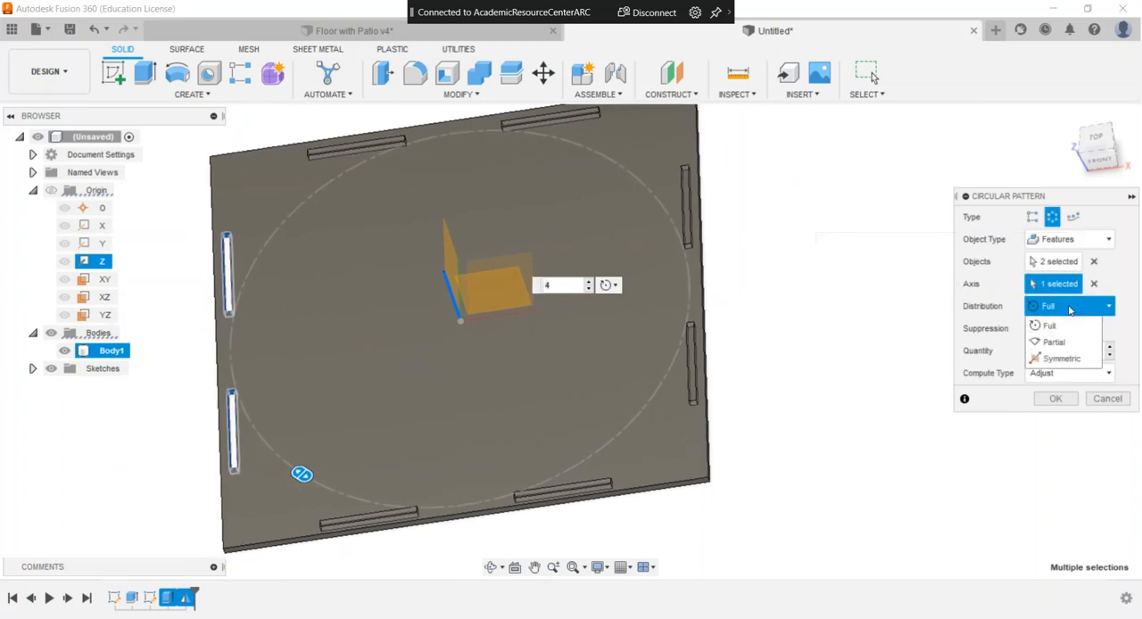
click(1064, 357)
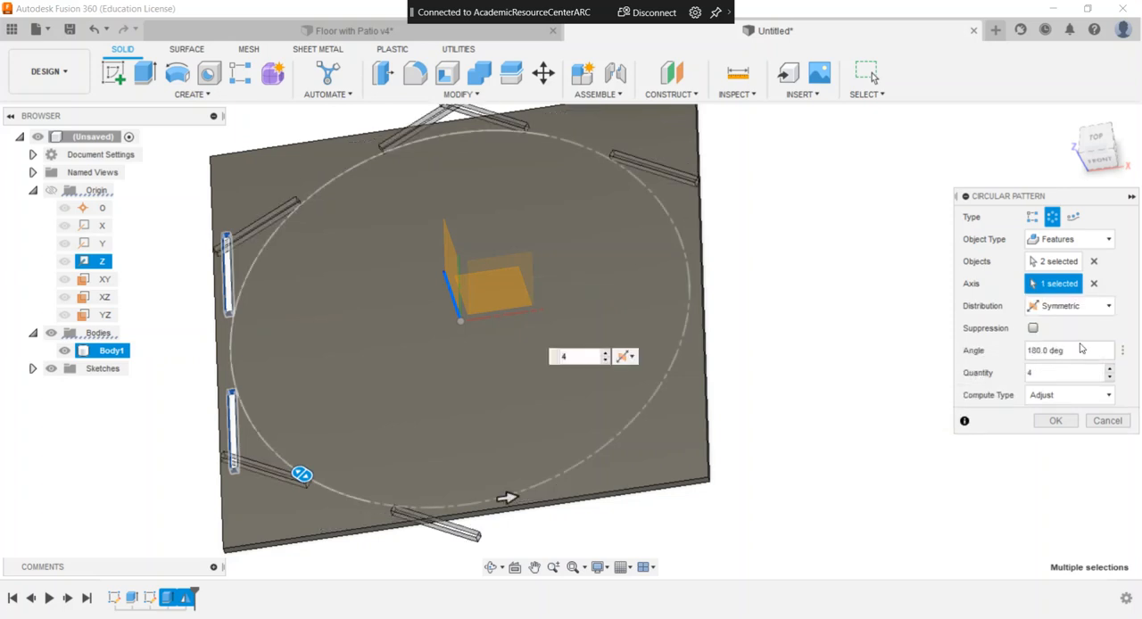
mouse_move(1071, 352)
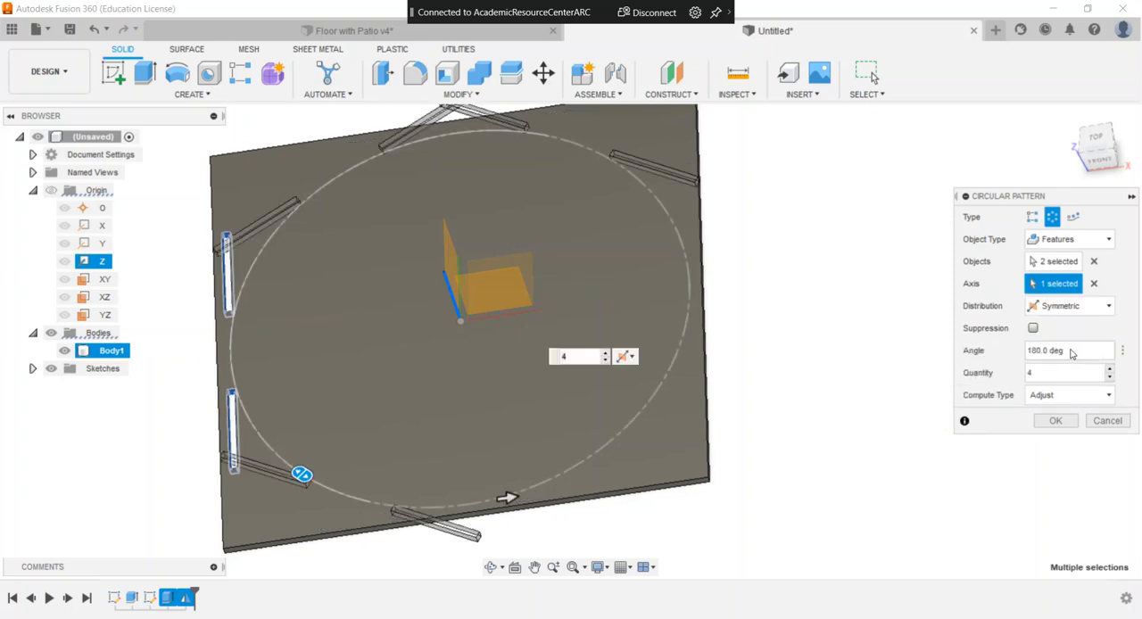
click(1067, 350)
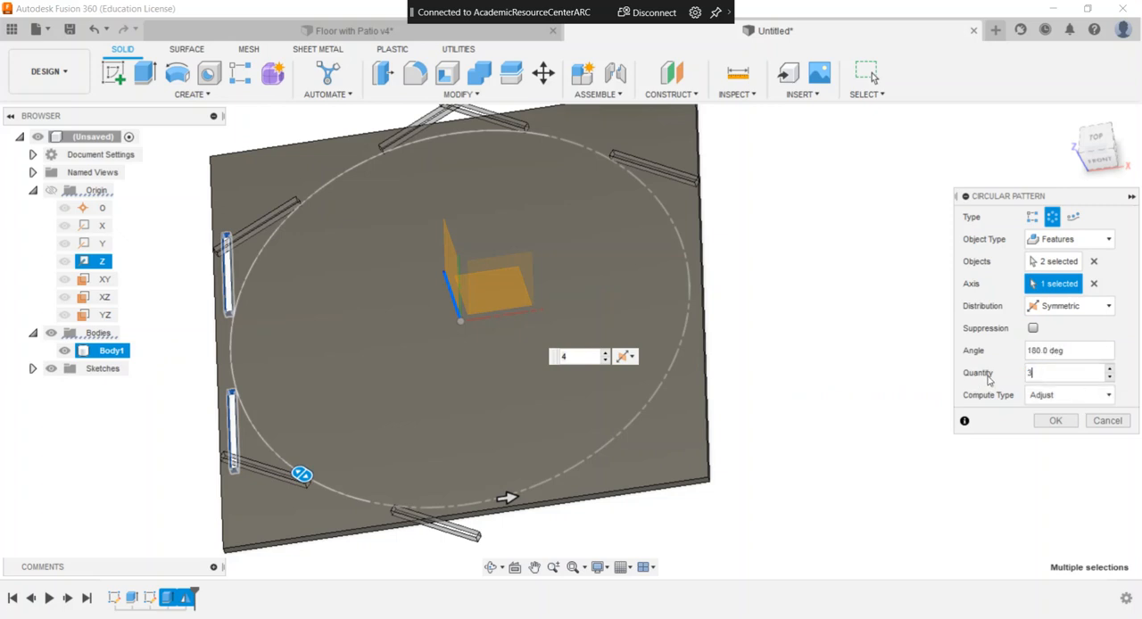
text(3)
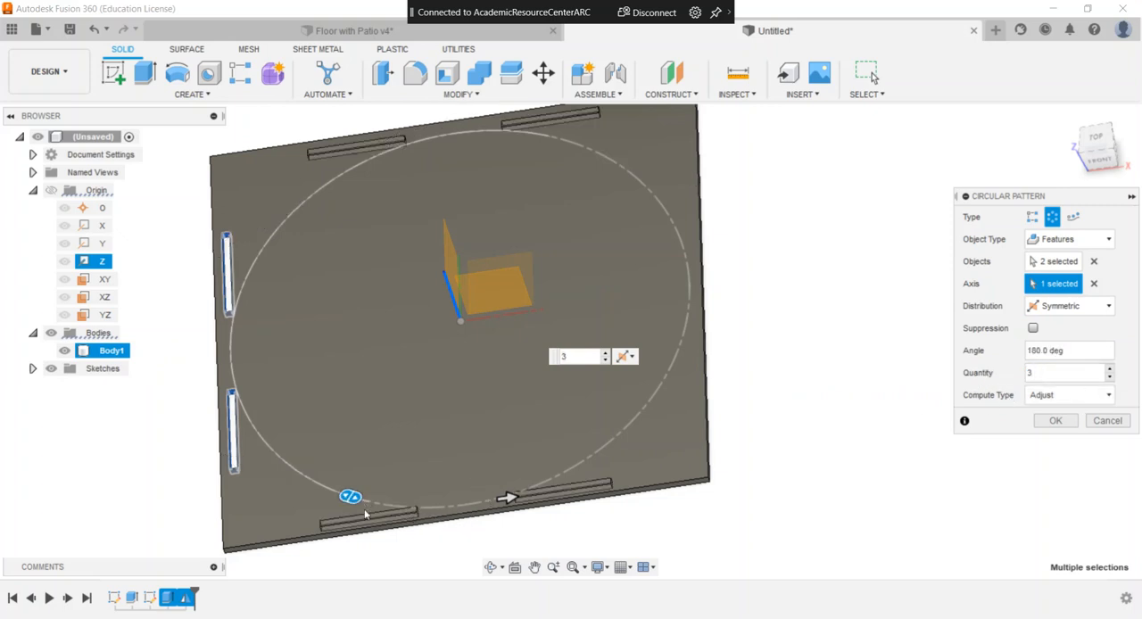
mouse_move(700, 236)
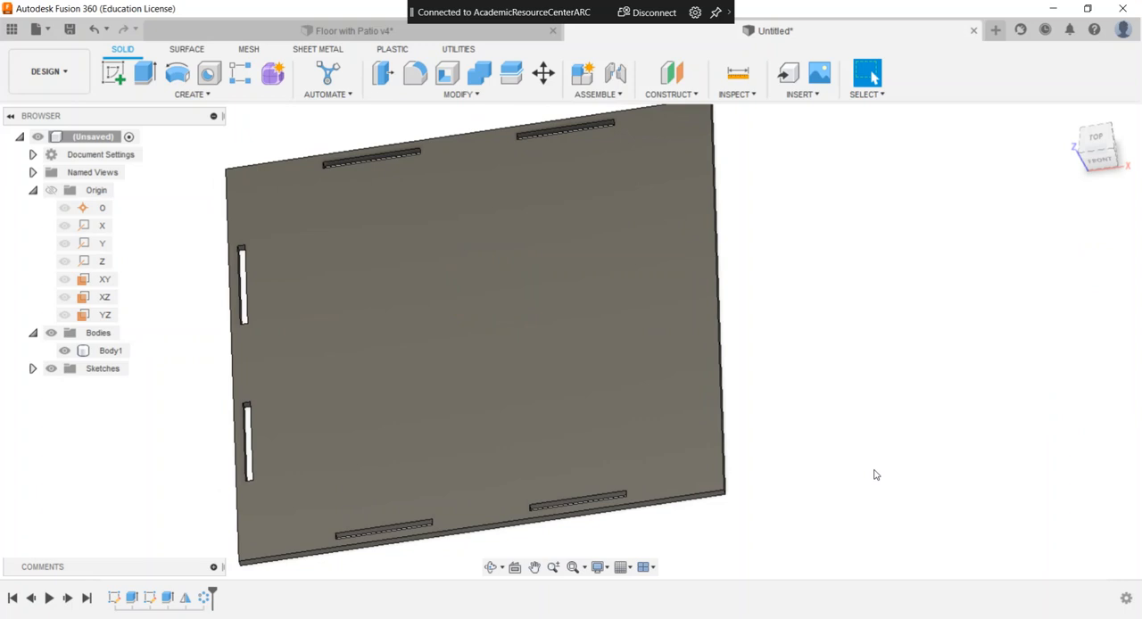
mouse_move(114, 72)
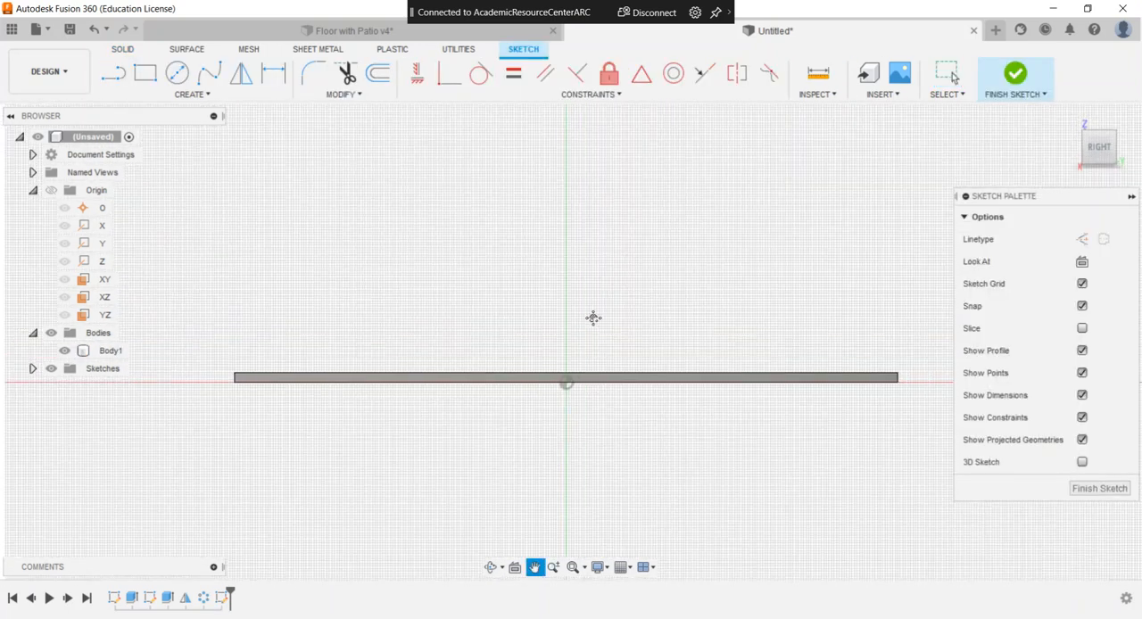
Rough out a 2-point rectangle above the plate edge for the standing wall
click(144, 75)
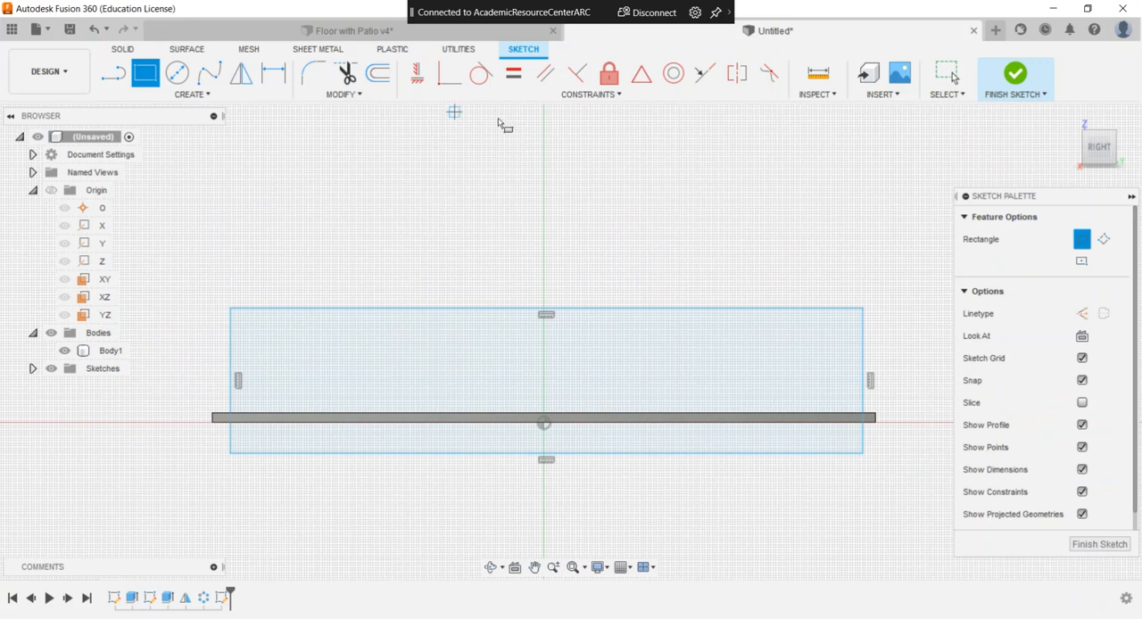
mouse_move(692, 128)
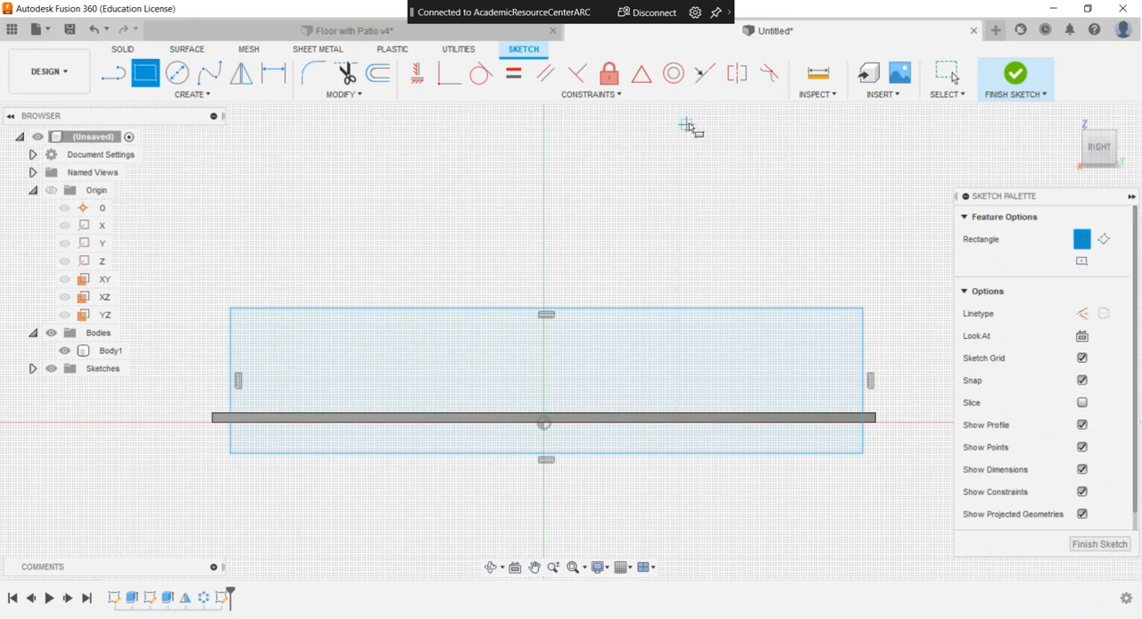
mouse_move(705, 74)
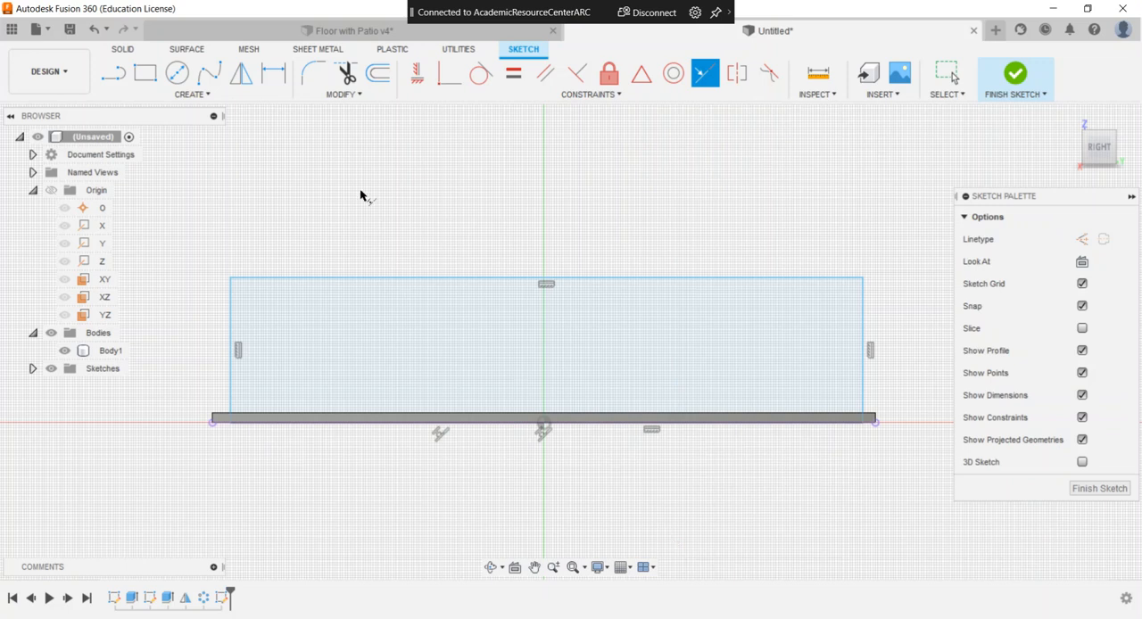
mouse_move(273, 73)
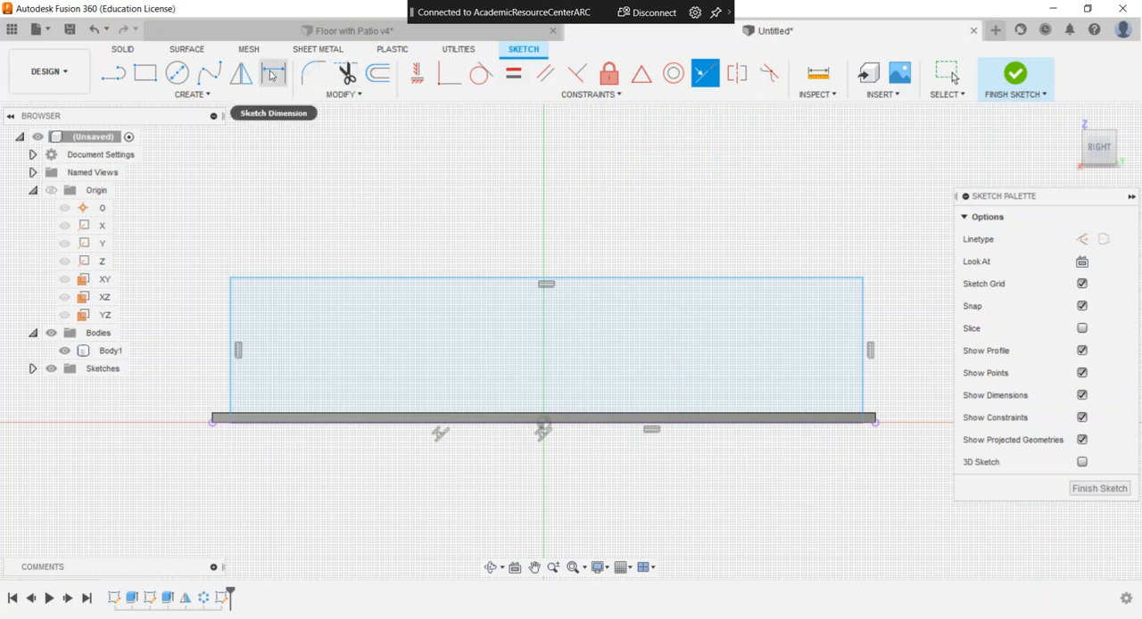
Dimension the wall rectangle 125 each side of centre and 64 tall
click(275, 73)
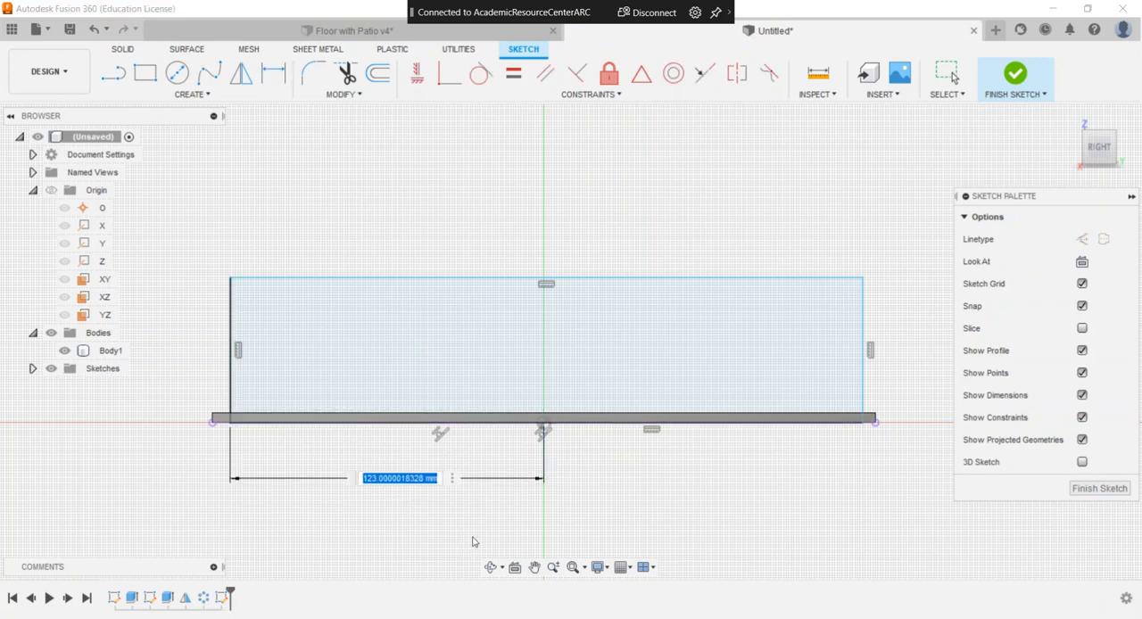
text(1)
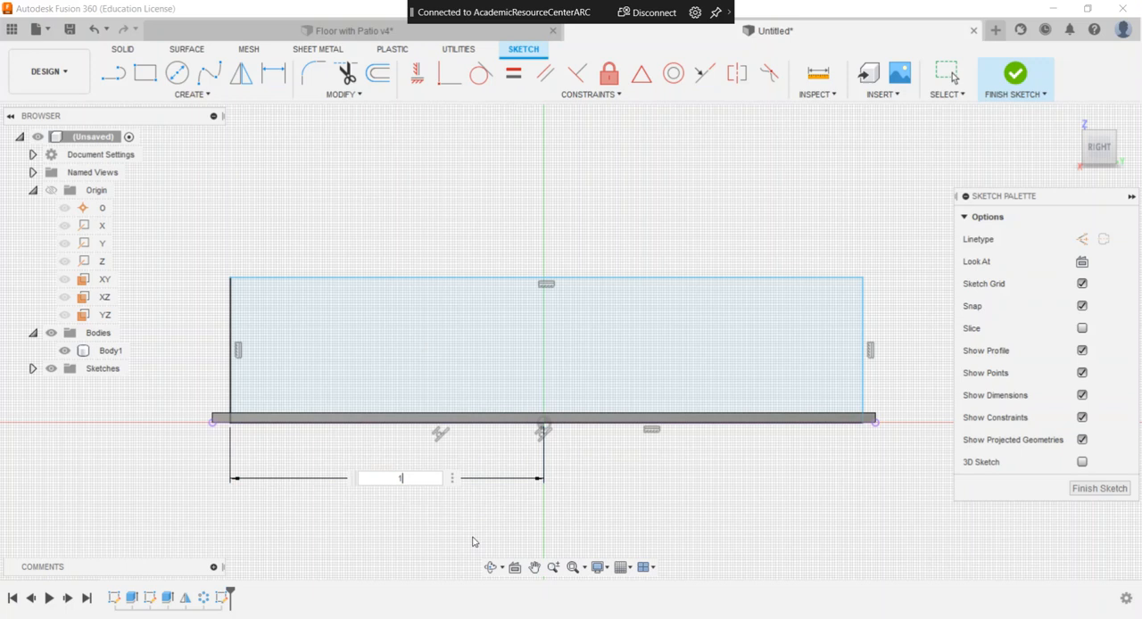
text(125)
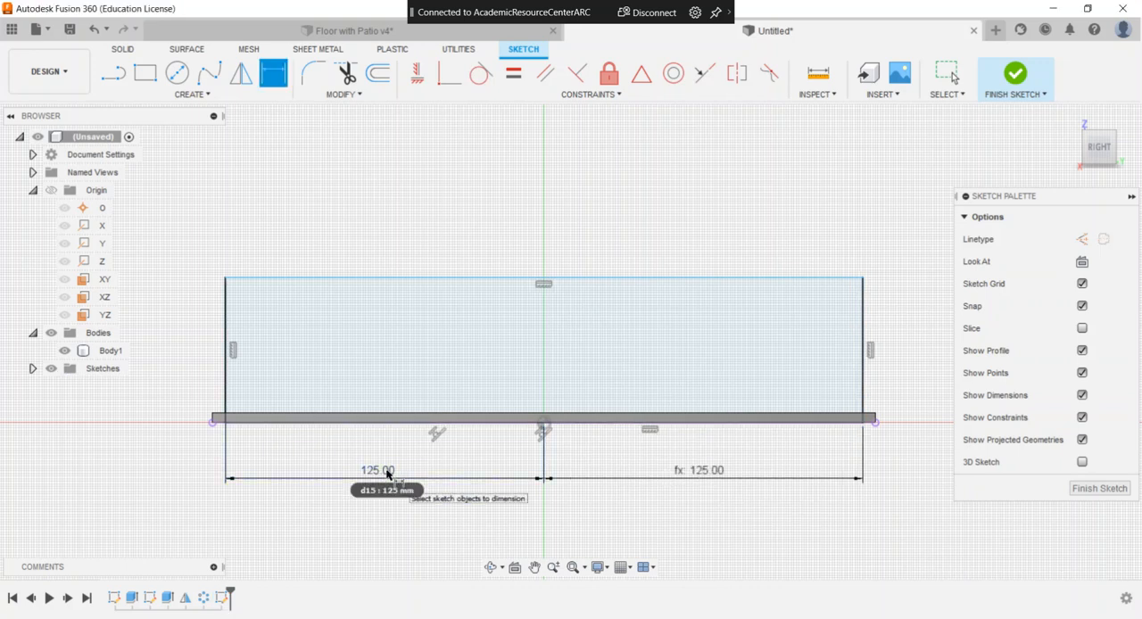
mouse_move(461, 221)
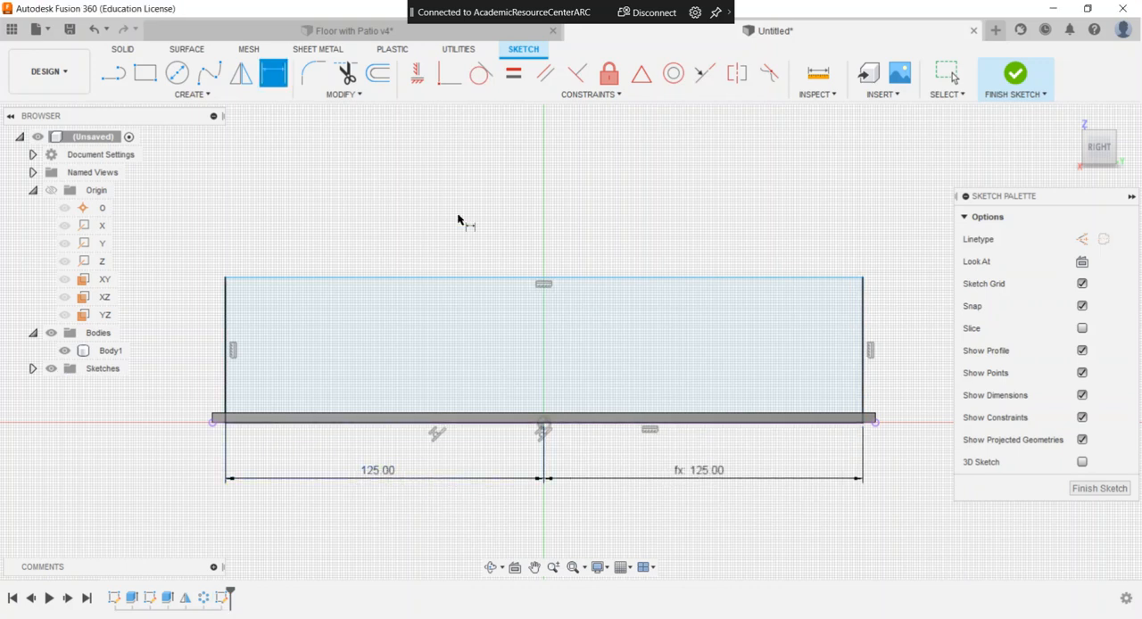
mouse_move(346, 282)
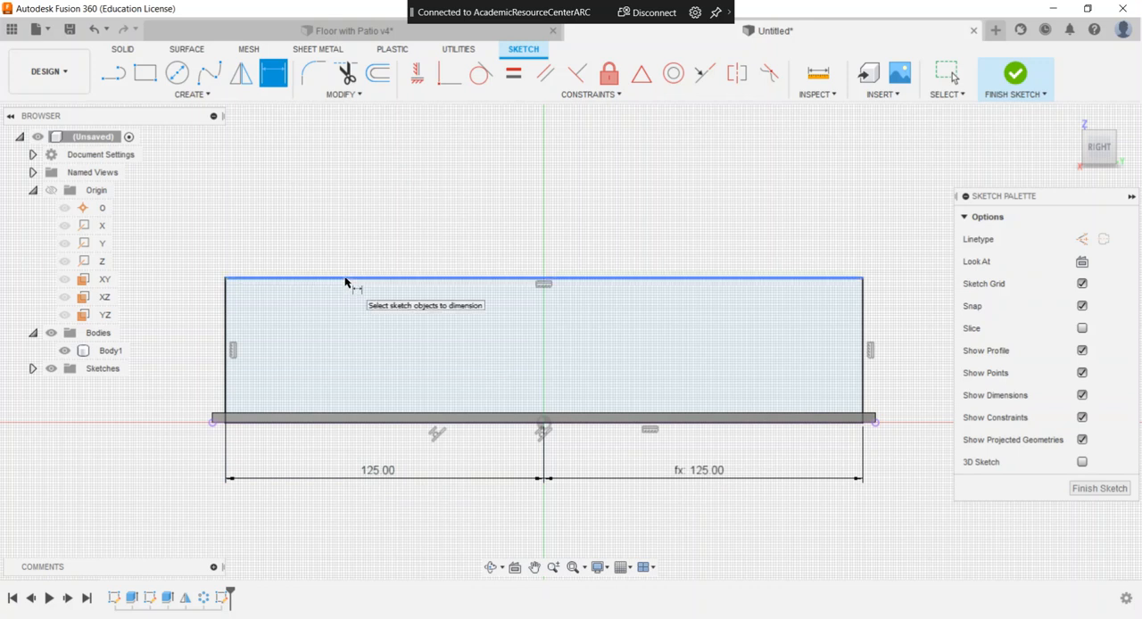
click(346, 420)
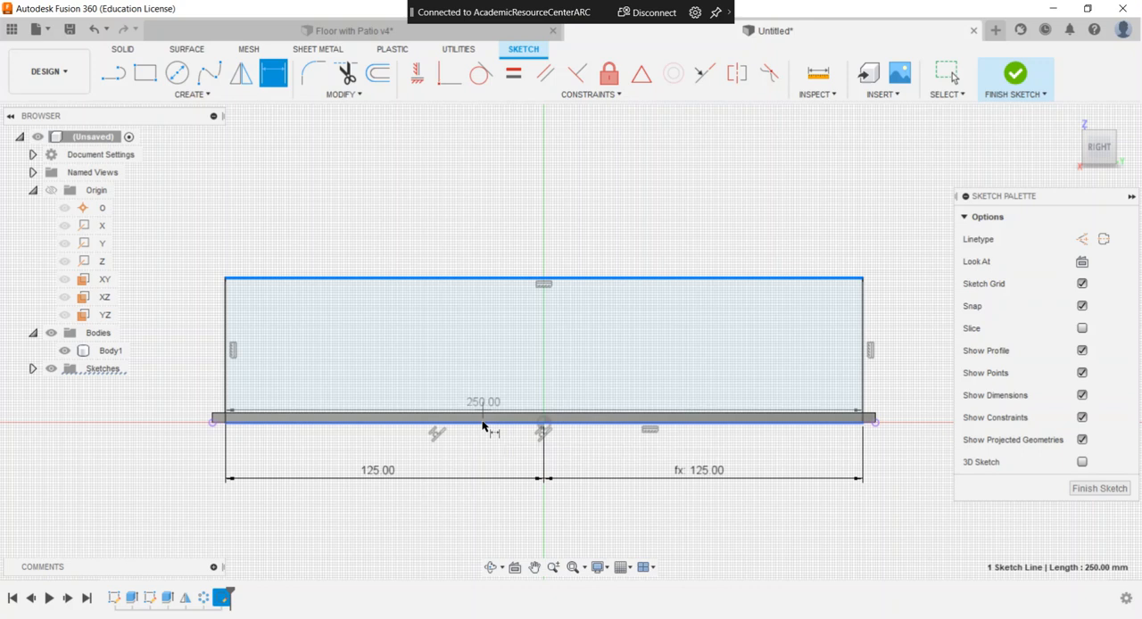
click(482, 420)
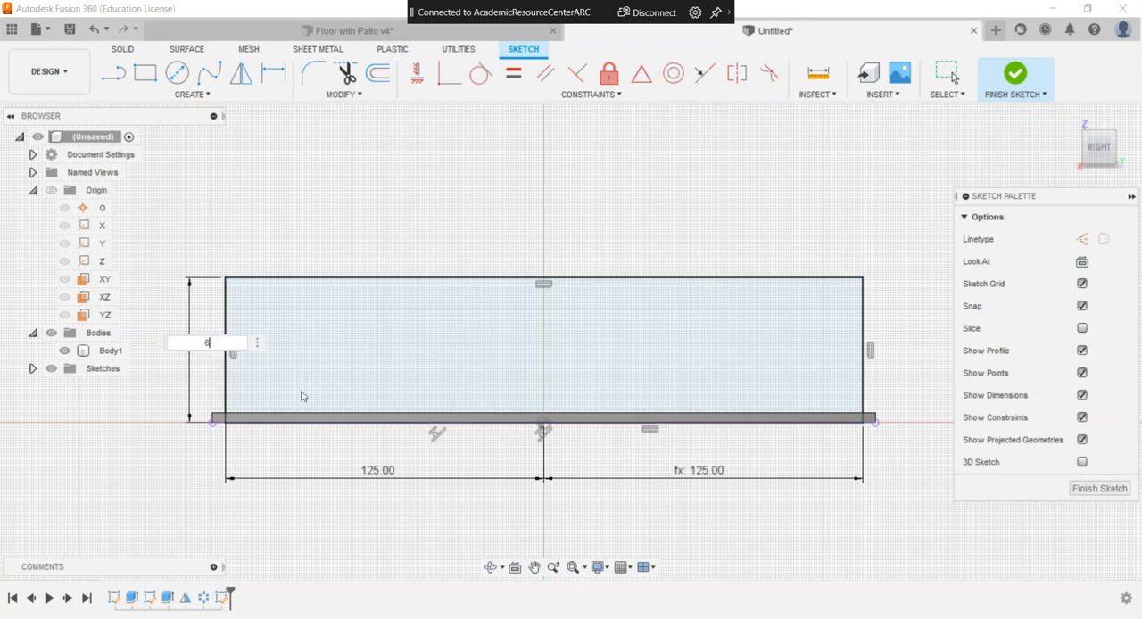
text(64.00)
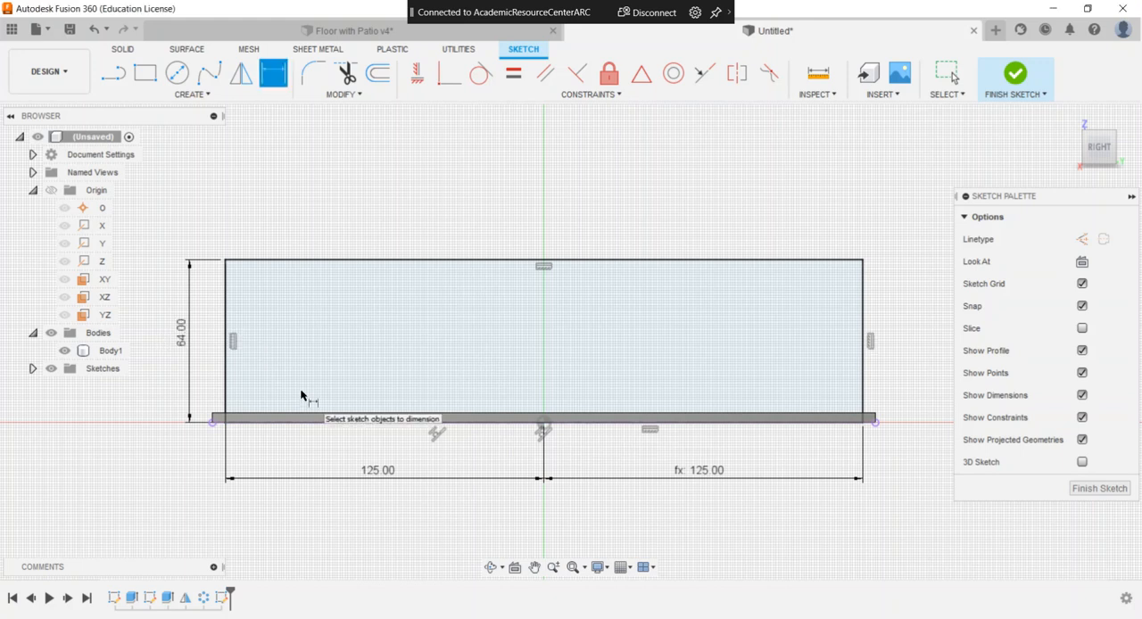
mouse_move(978, 164)
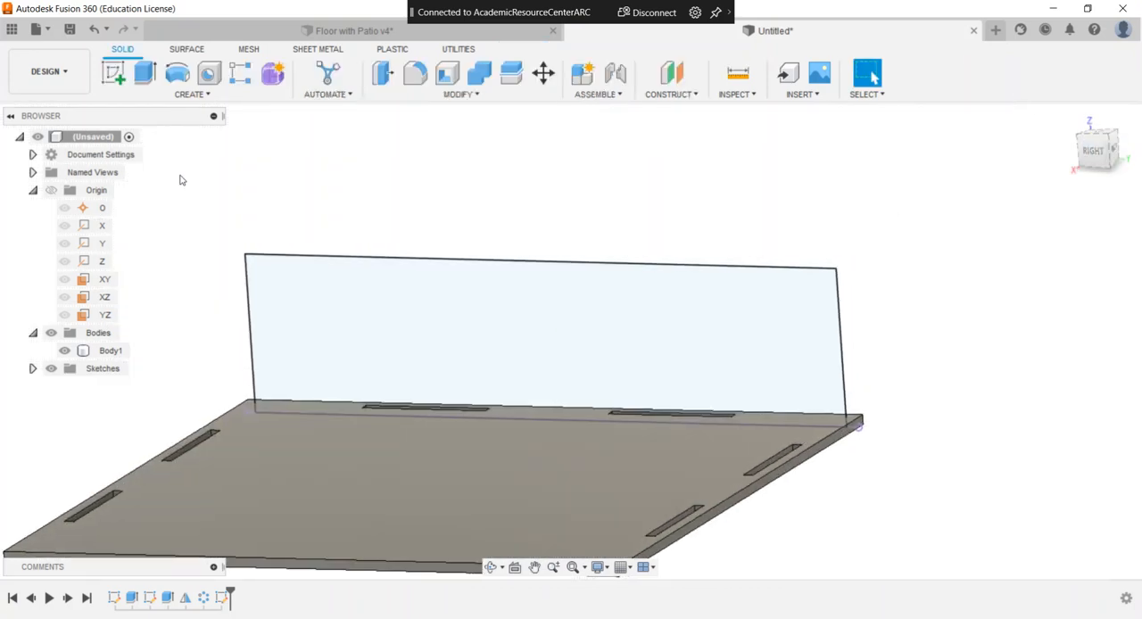
Extrude the wall profile 4 mm as a new body standing on the floor plate
click(144, 73)
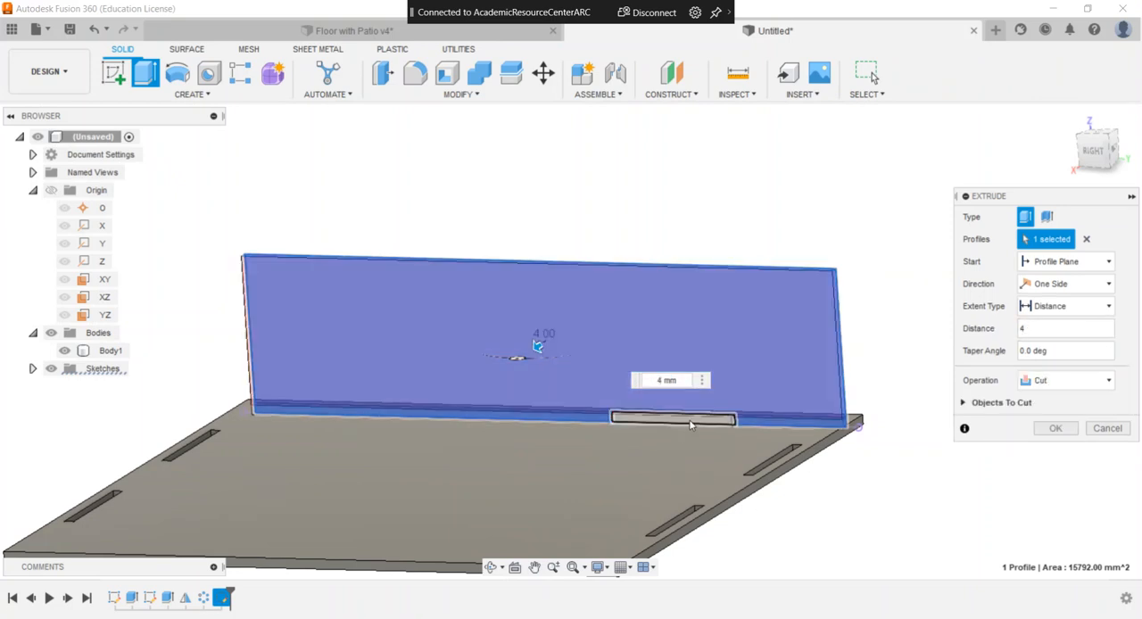
click(669, 420)
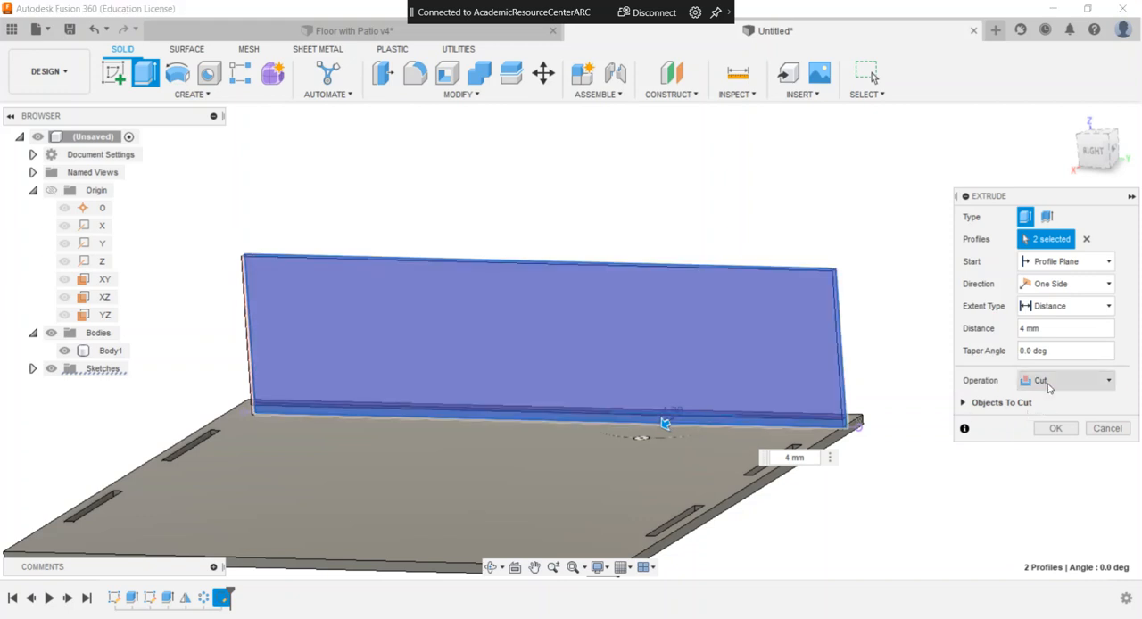
click(1067, 380)
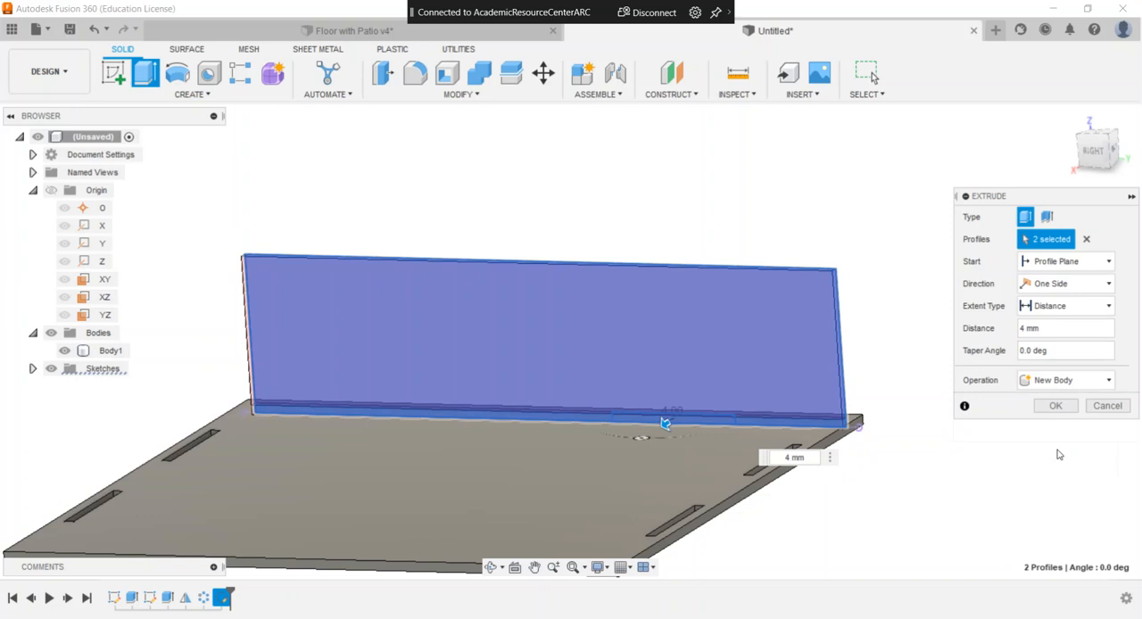
click(1057, 405)
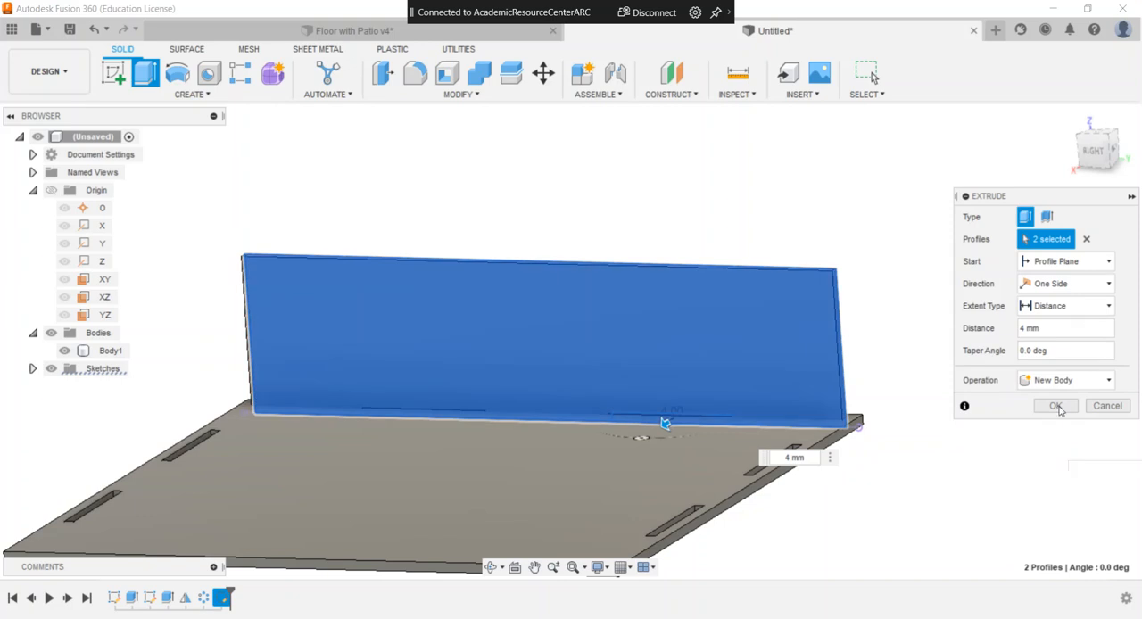
click(1057, 405)
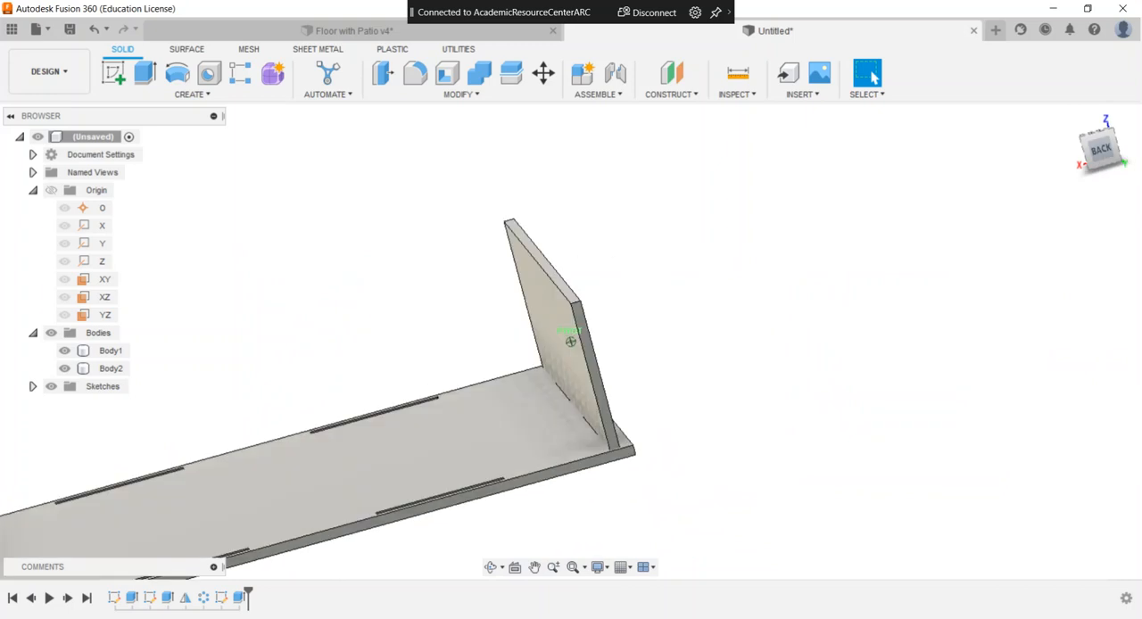
mouse_move(696, 413)
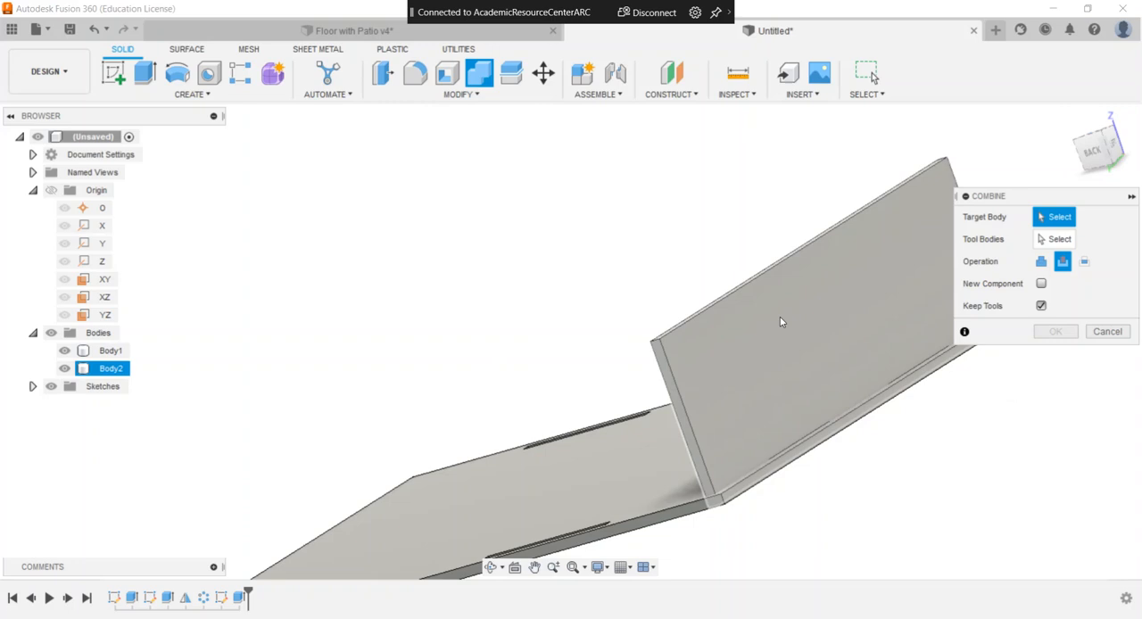
Combine-cut the floor plate's tabs out of the wall, keeping the floor as tool body
click(782, 268)
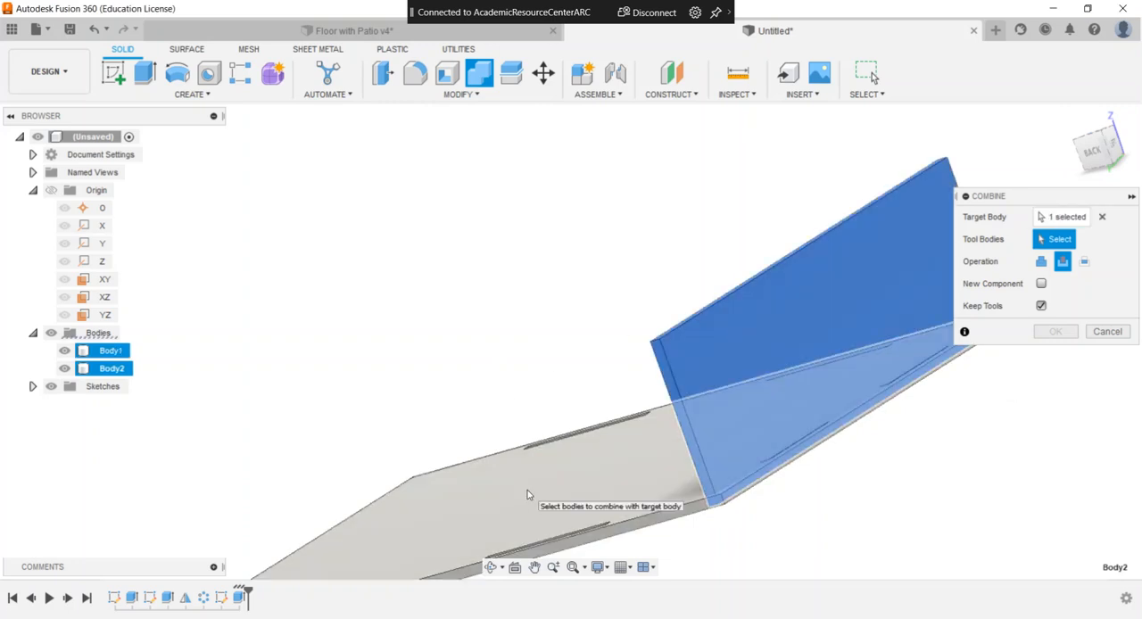
click(527, 496)
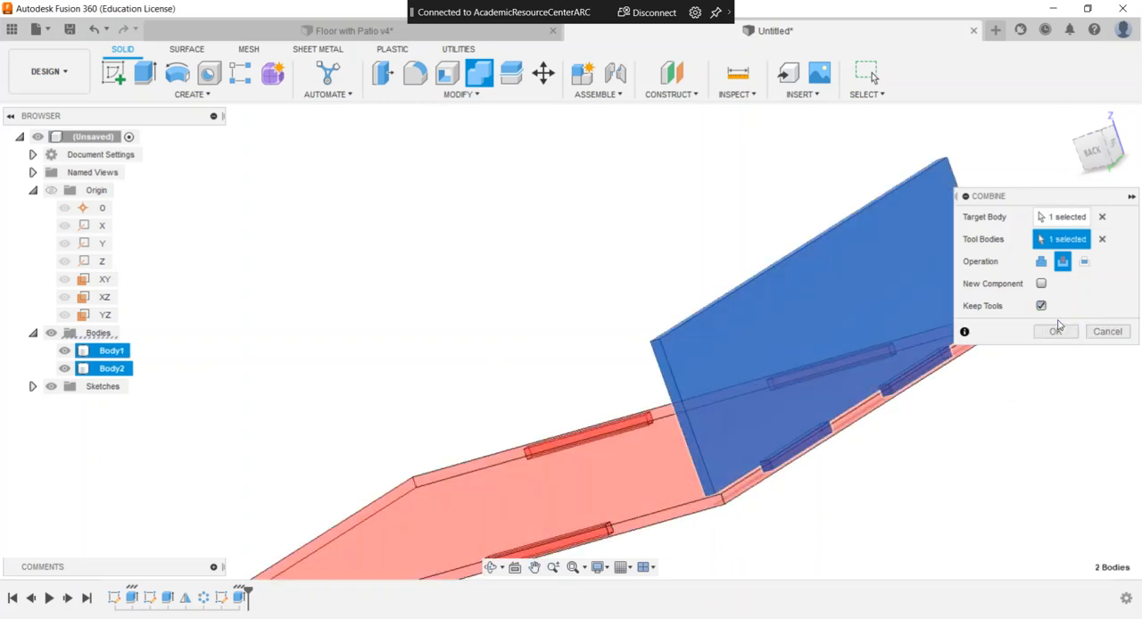
click(1057, 332)
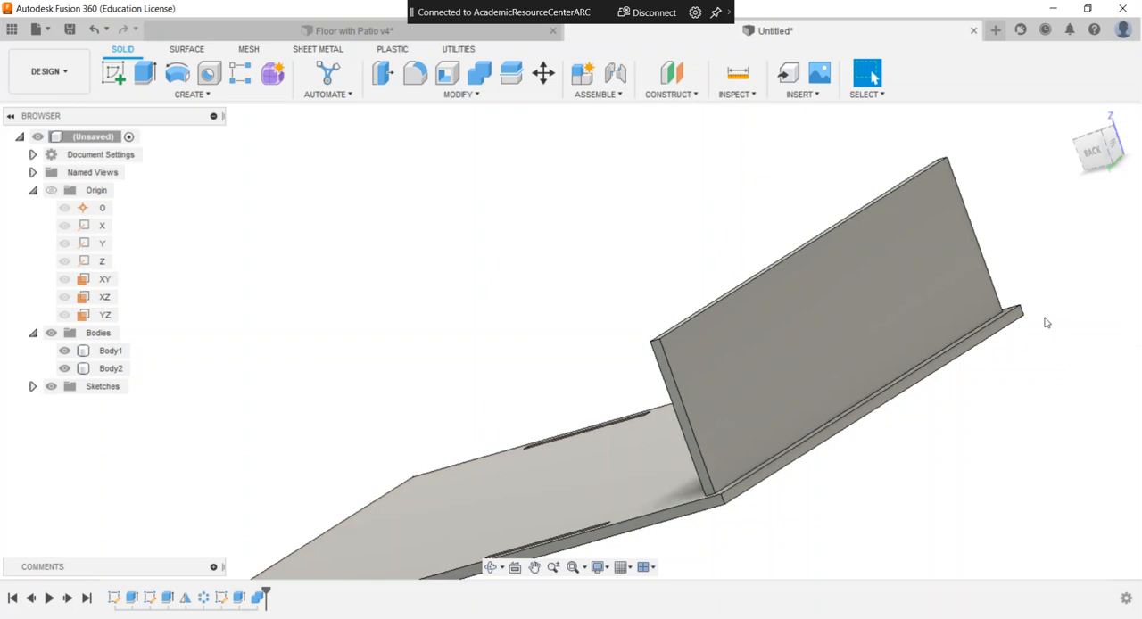
mouse_move(164, 371)
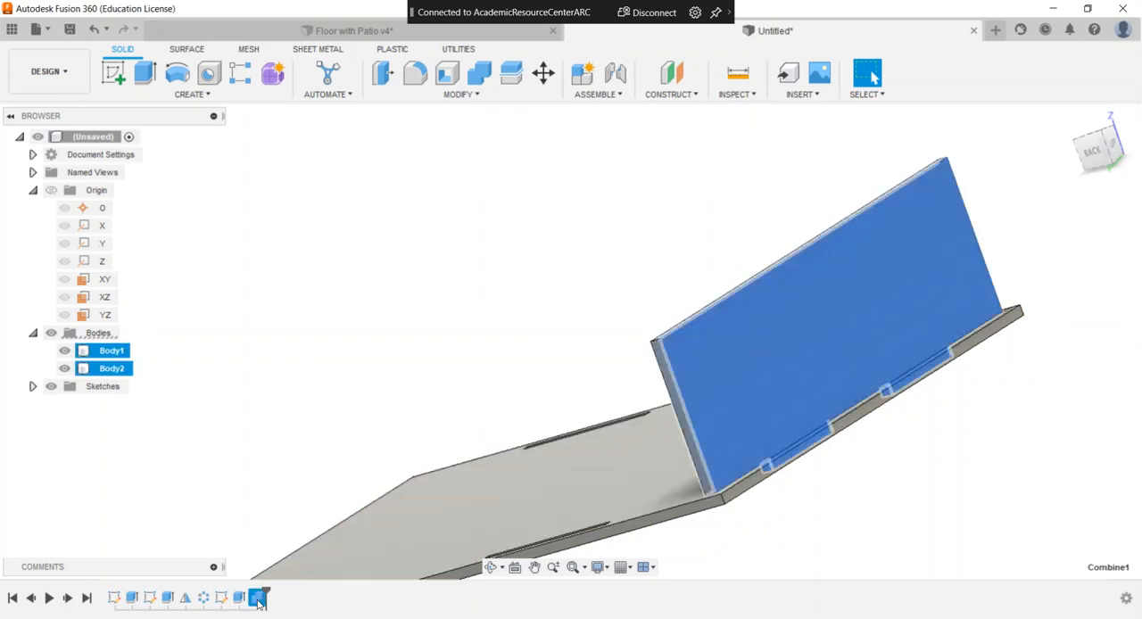
click(259, 598)
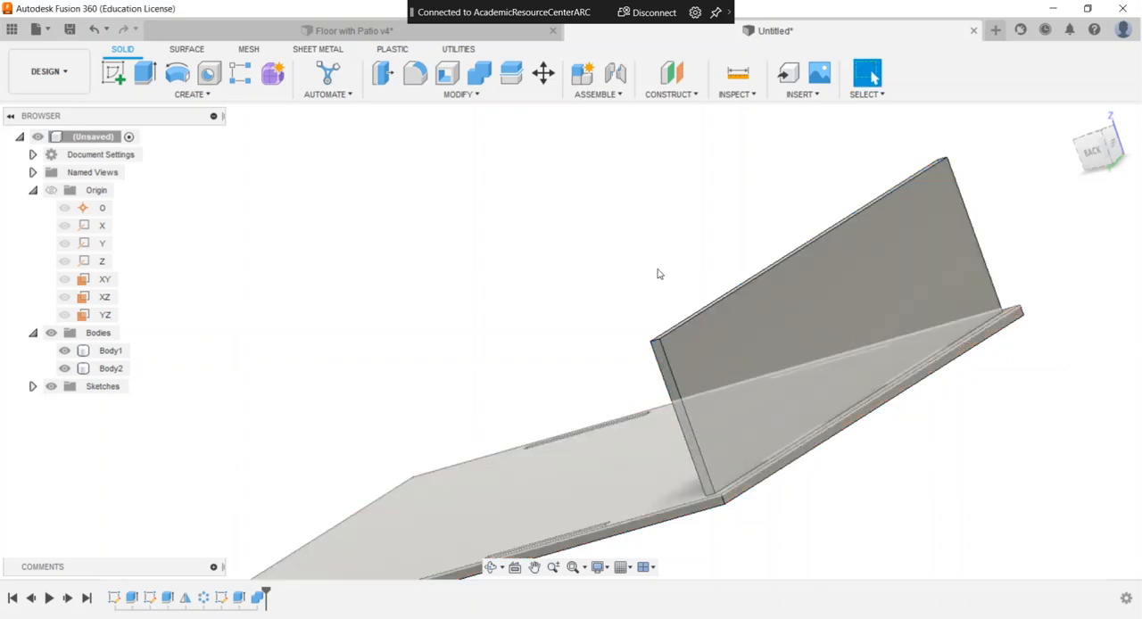
click(64, 350)
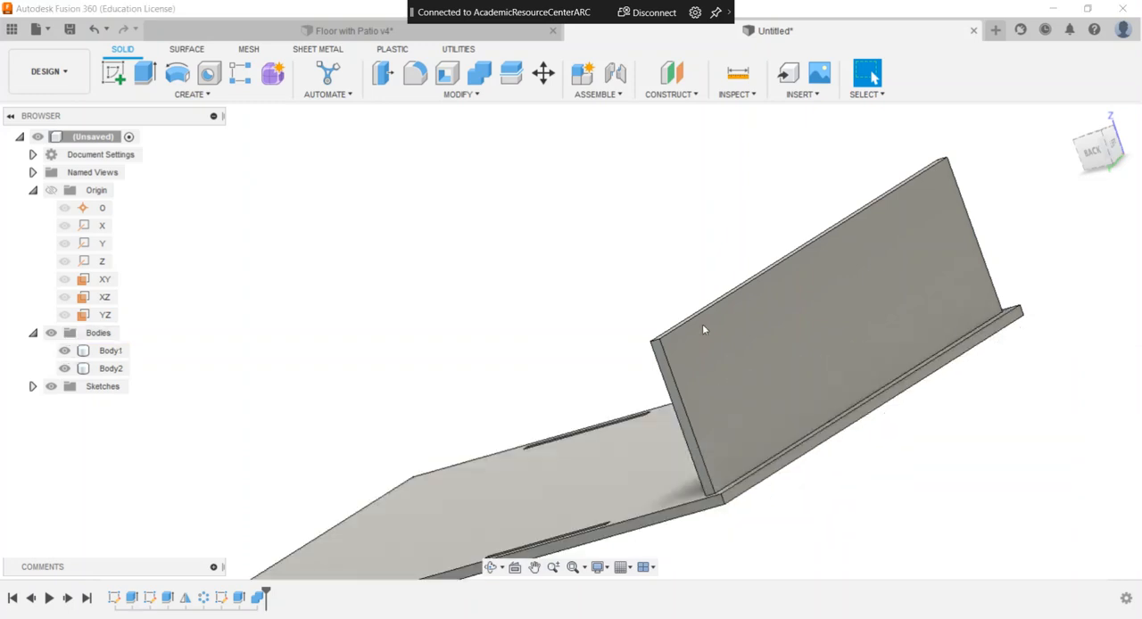
mouse_move(1098, 151)
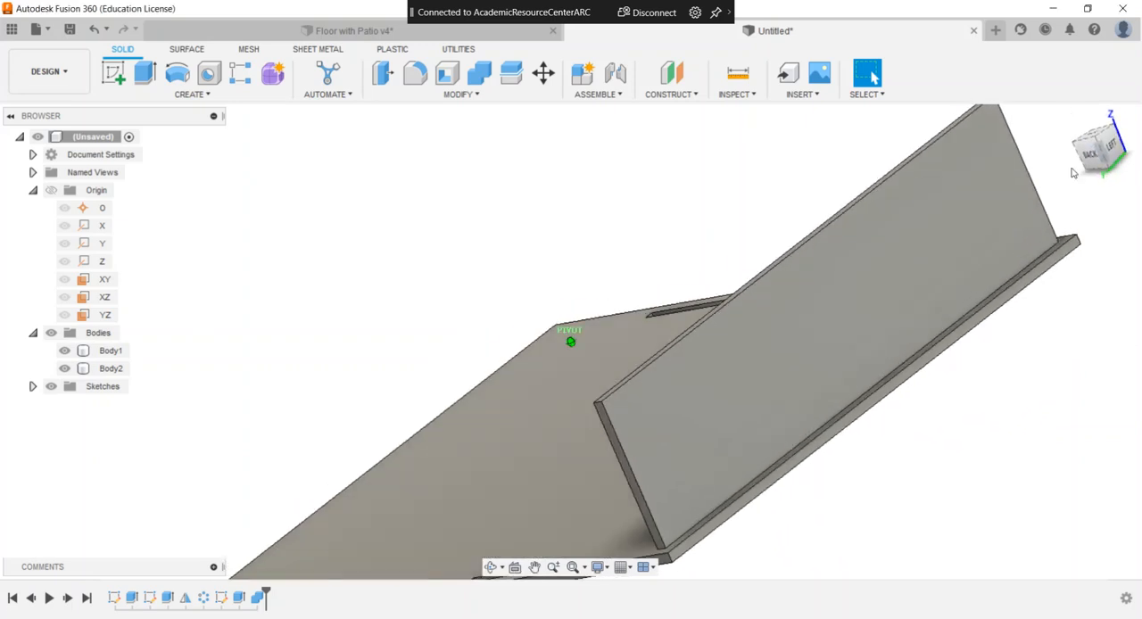
Sketch two 4x12 notch rectangles on the wall's left edge, 12 mm apart, and finish the sketch
click(1100, 147)
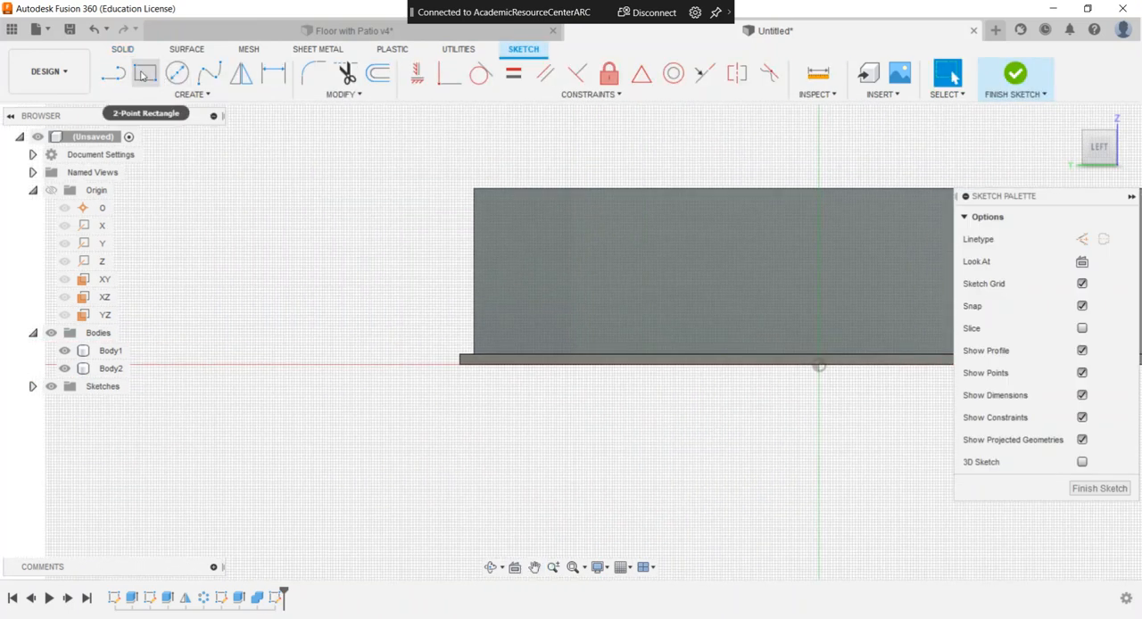
click(145, 73)
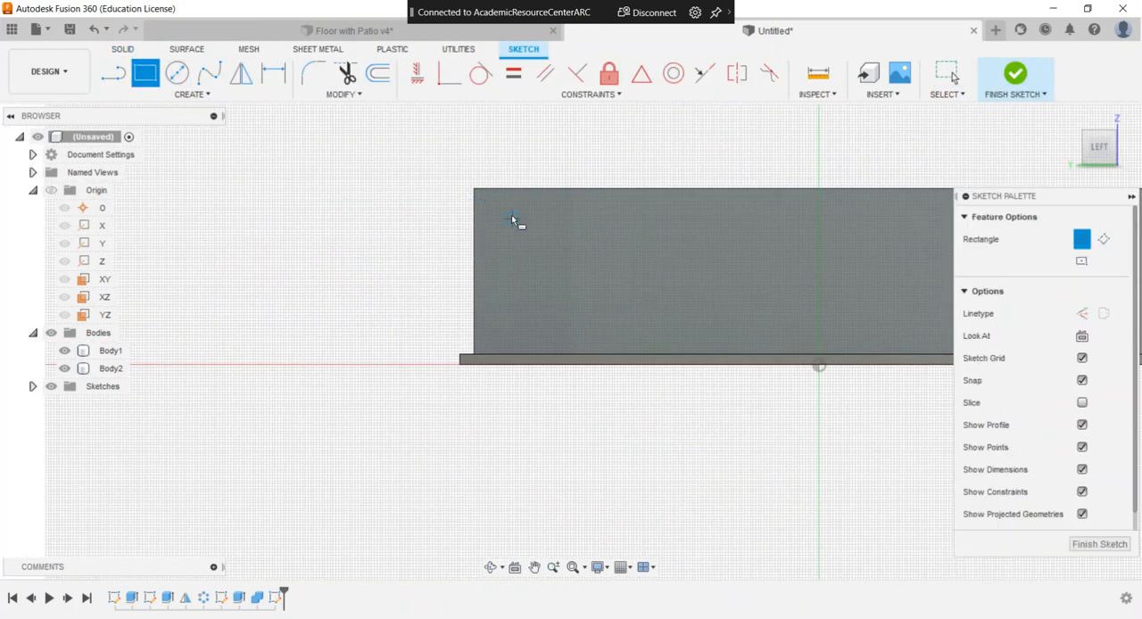
drag(514, 218, 514, 264)
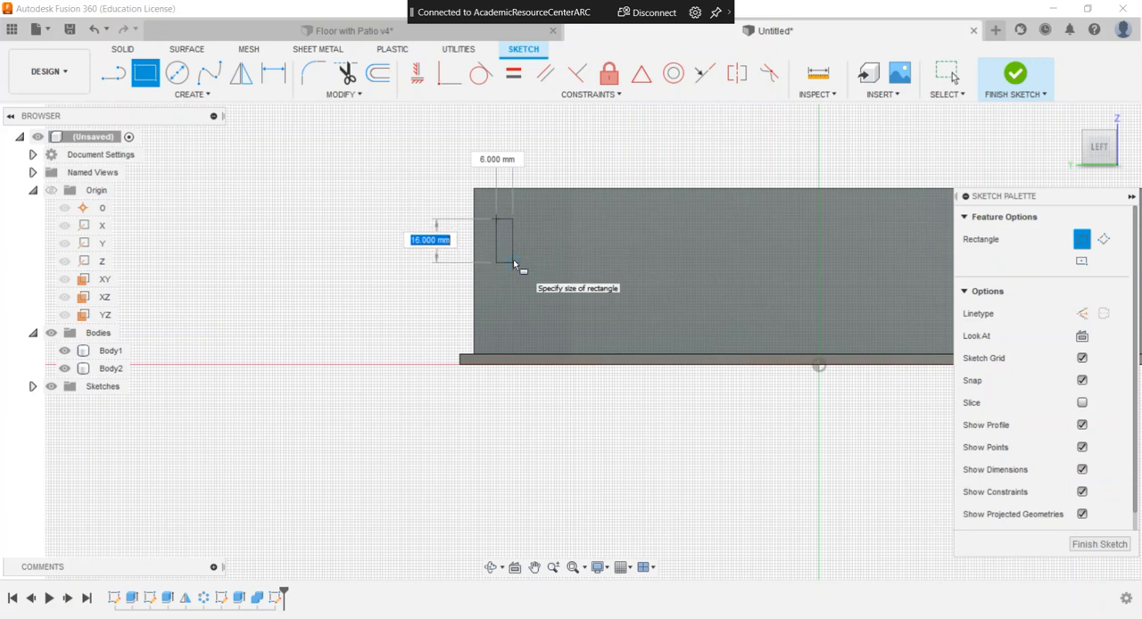
text(12.00)
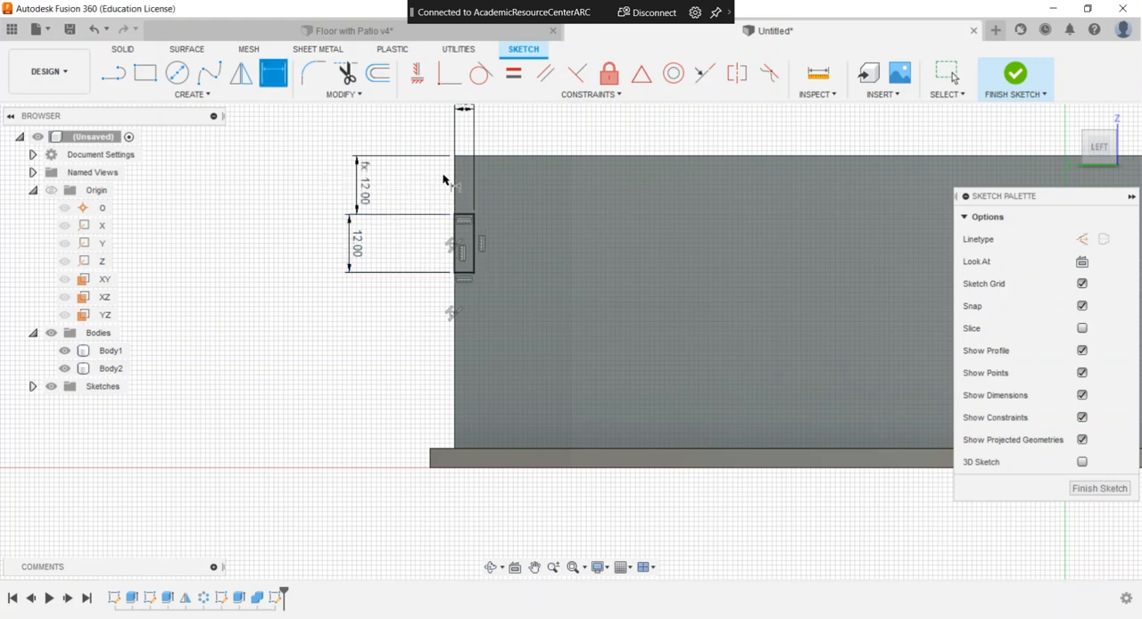
mouse_move(479, 288)
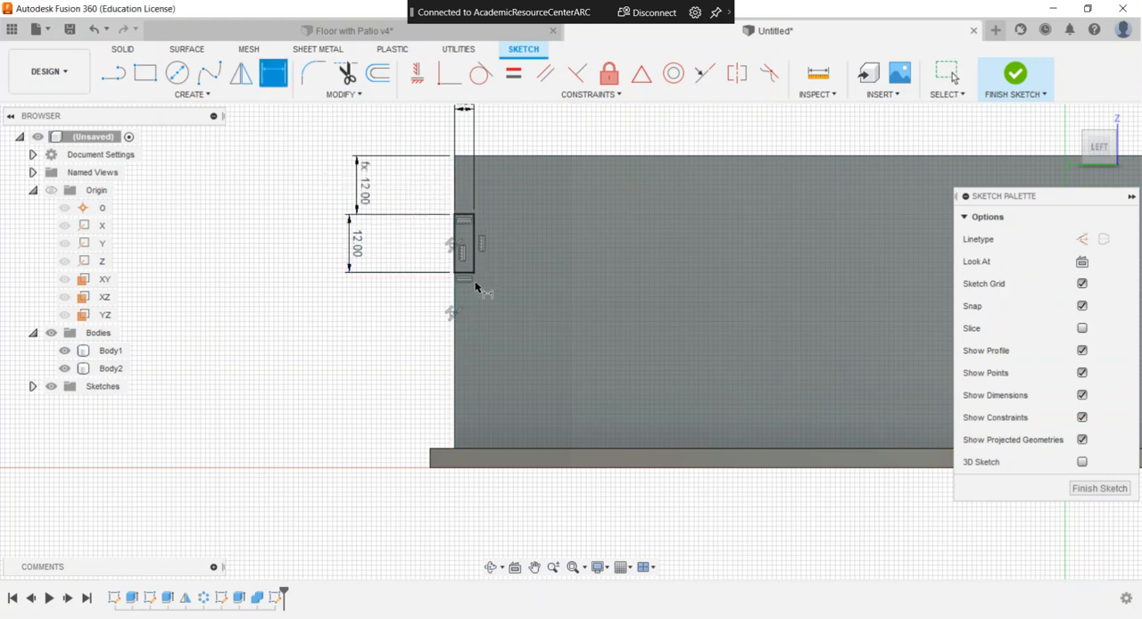
mouse_move(462, 360)
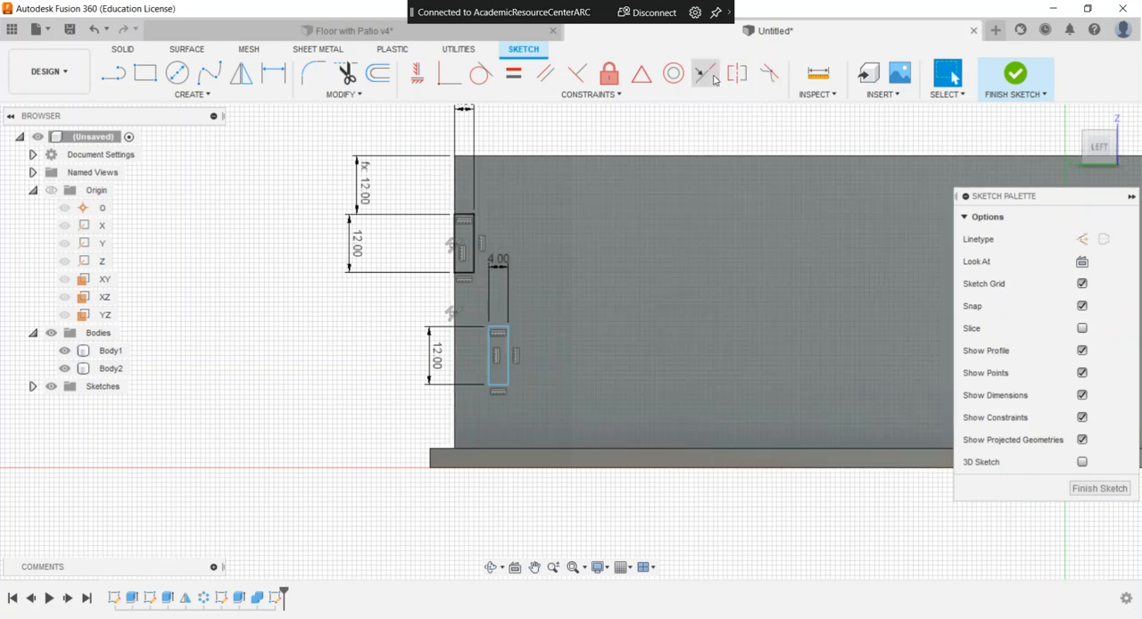
click(487, 357)
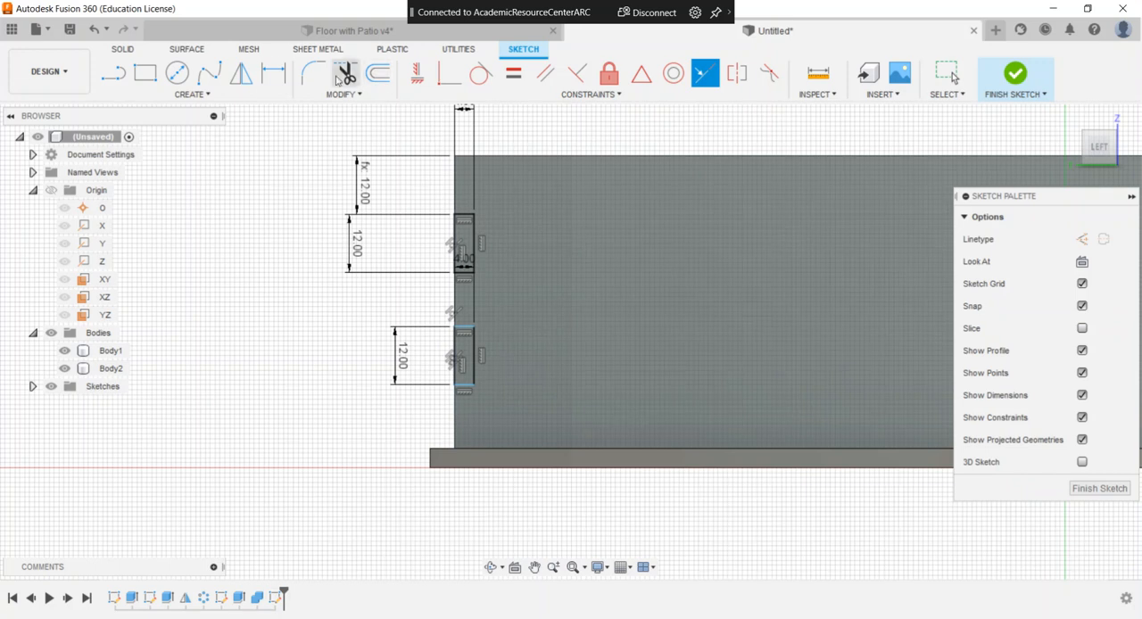
click(273, 73)
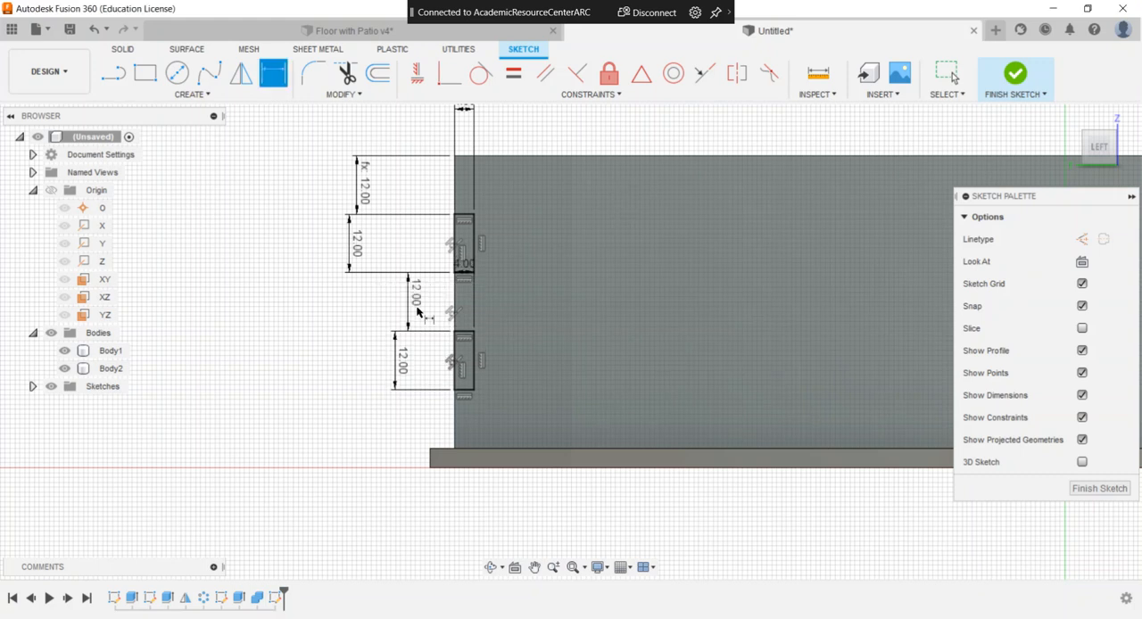
mouse_move(997, 22)
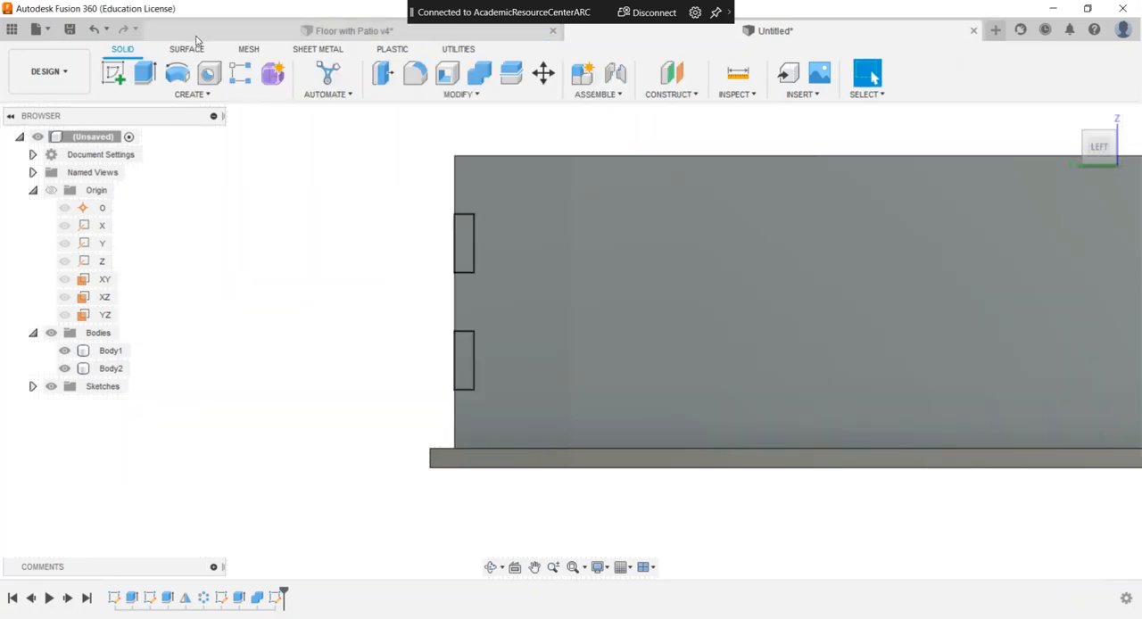
Extrude the two notch rectangles -4 mm as a Cut through the wall
click(114, 73)
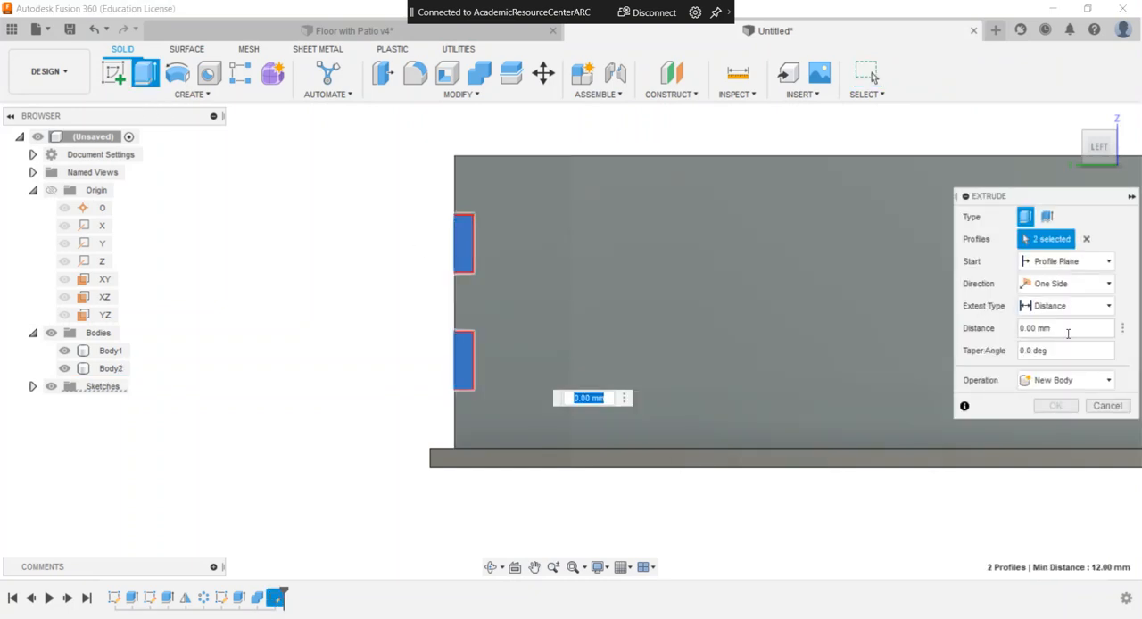
click(1062, 327)
text(-4)
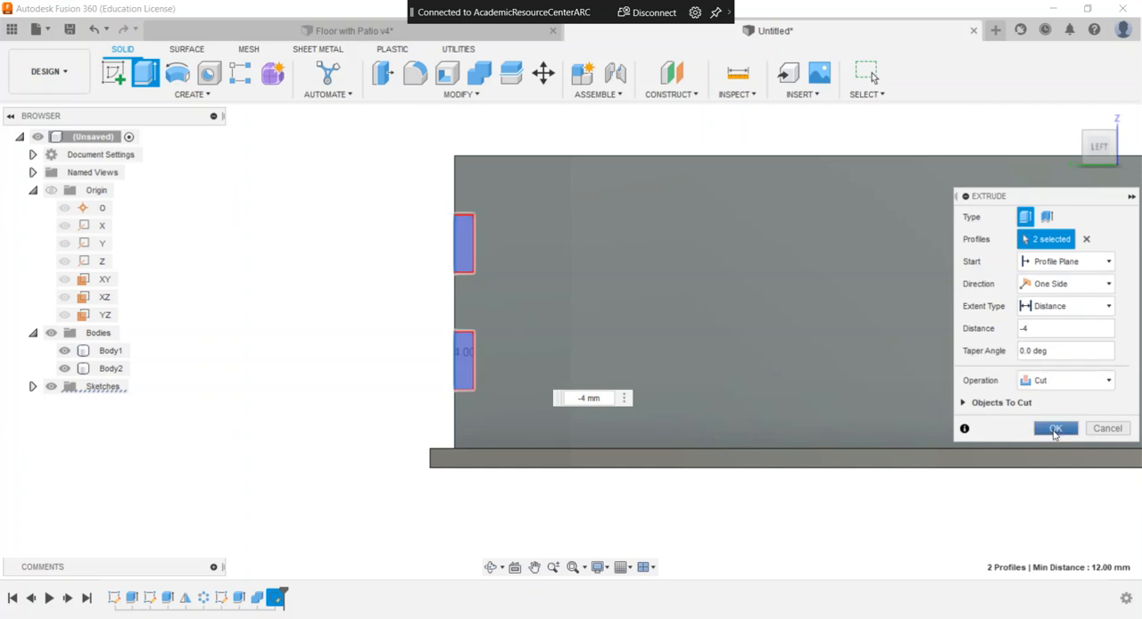
click(1057, 429)
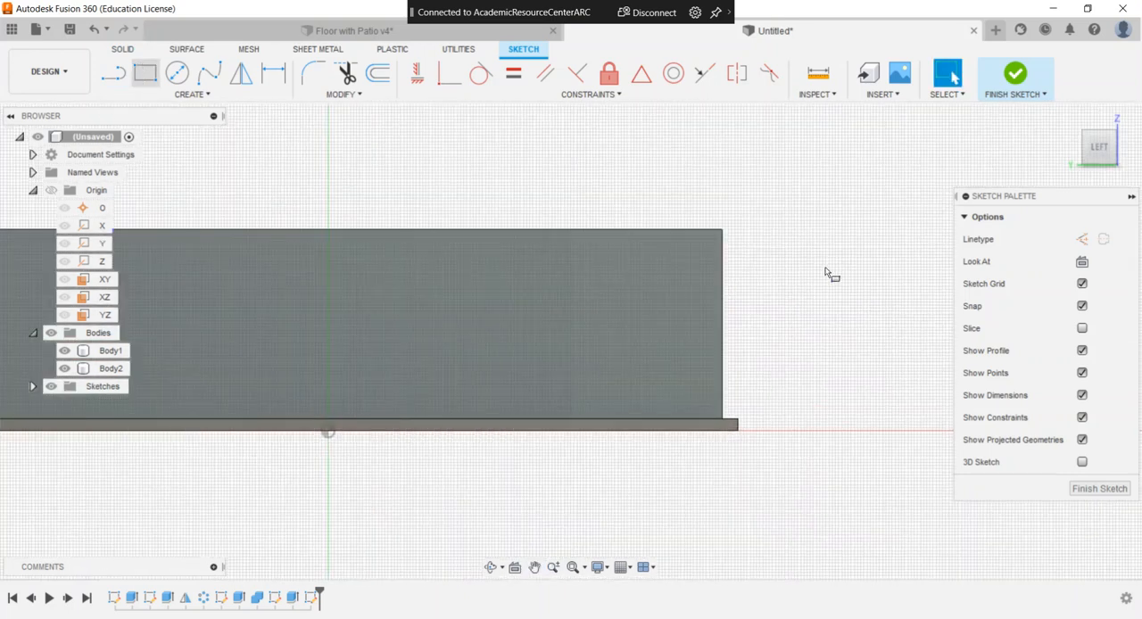
Lay out three dimensioned 12 mm notch rectangles along the wall's opposite edge and finish the sketch
click(147, 73)
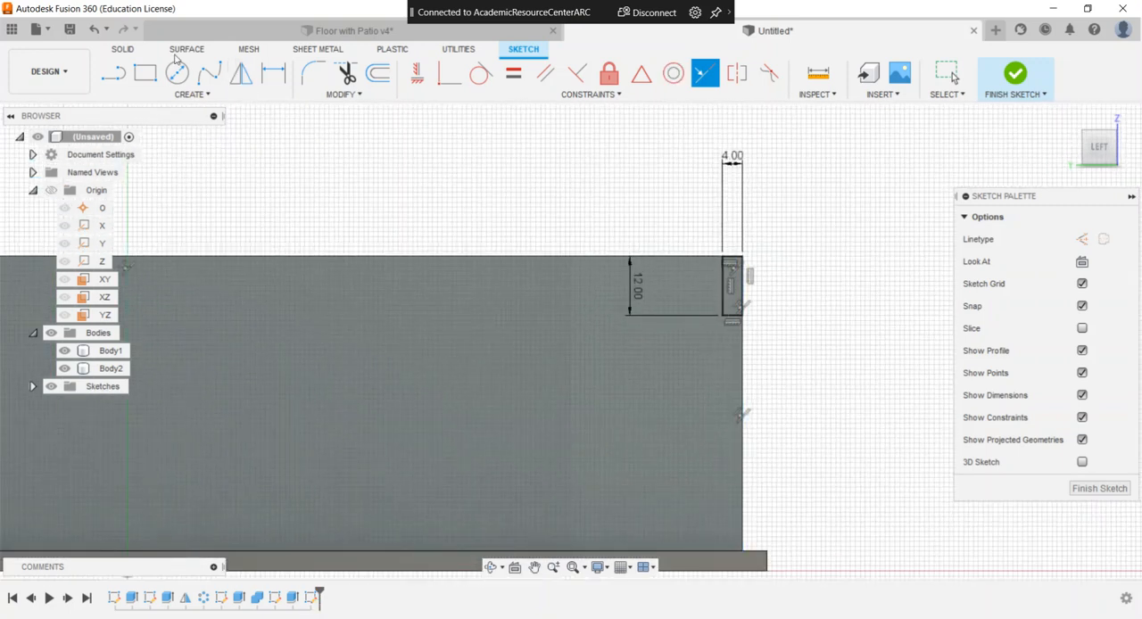
click(145, 73)
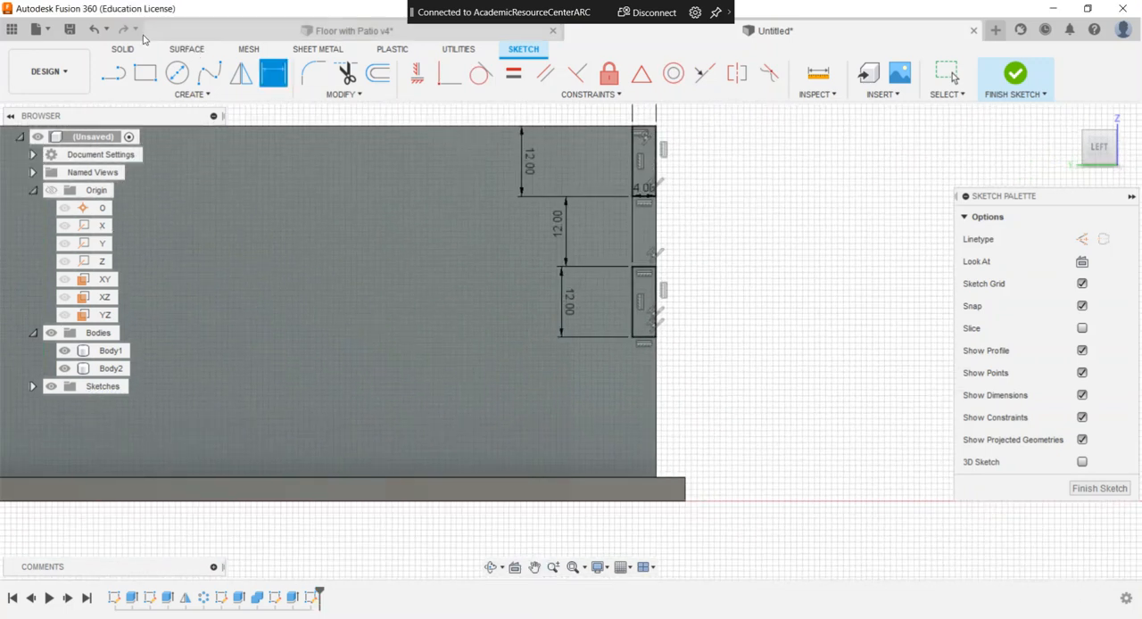
click(145, 74)
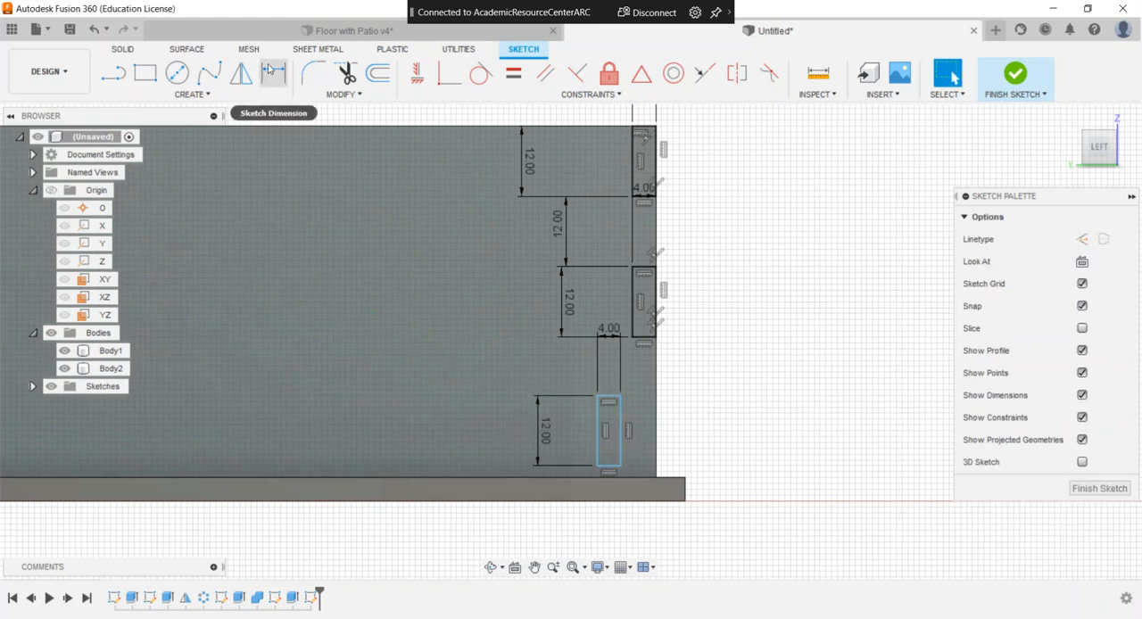
mouse_move(703, 74)
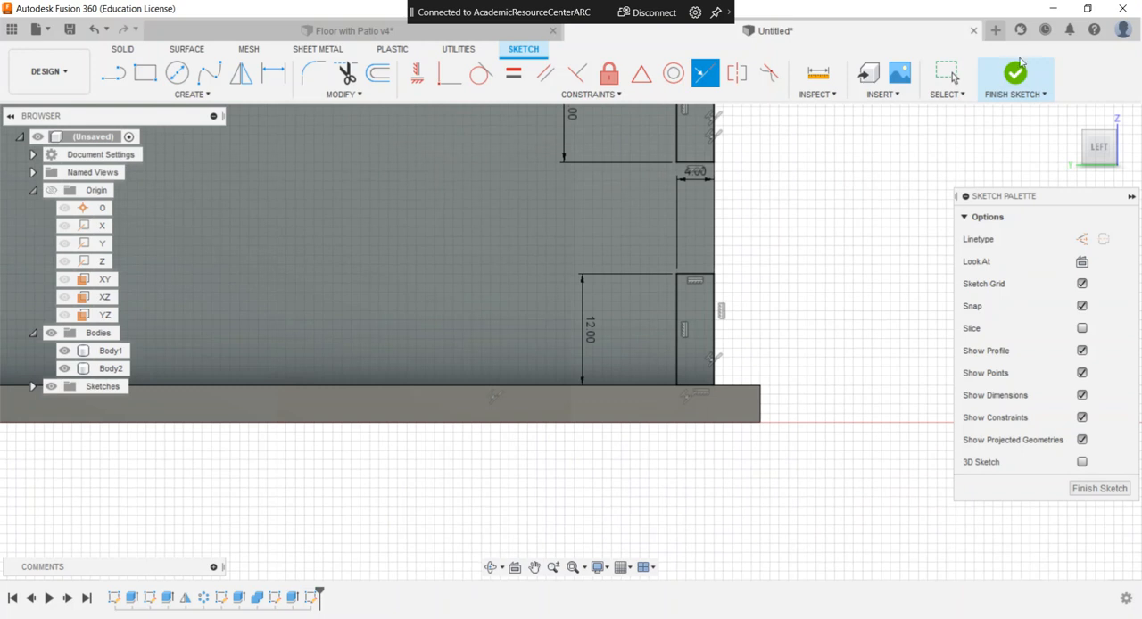
click(1014, 78)
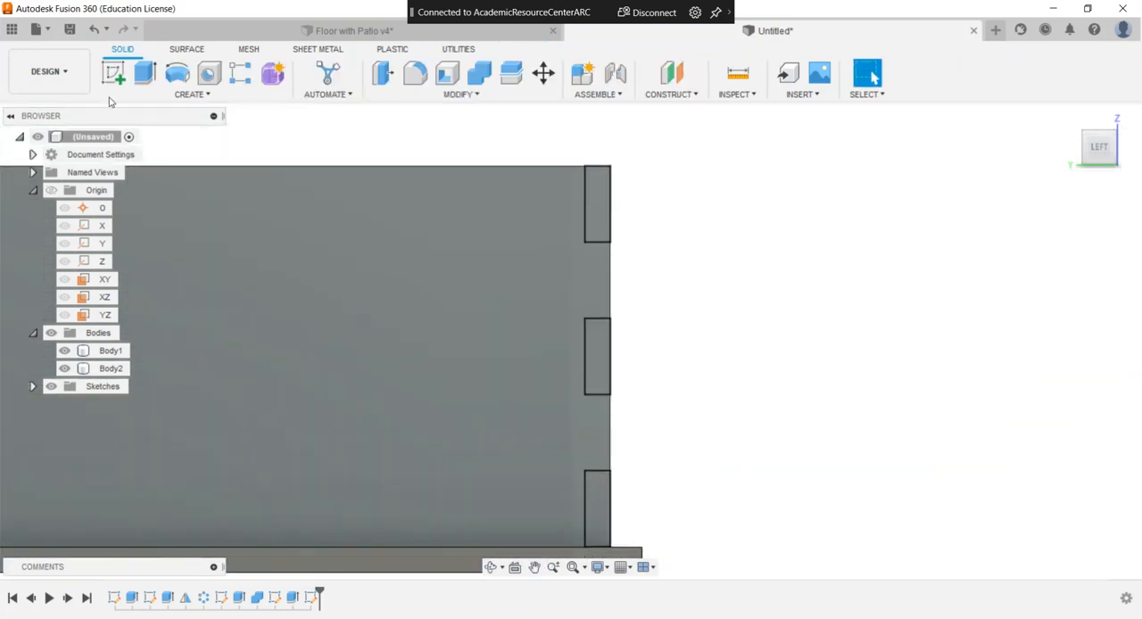
Extrude the three notch profiles -4 mm as a Cut to finger-joint the wall edge
click(146, 74)
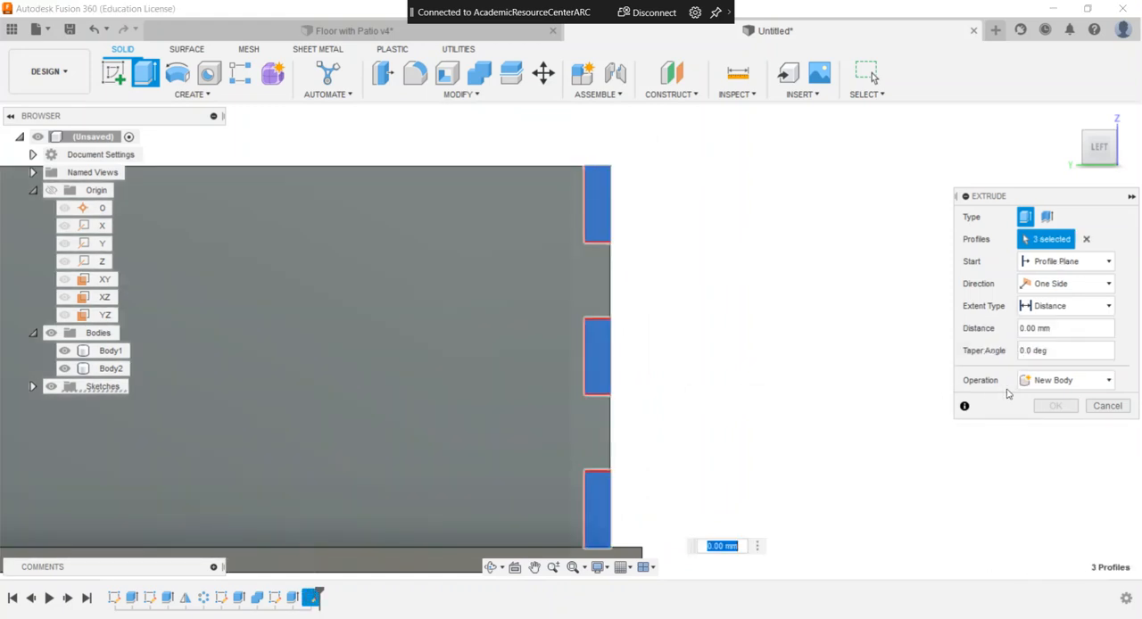
click(1066, 327)
text(-4)
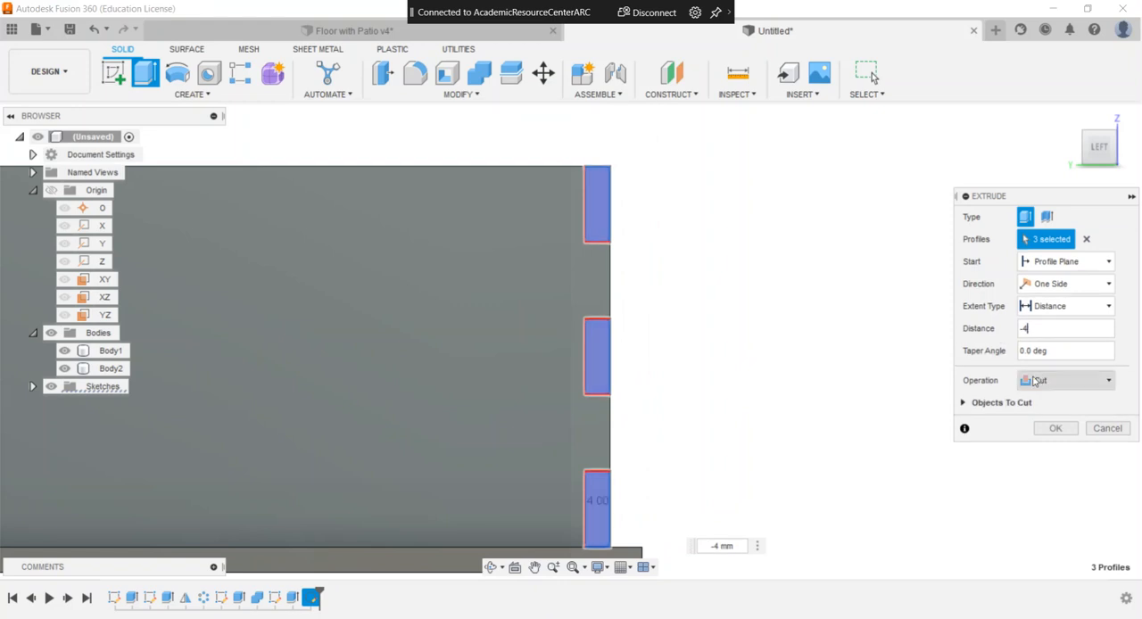
click(1054, 429)
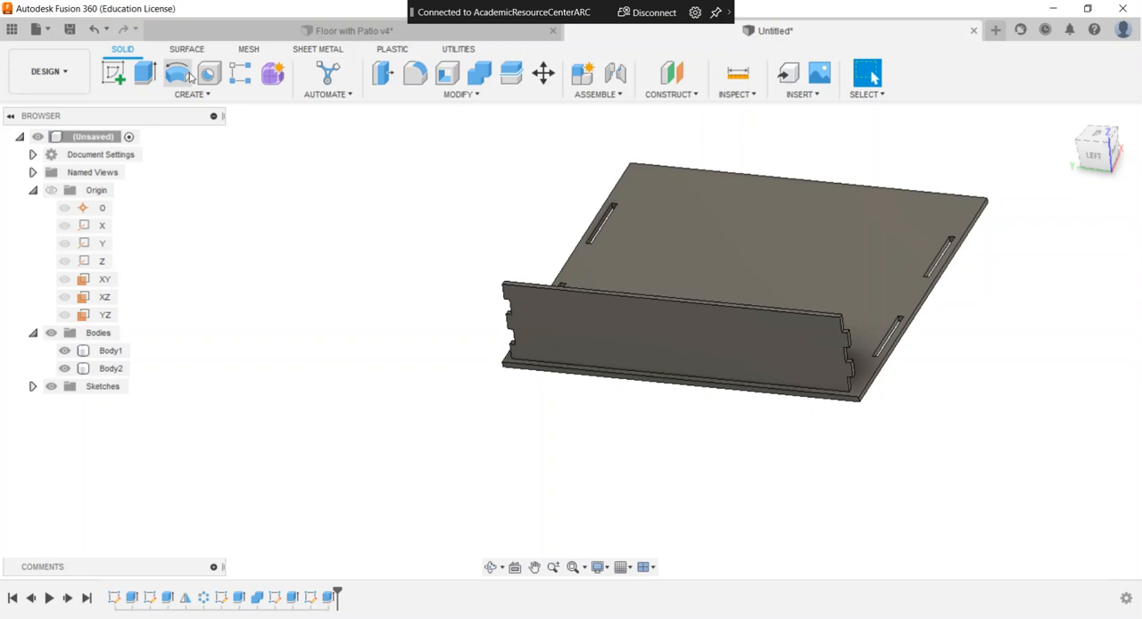
click(189, 93)
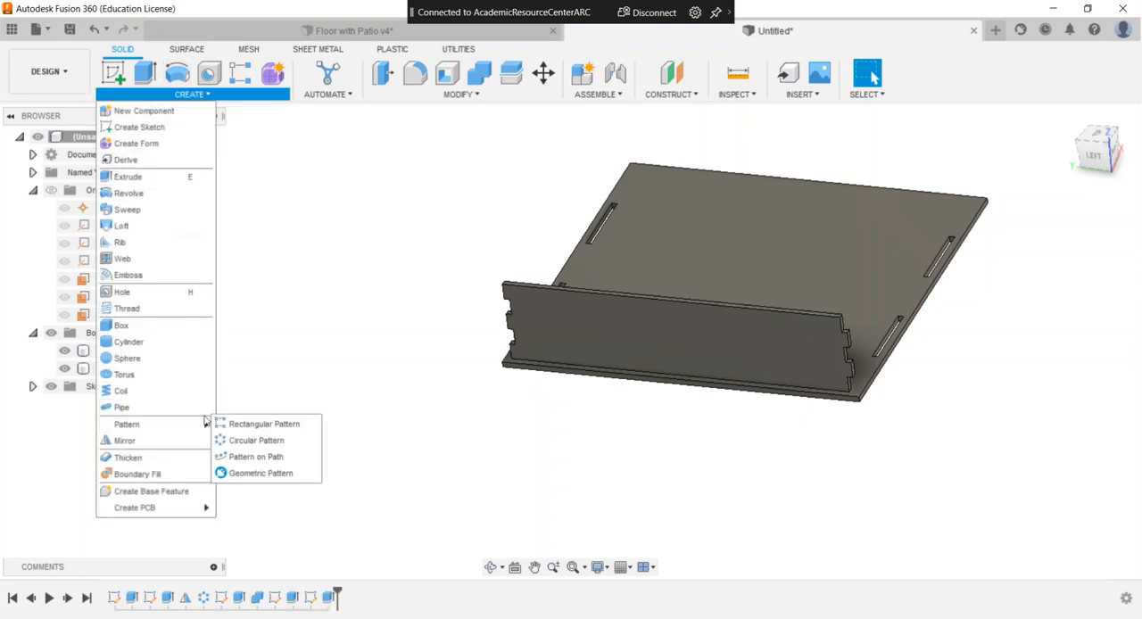
Circular-pattern the notched wall as a Body around the Z axis
click(255, 439)
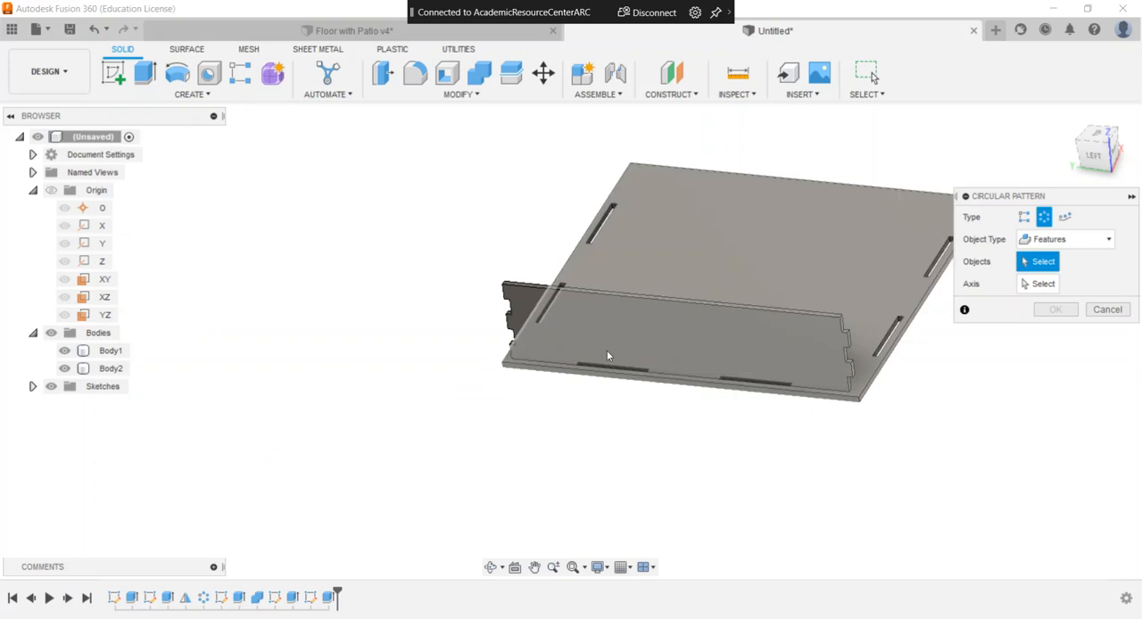
click(1063, 239)
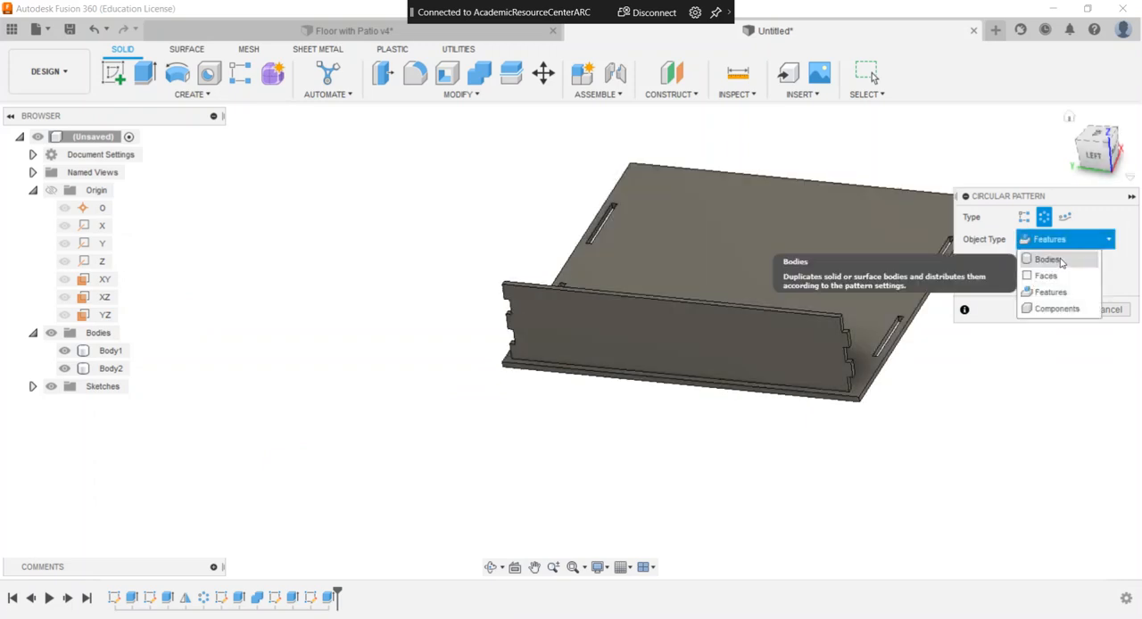
click(1046, 258)
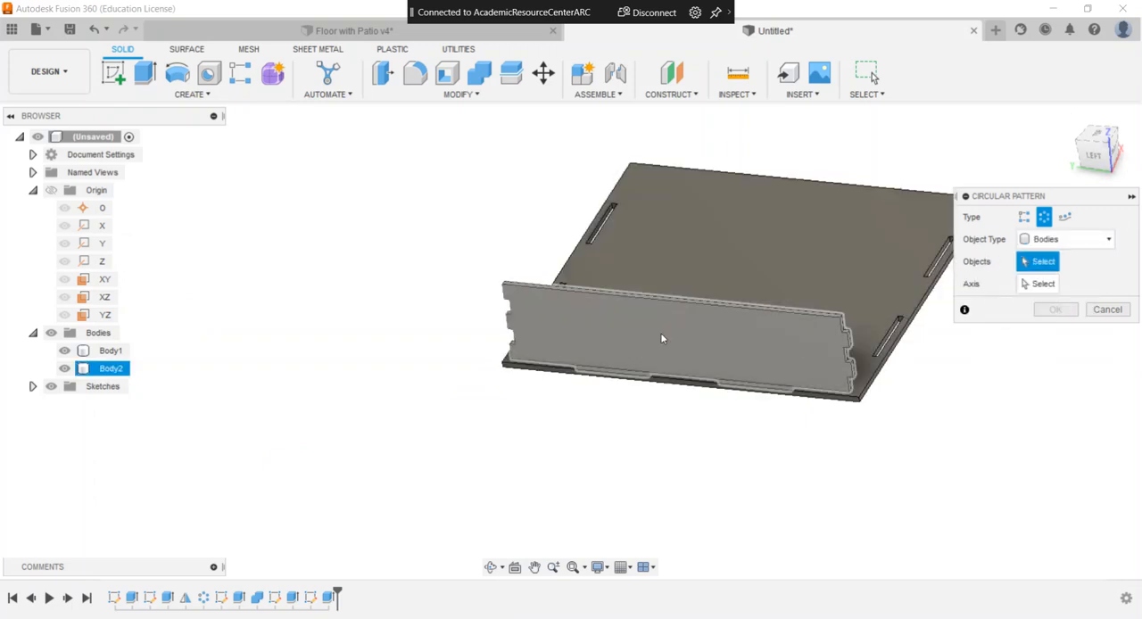
click(664, 337)
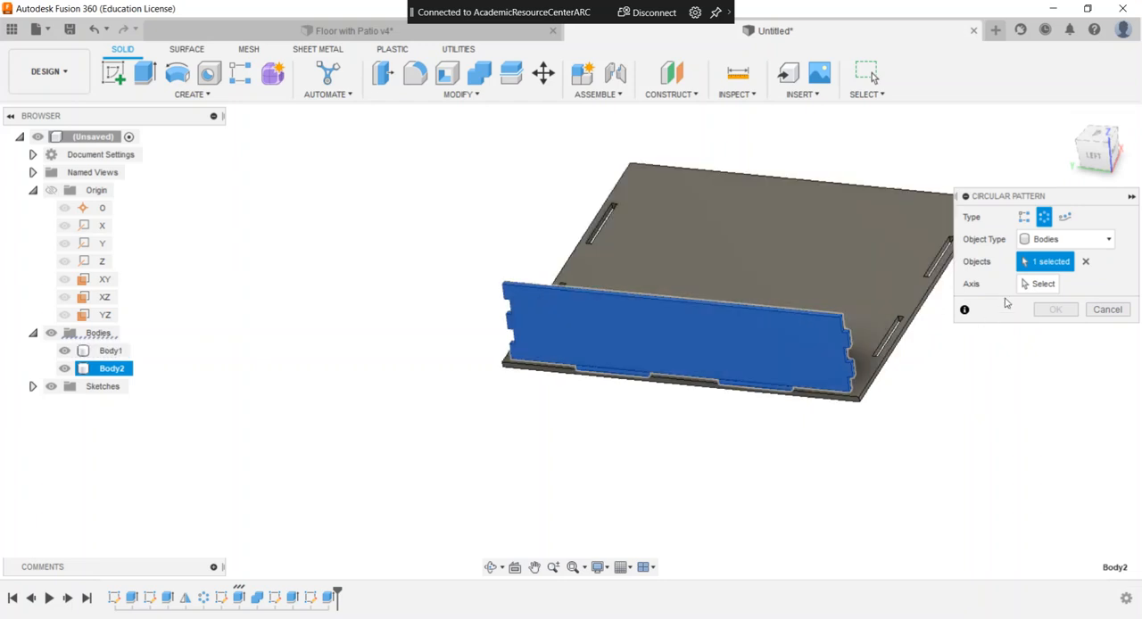
click(102, 261)
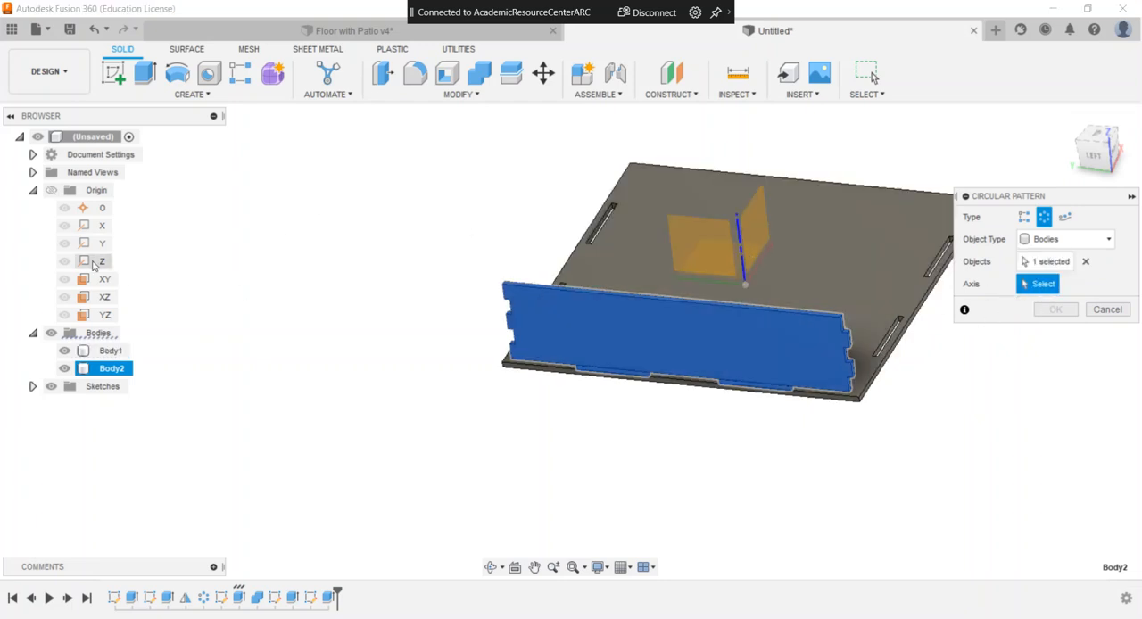
click(102, 261)
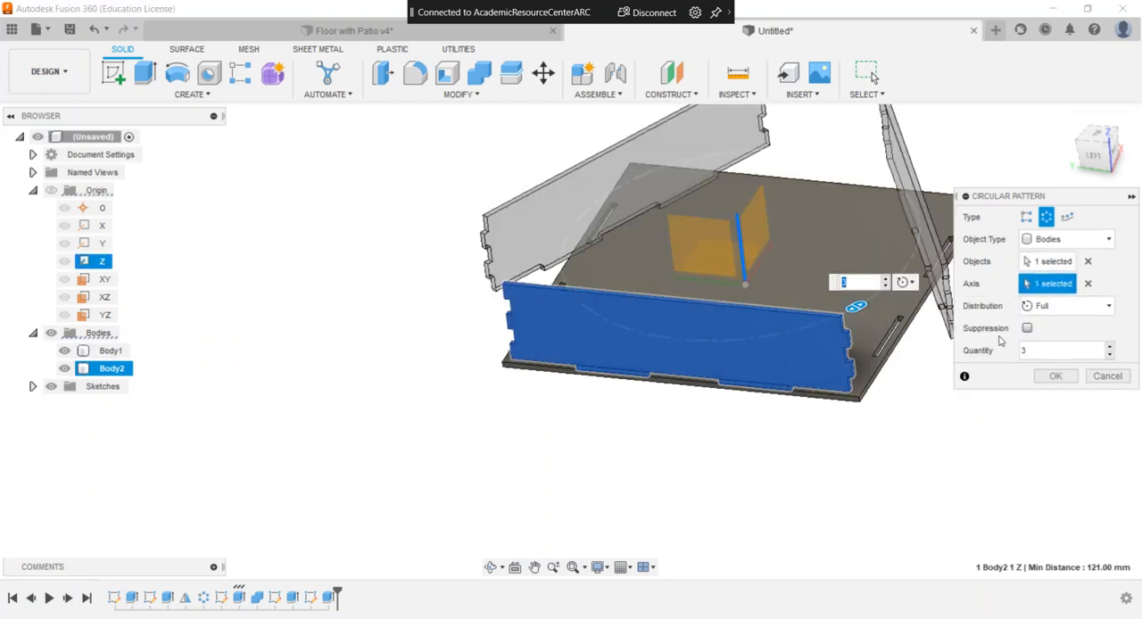
Set Symmetric distribution, quantity 3, confirm the pattern and orbit to inspect the walls
click(1068, 305)
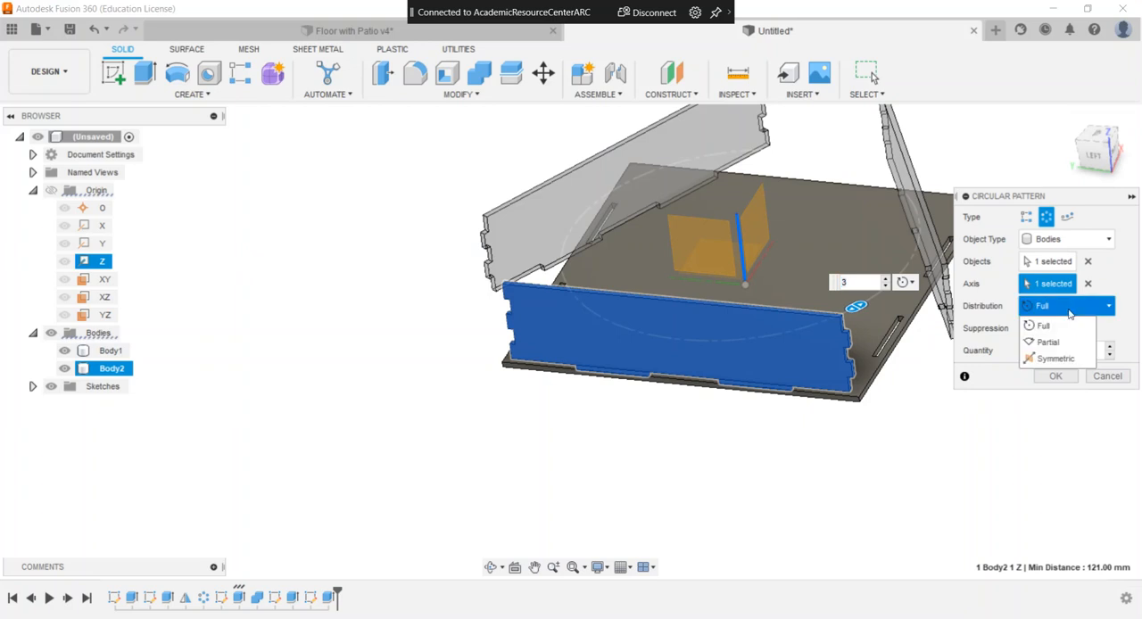
click(1057, 357)
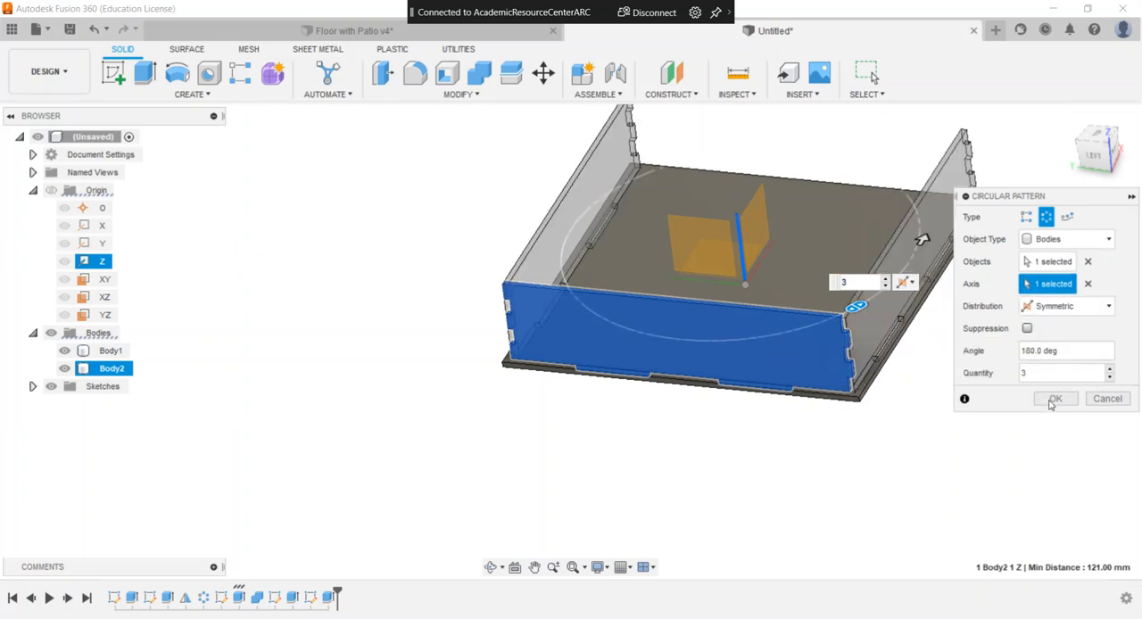
click(1055, 400)
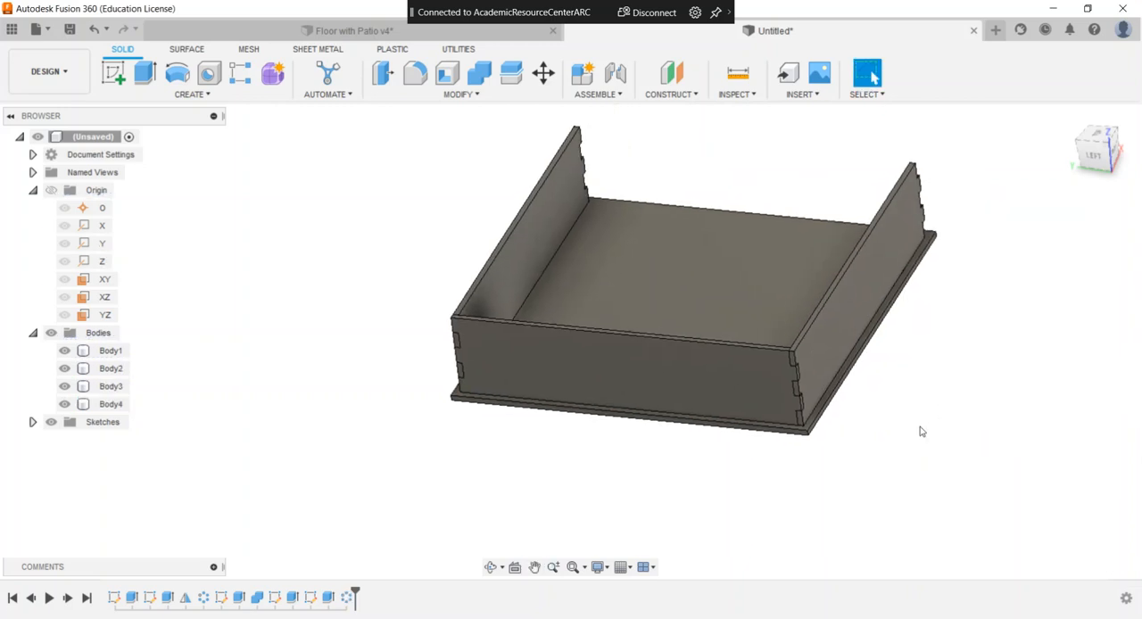
drag(923, 432, 1101, 200)
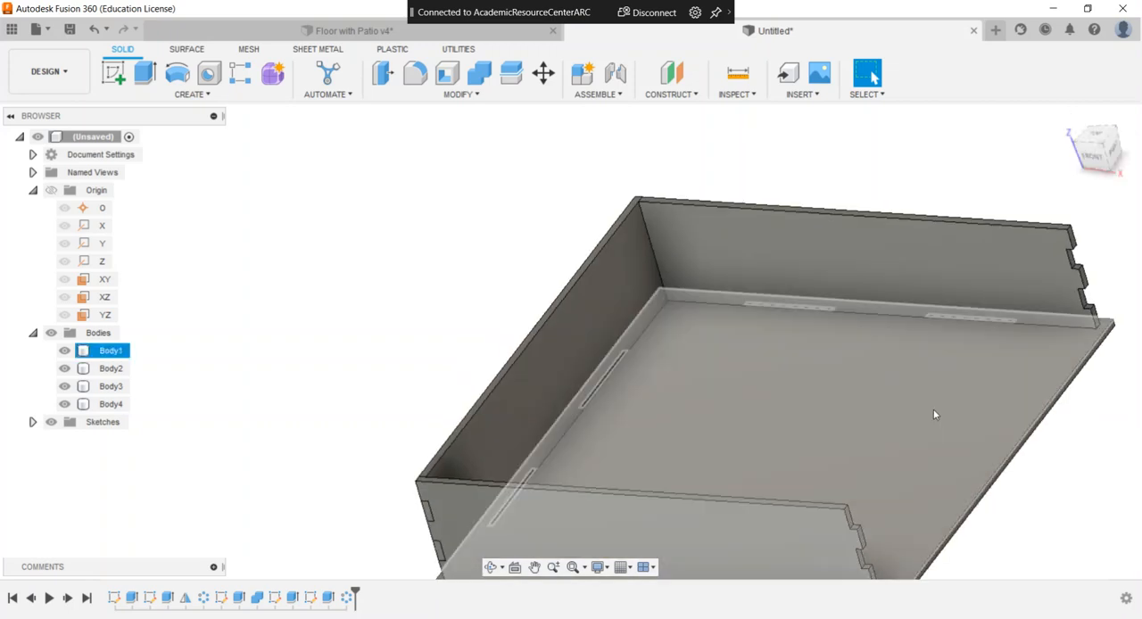
Check the wall joints, glance at the Floor with Patio v4 reference model, and return to the box model
drag(935, 415, 848, 357)
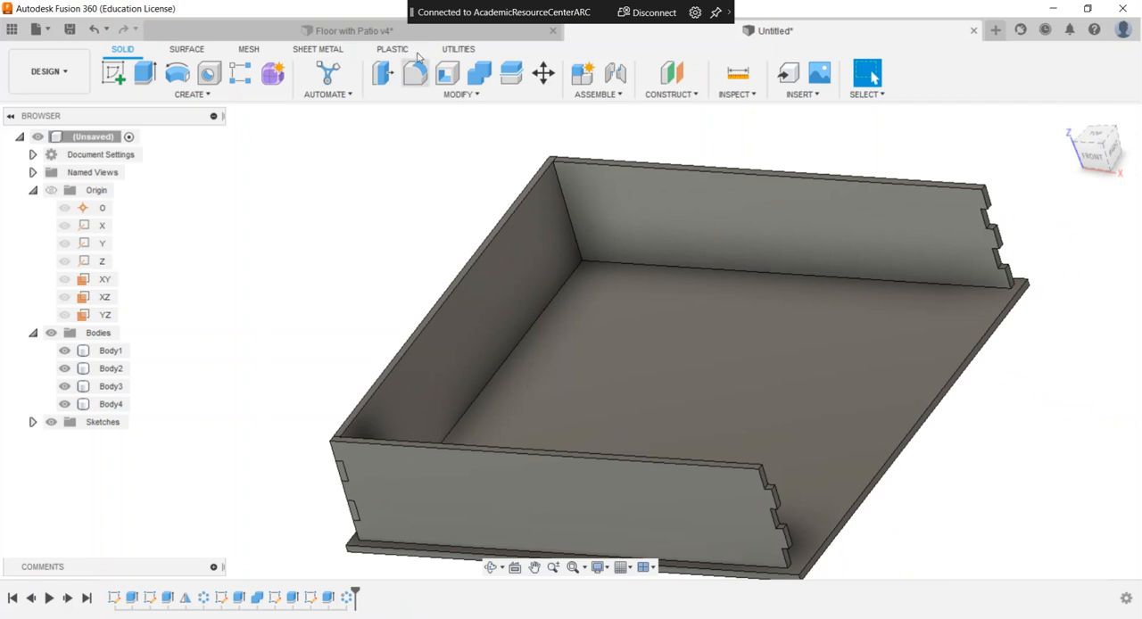
click(348, 30)
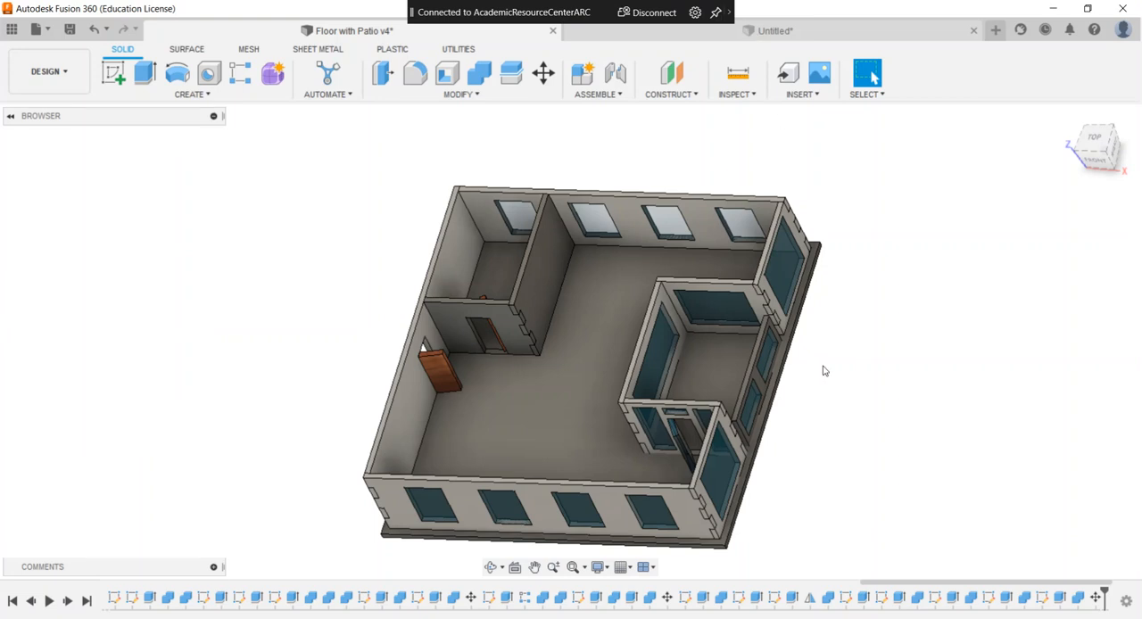
click(773, 31)
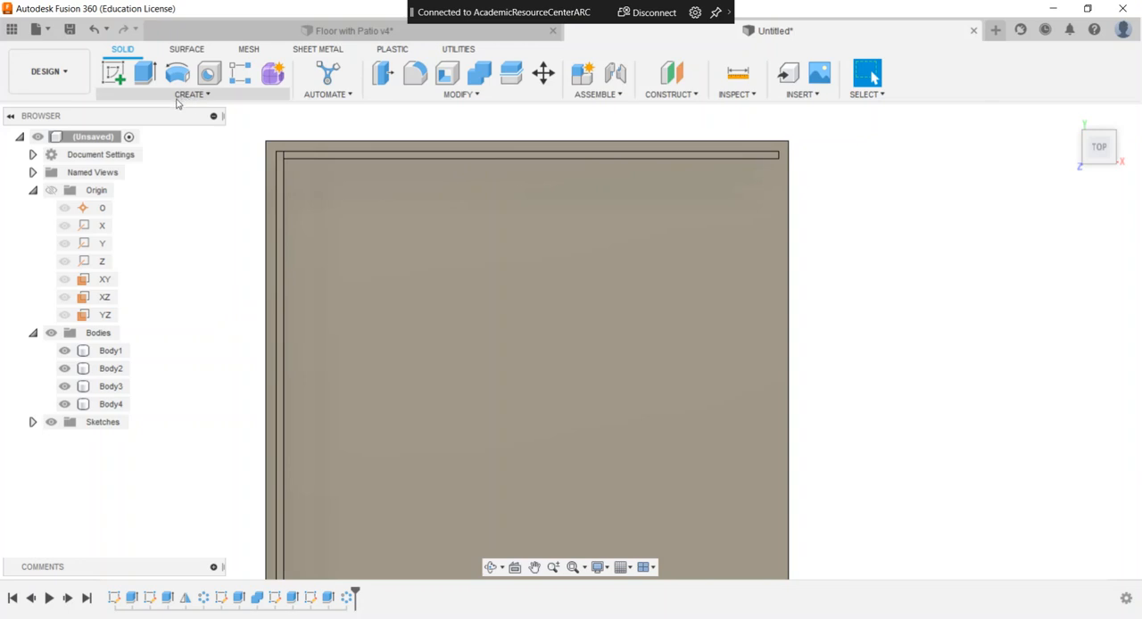
mouse_move(114, 73)
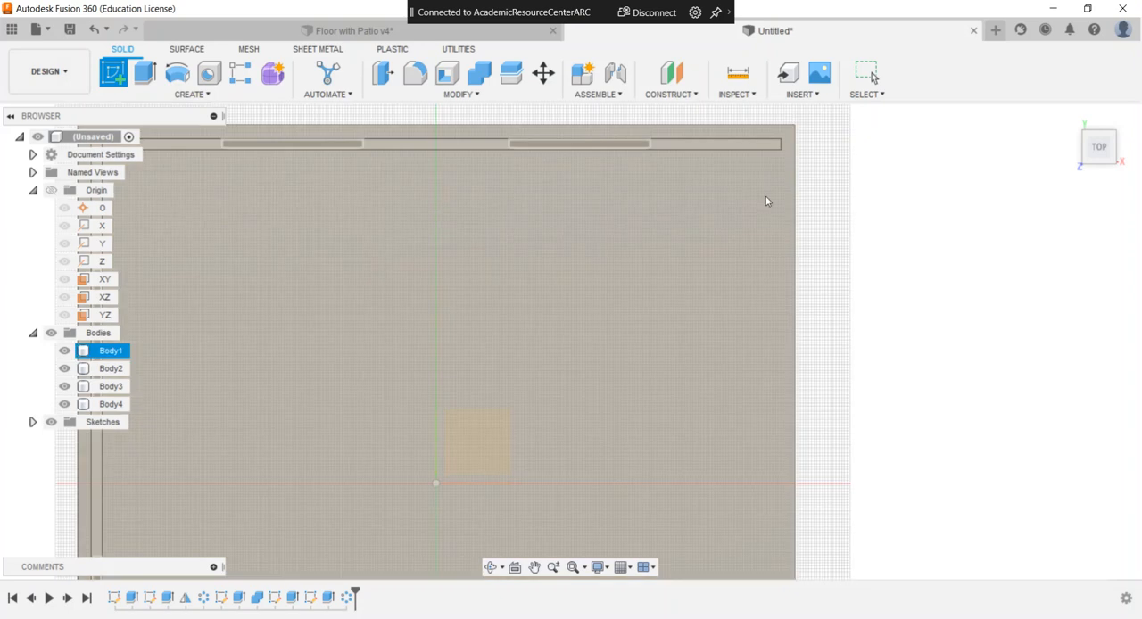
mouse_move(756, 321)
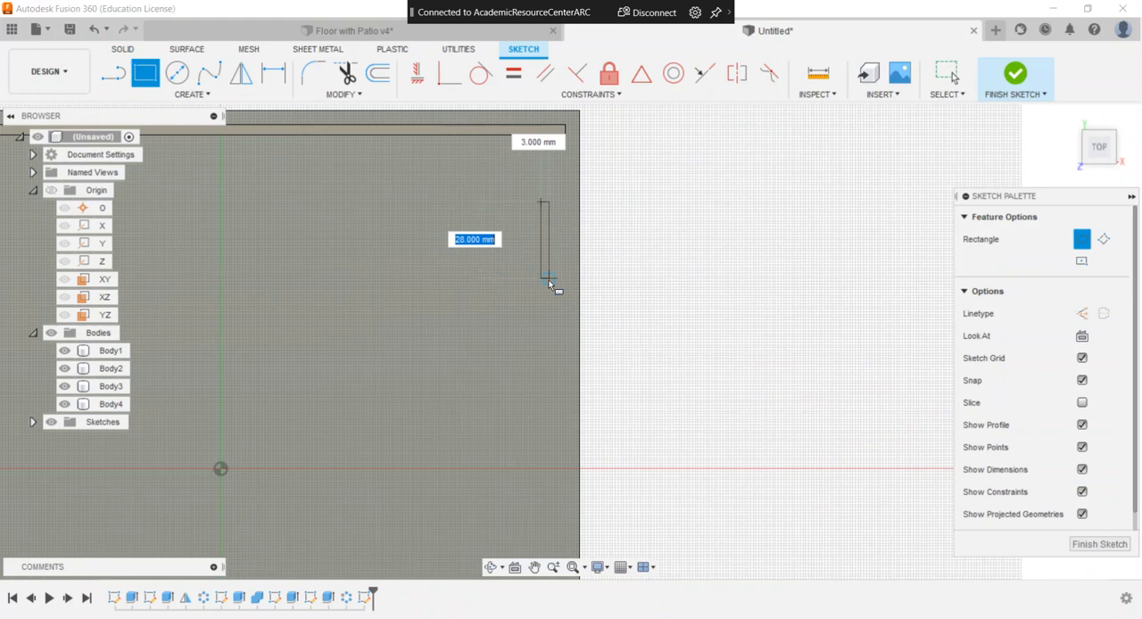
mouse_move(550, 284)
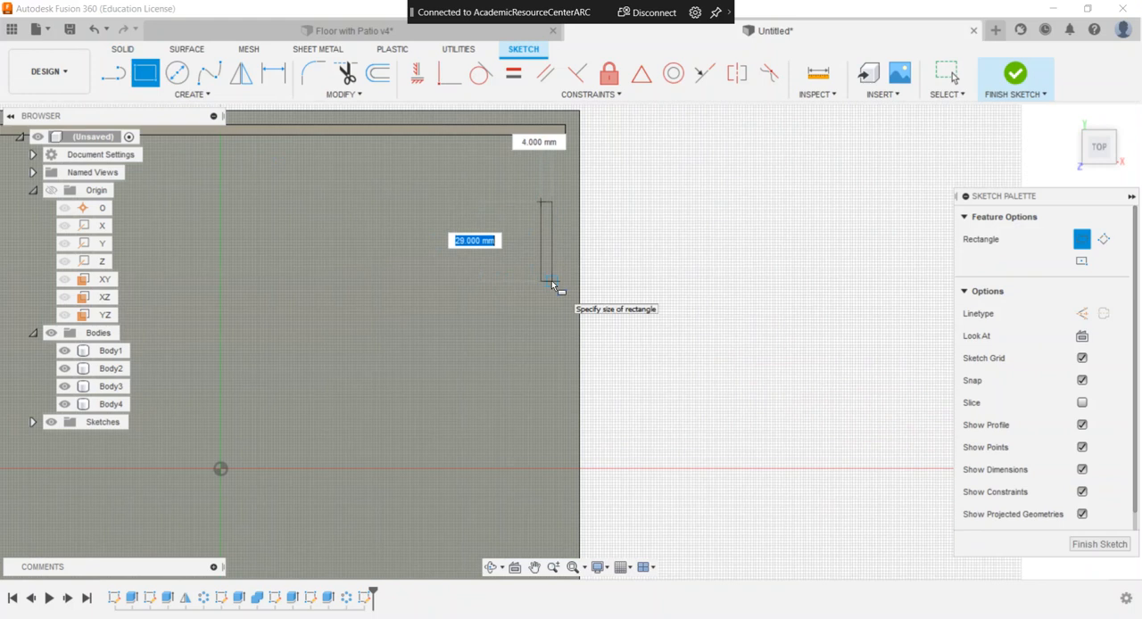
Enter 28 mm for the patio notch rectangle's long side on the floor plate
text(28)
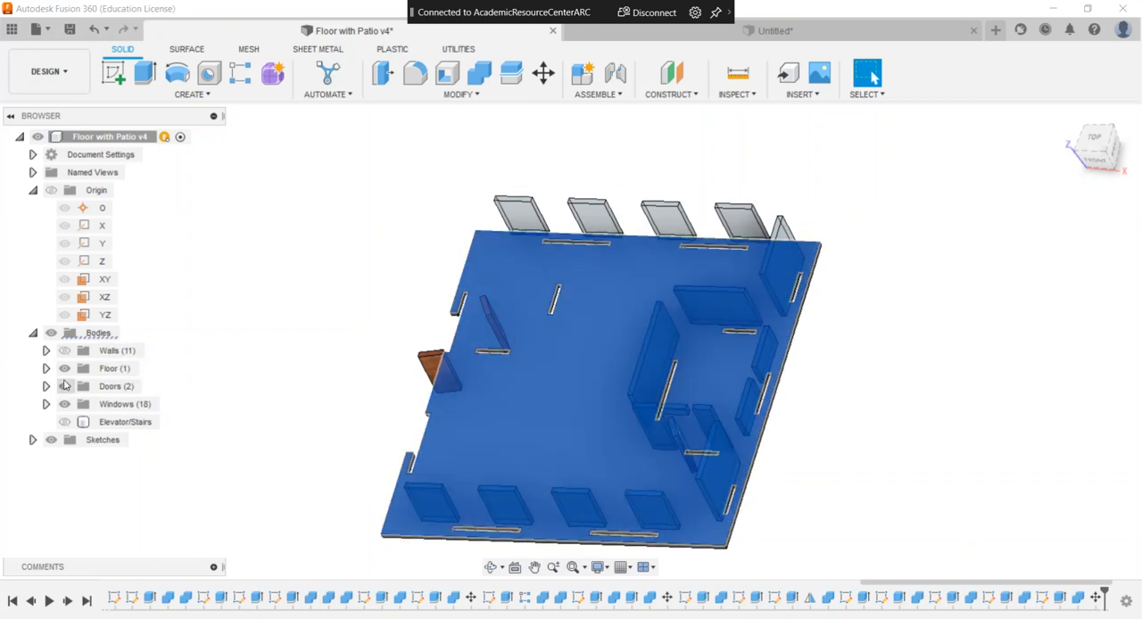
View the reference floor plan from the top and hide the Windows group's bodies
click(64, 350)
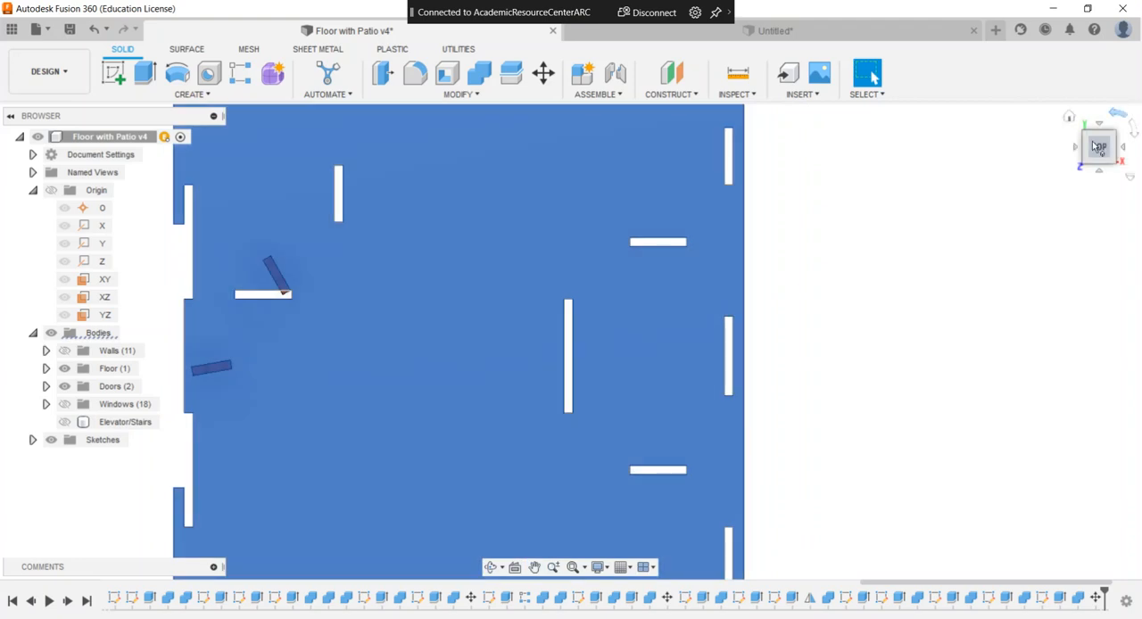
click(125, 404)
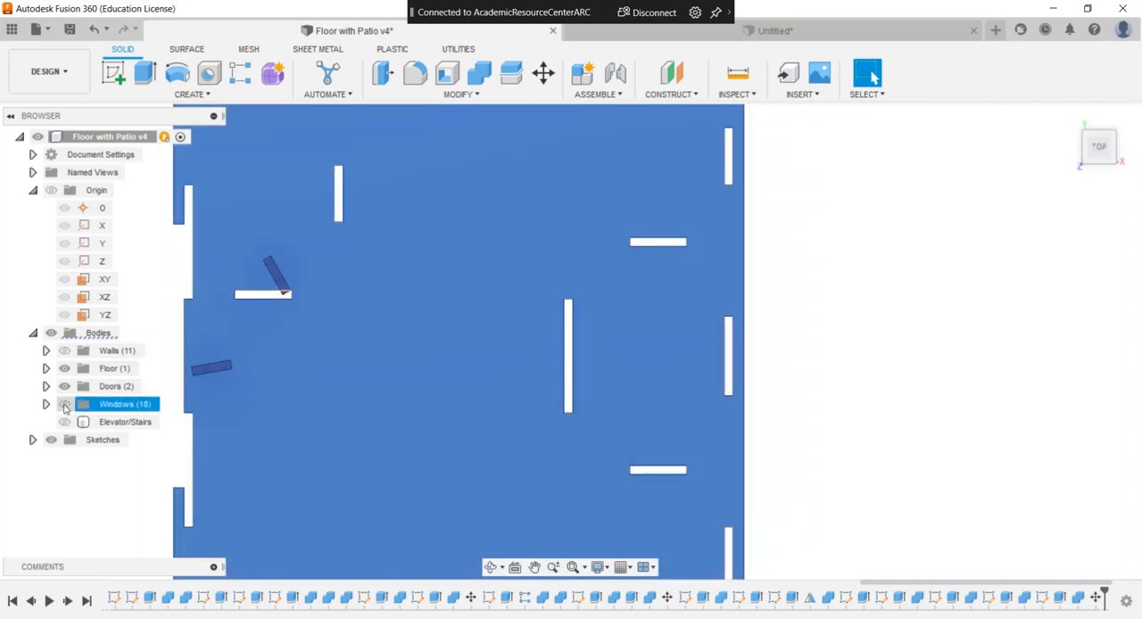